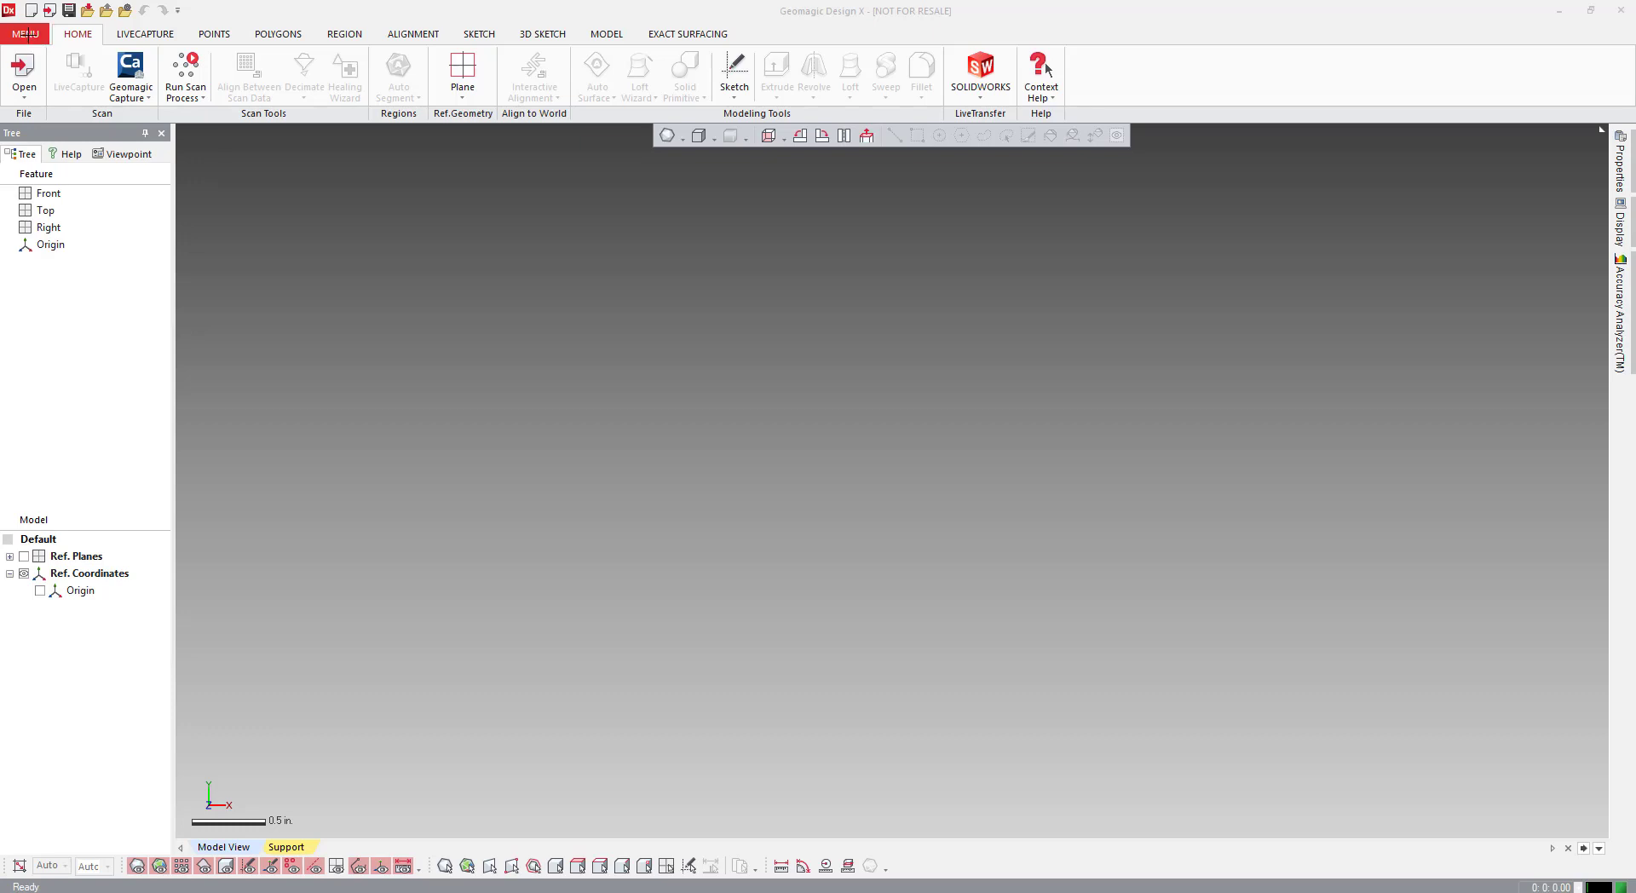
Step: Open the import dialog and select 'Exact Flat - Webinar part 1.stl'
left_click(24, 34)
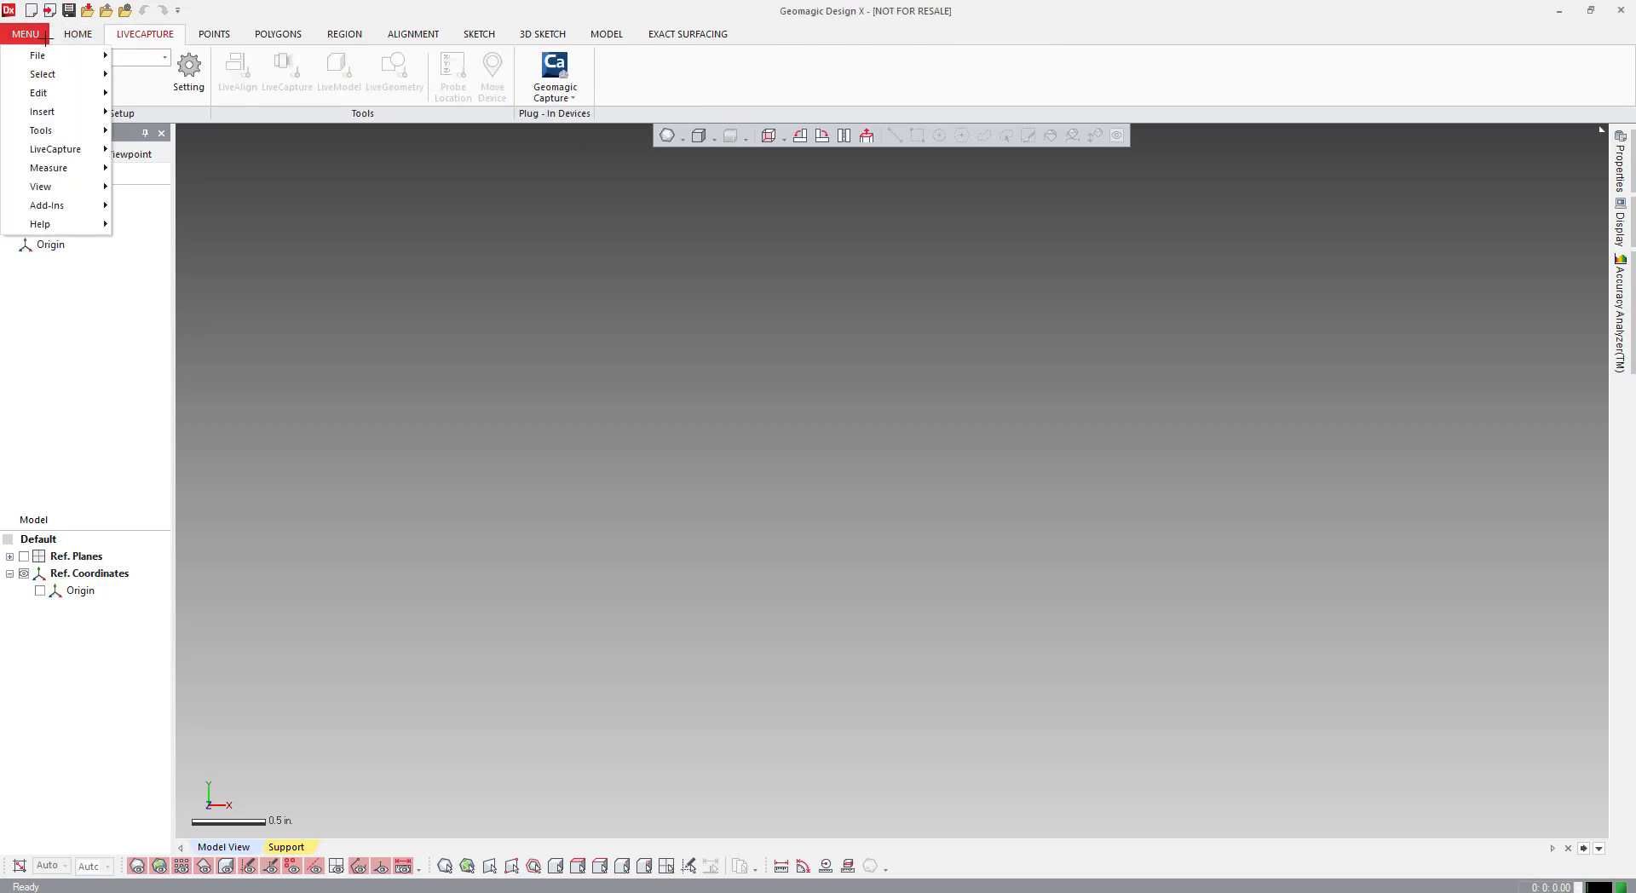
left_click(37, 56)
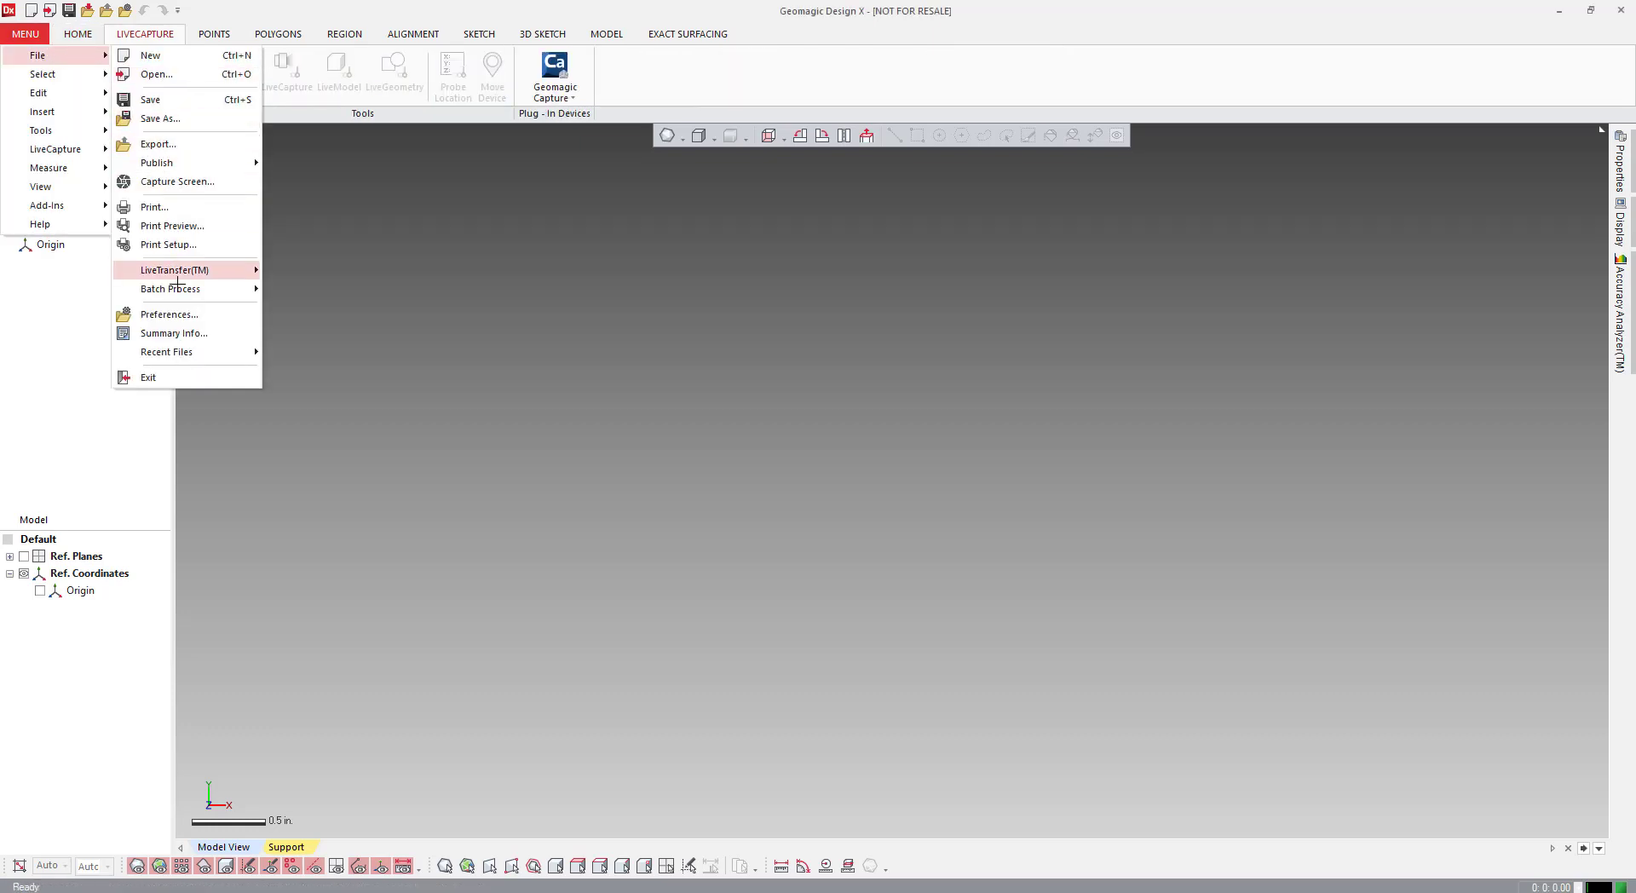
left_click(77, 34)
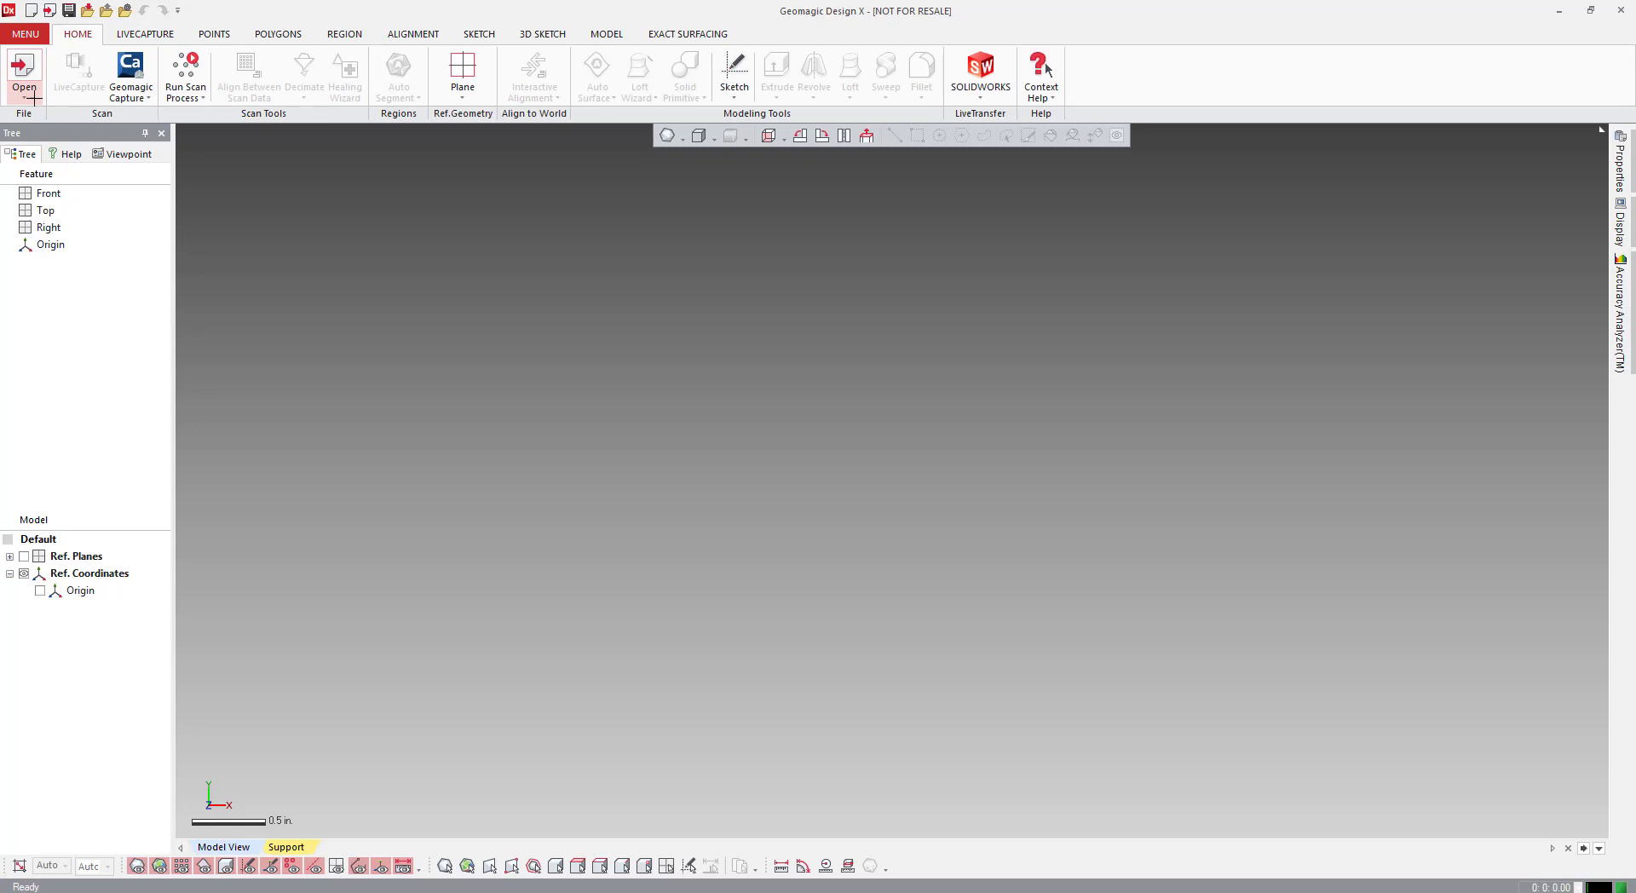
left_click(23, 73)
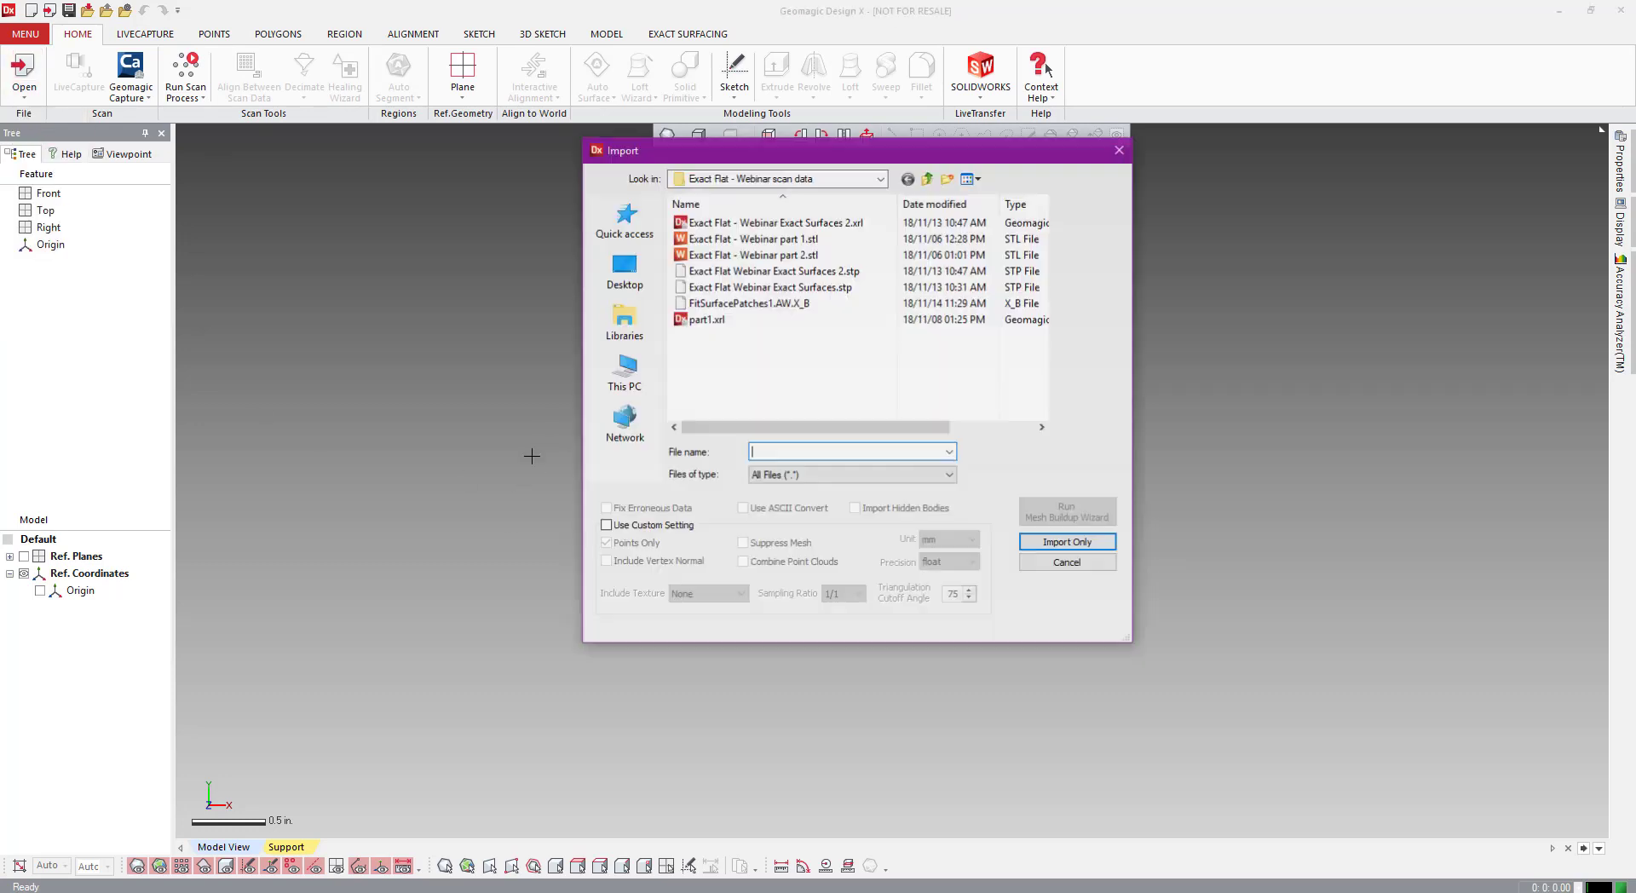
left_click(754, 238)
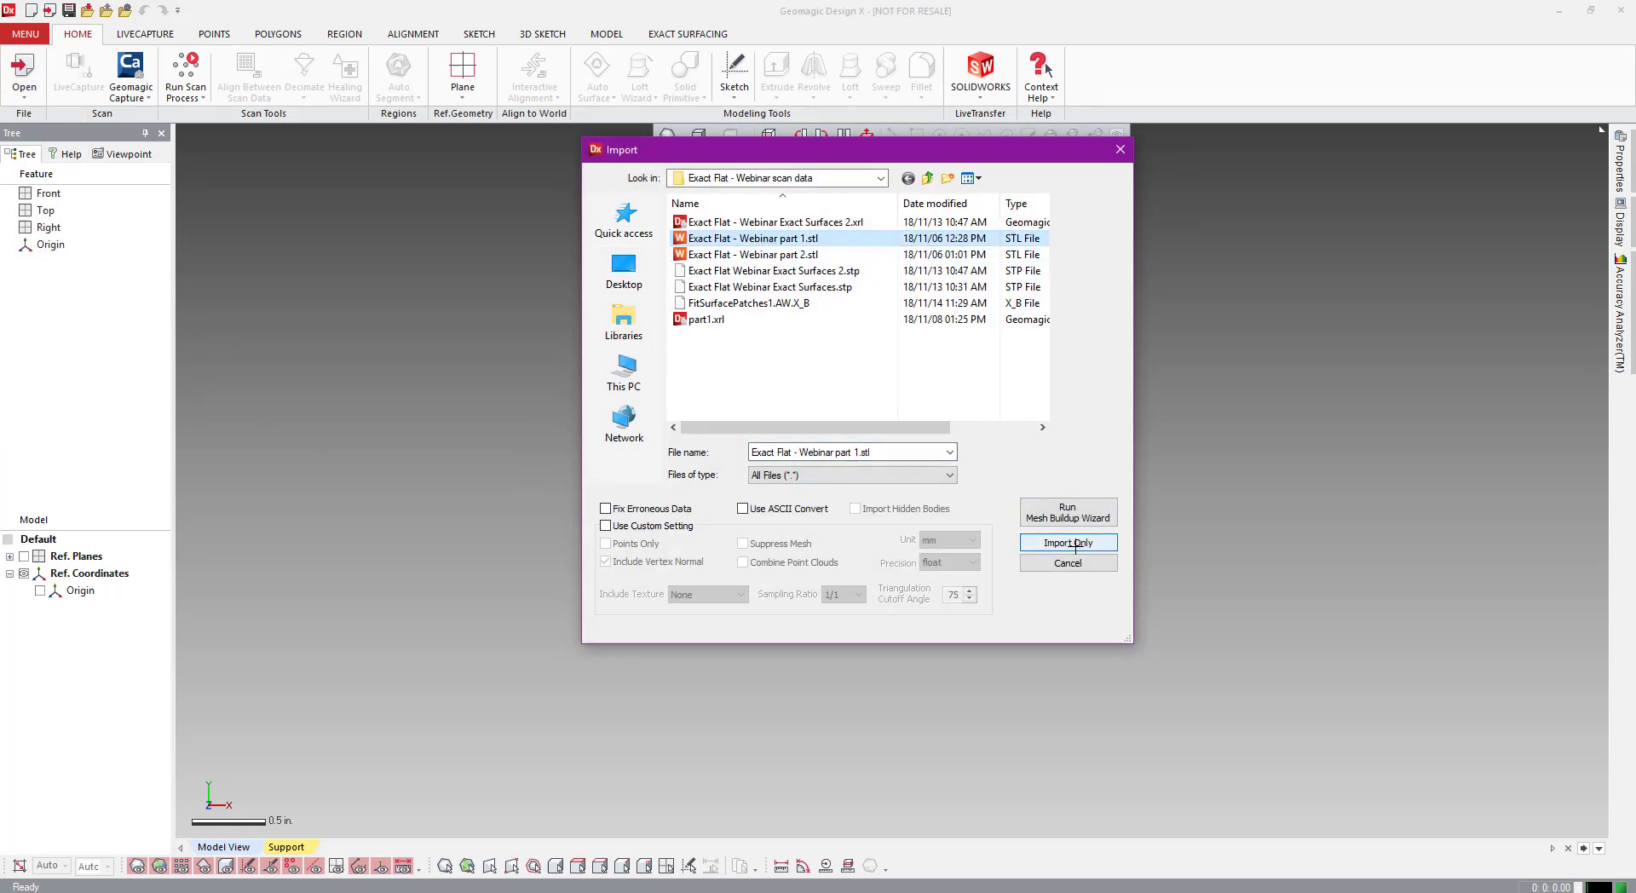
Step: Import the webinar part 1 scan as a mesh, tilt it, and show the 3D Sketch tab
left_click(1066, 543)
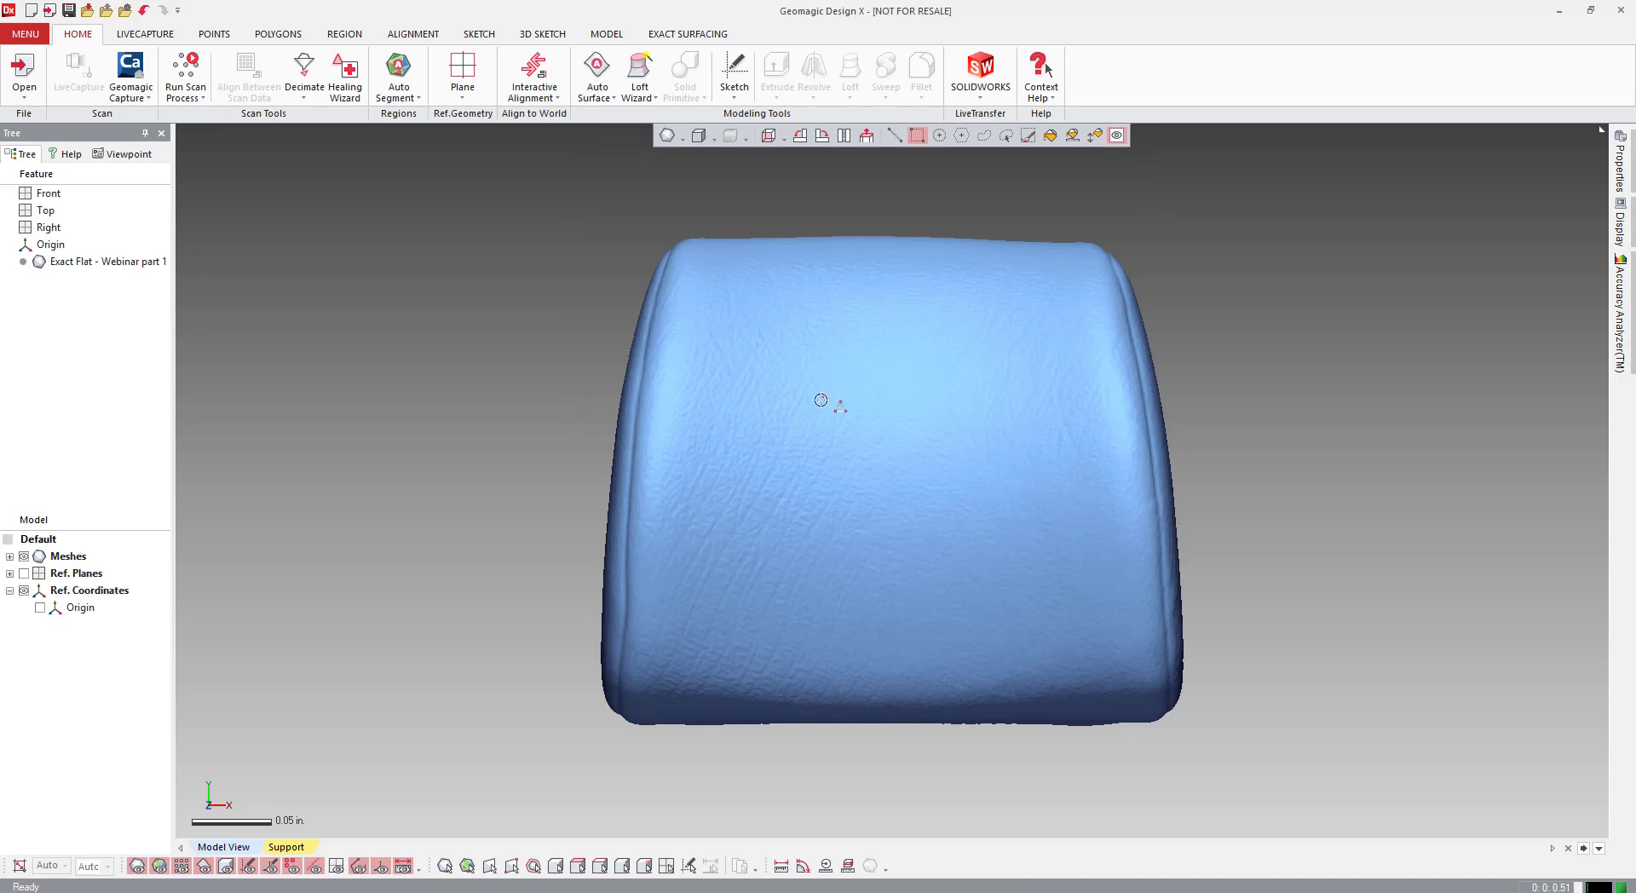
scroll("down", 3)
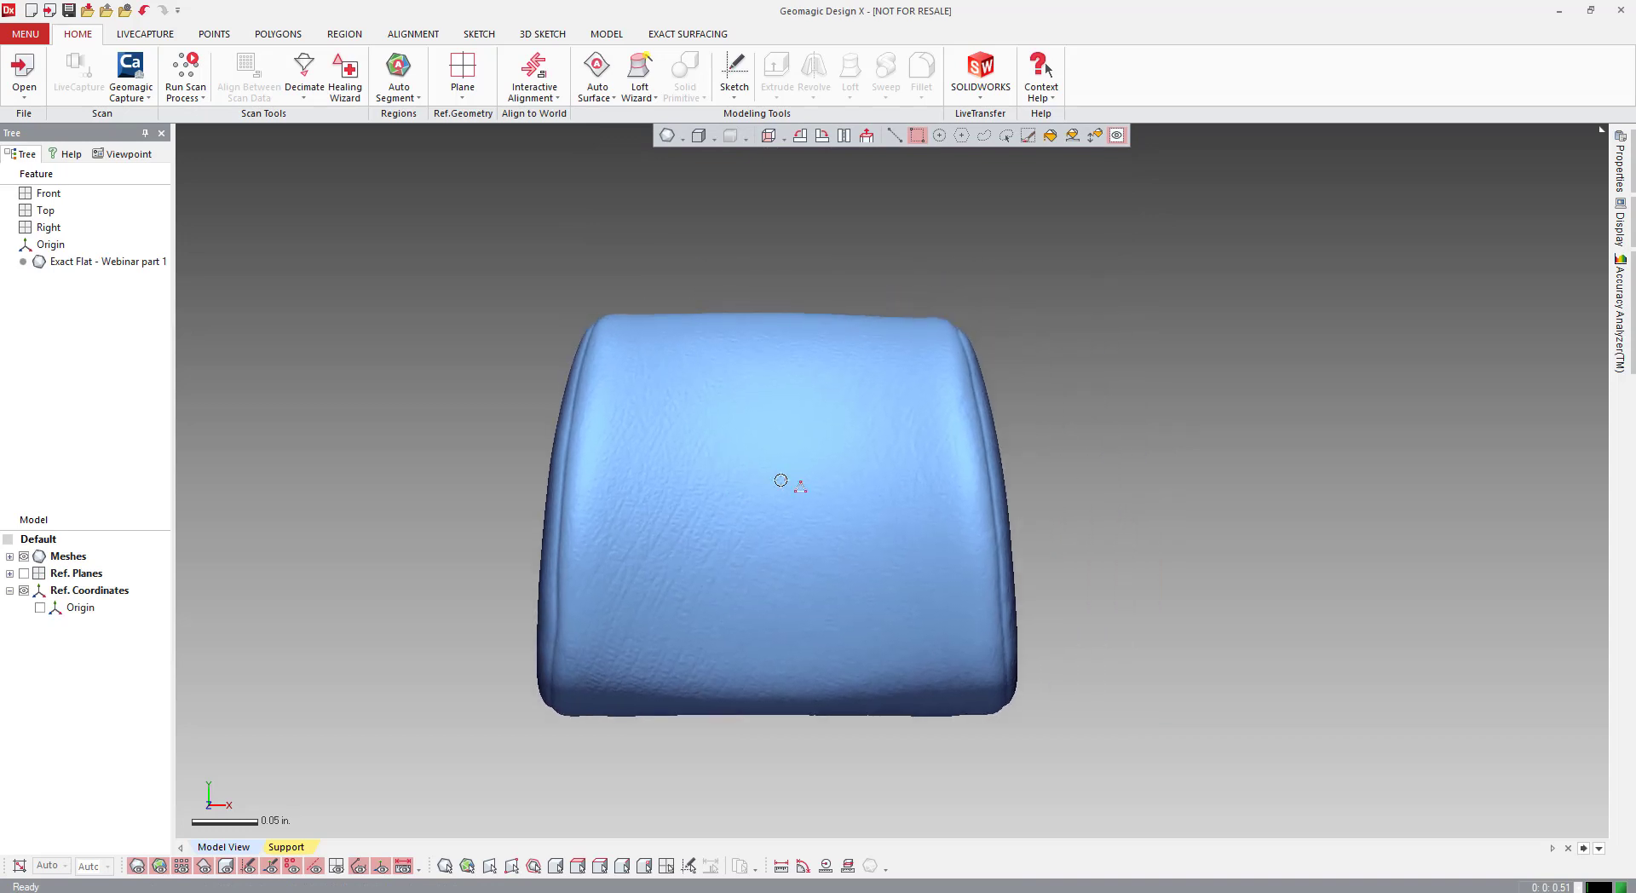
left_click_drag(781, 480, 689, 556)
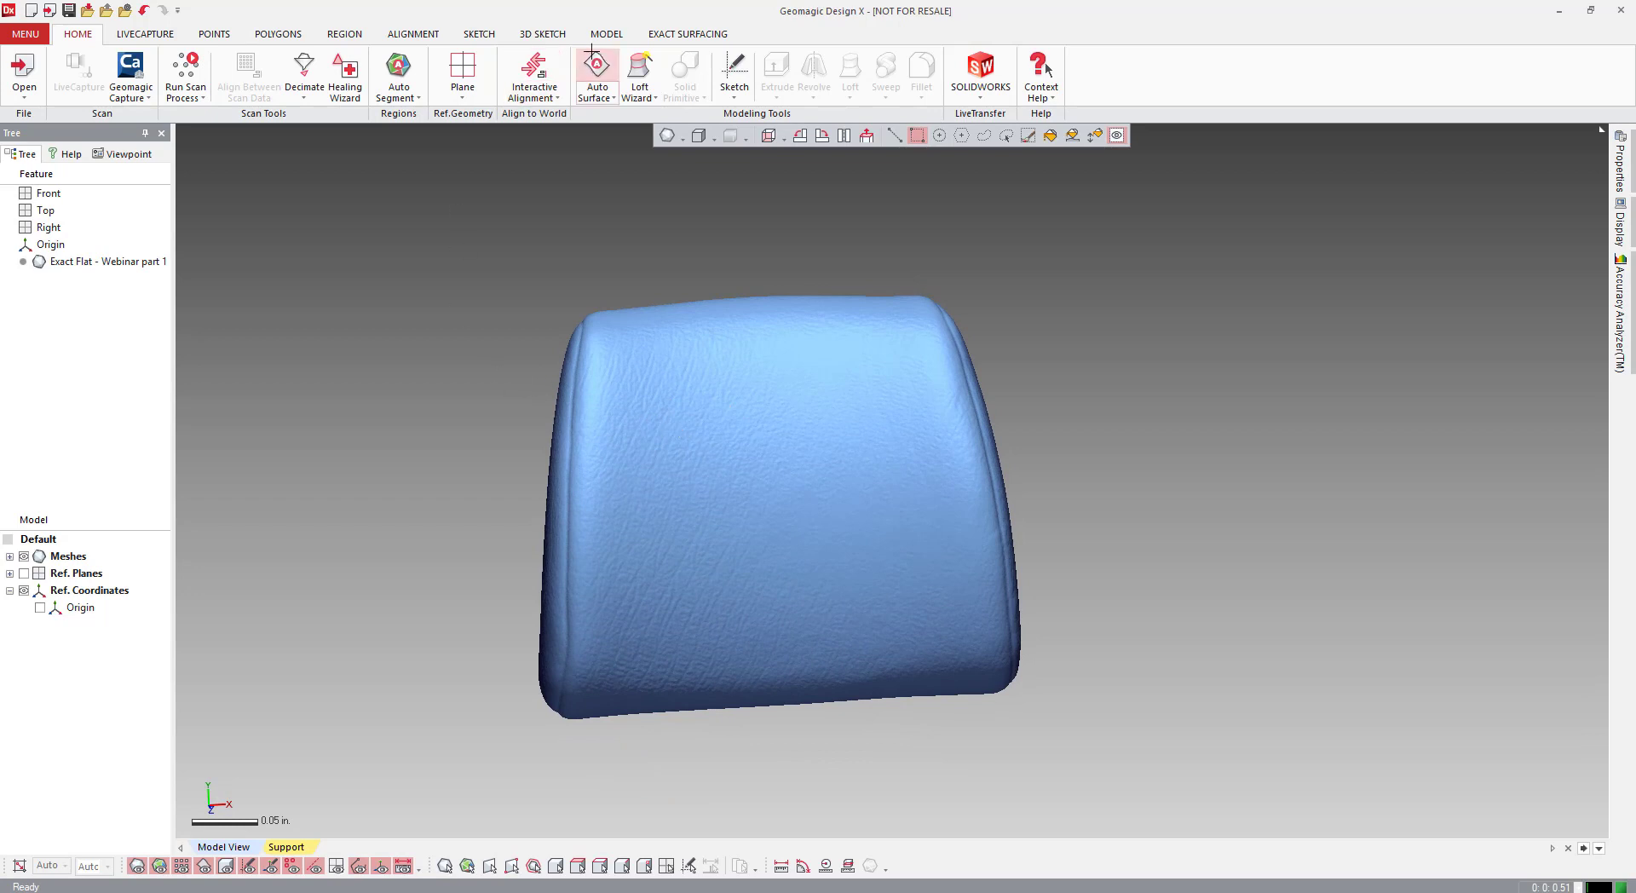
left_click(687, 34)
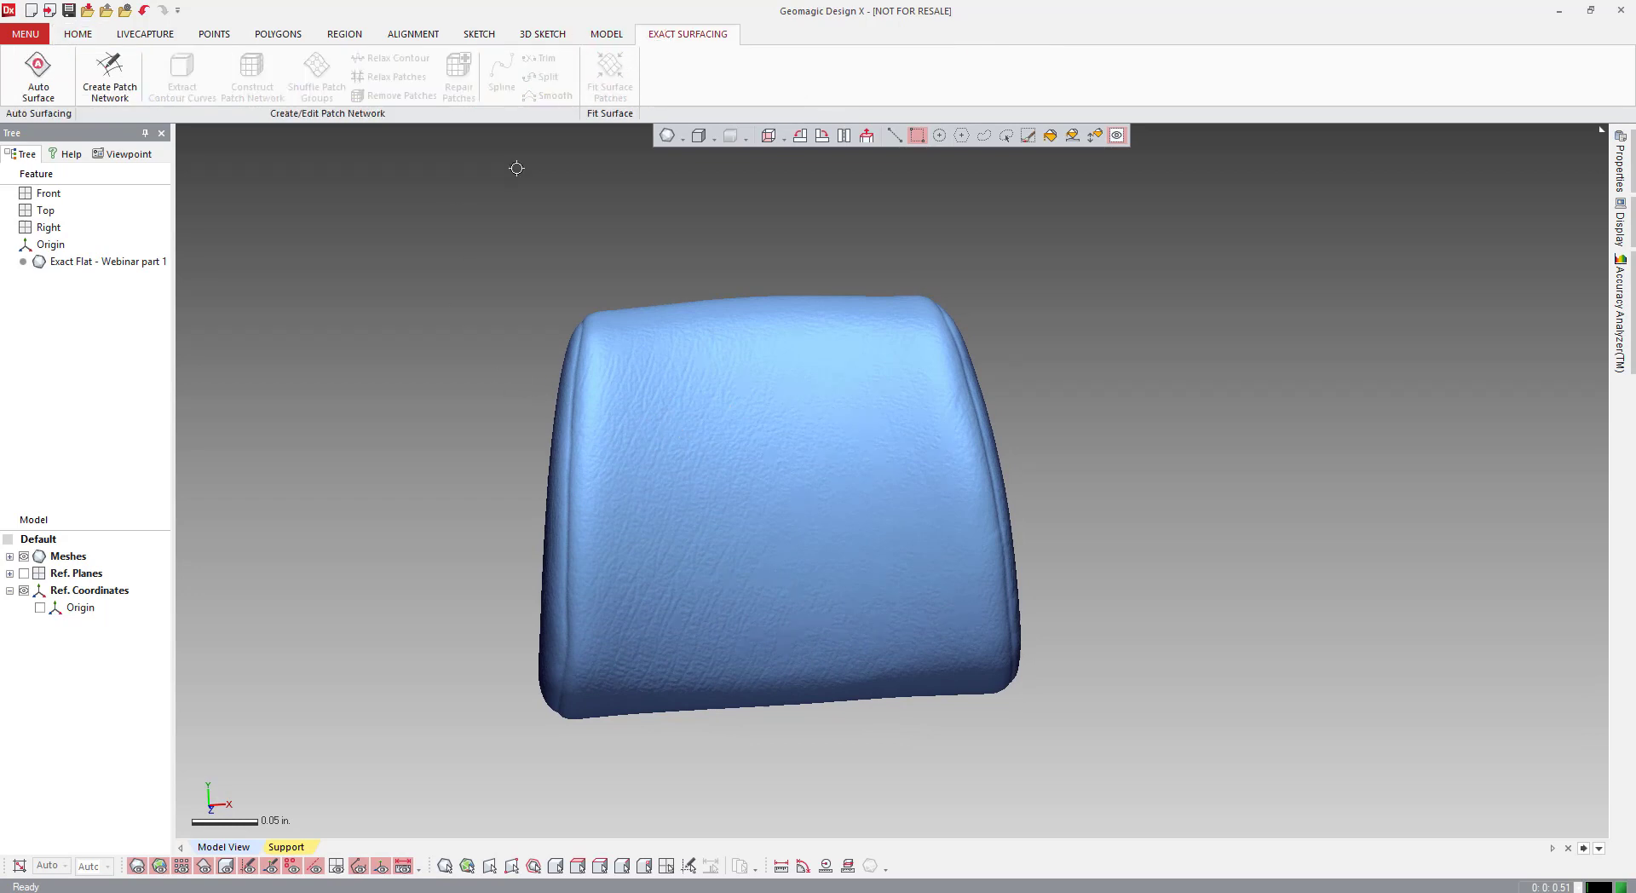
left_click(78, 34)
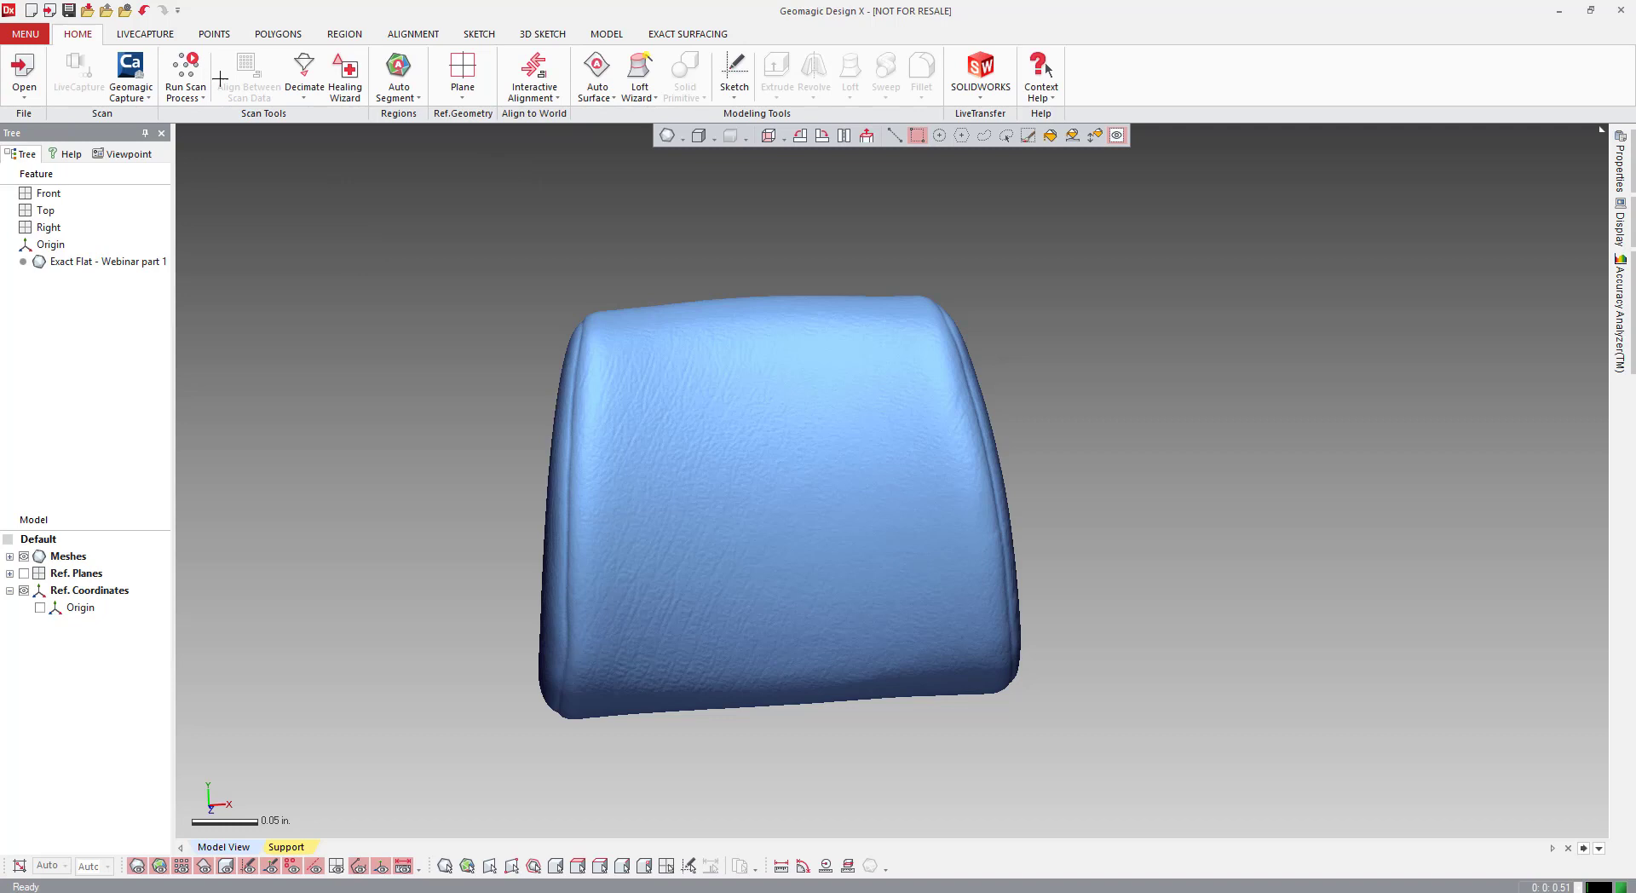
left_click(541, 33)
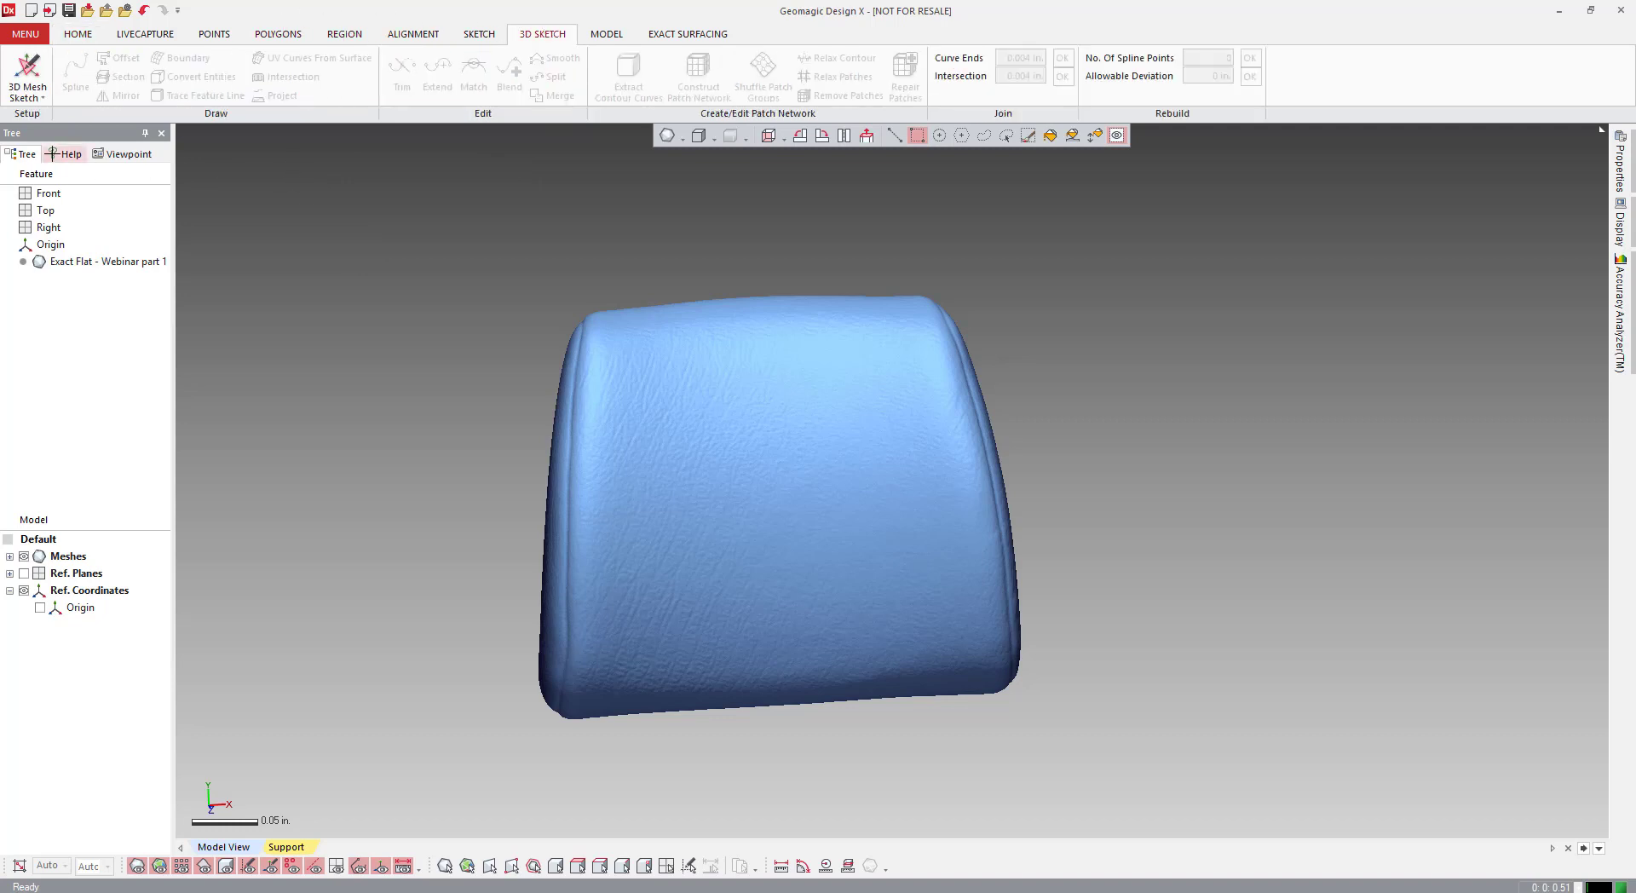
Step: Start a 3D mesh sketch and preview contour regions at curvature sensitivity 50
left_click(27, 73)
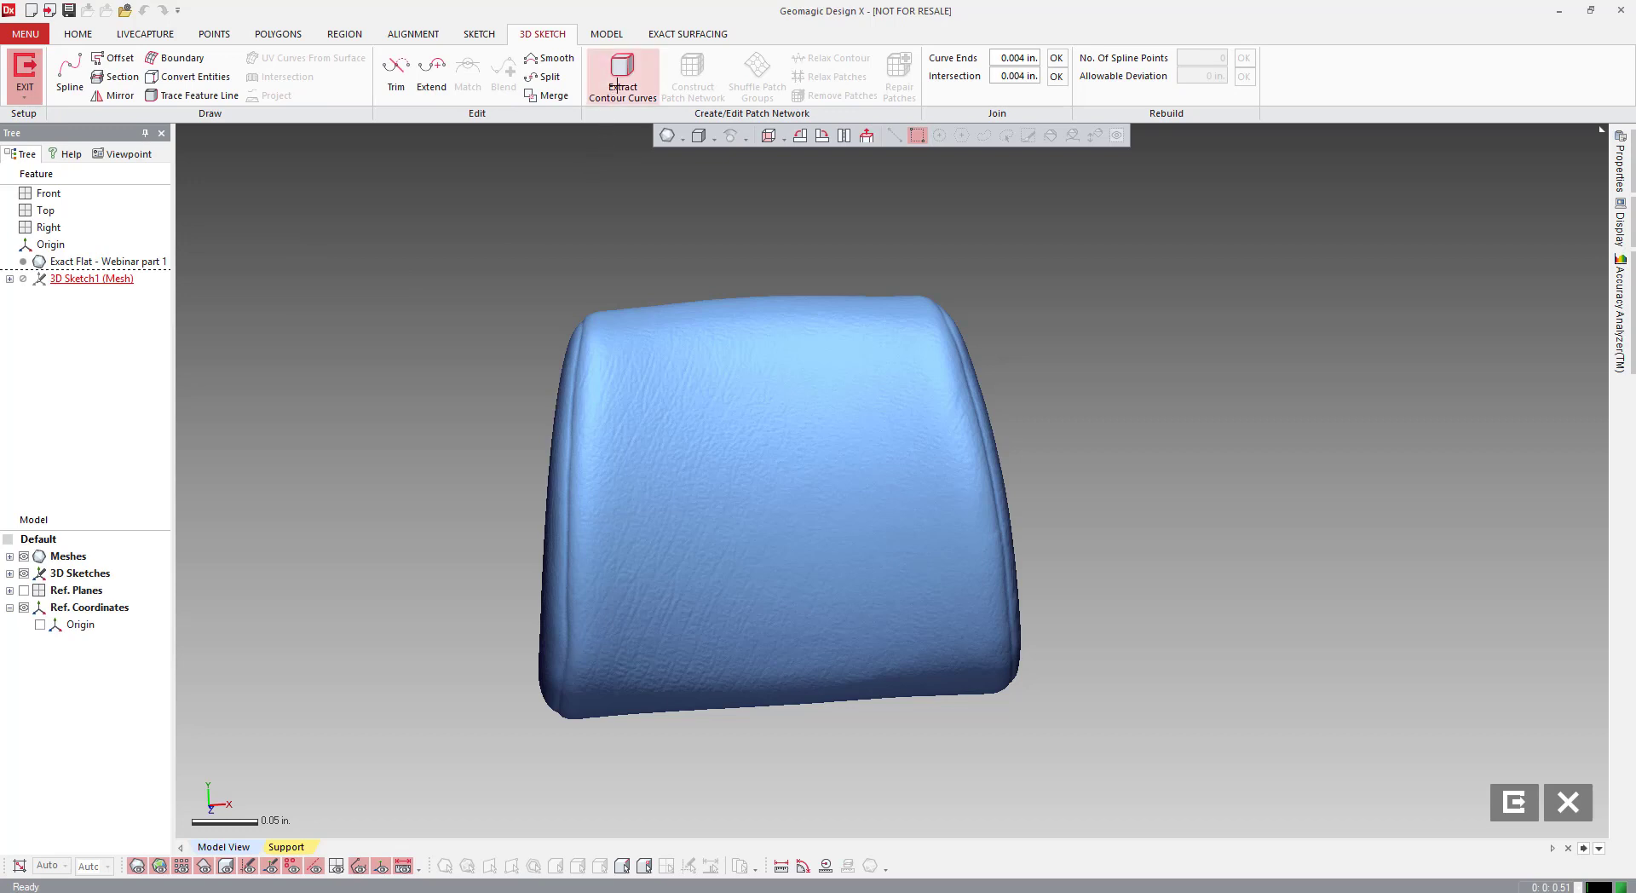
mouse_move(622, 75)
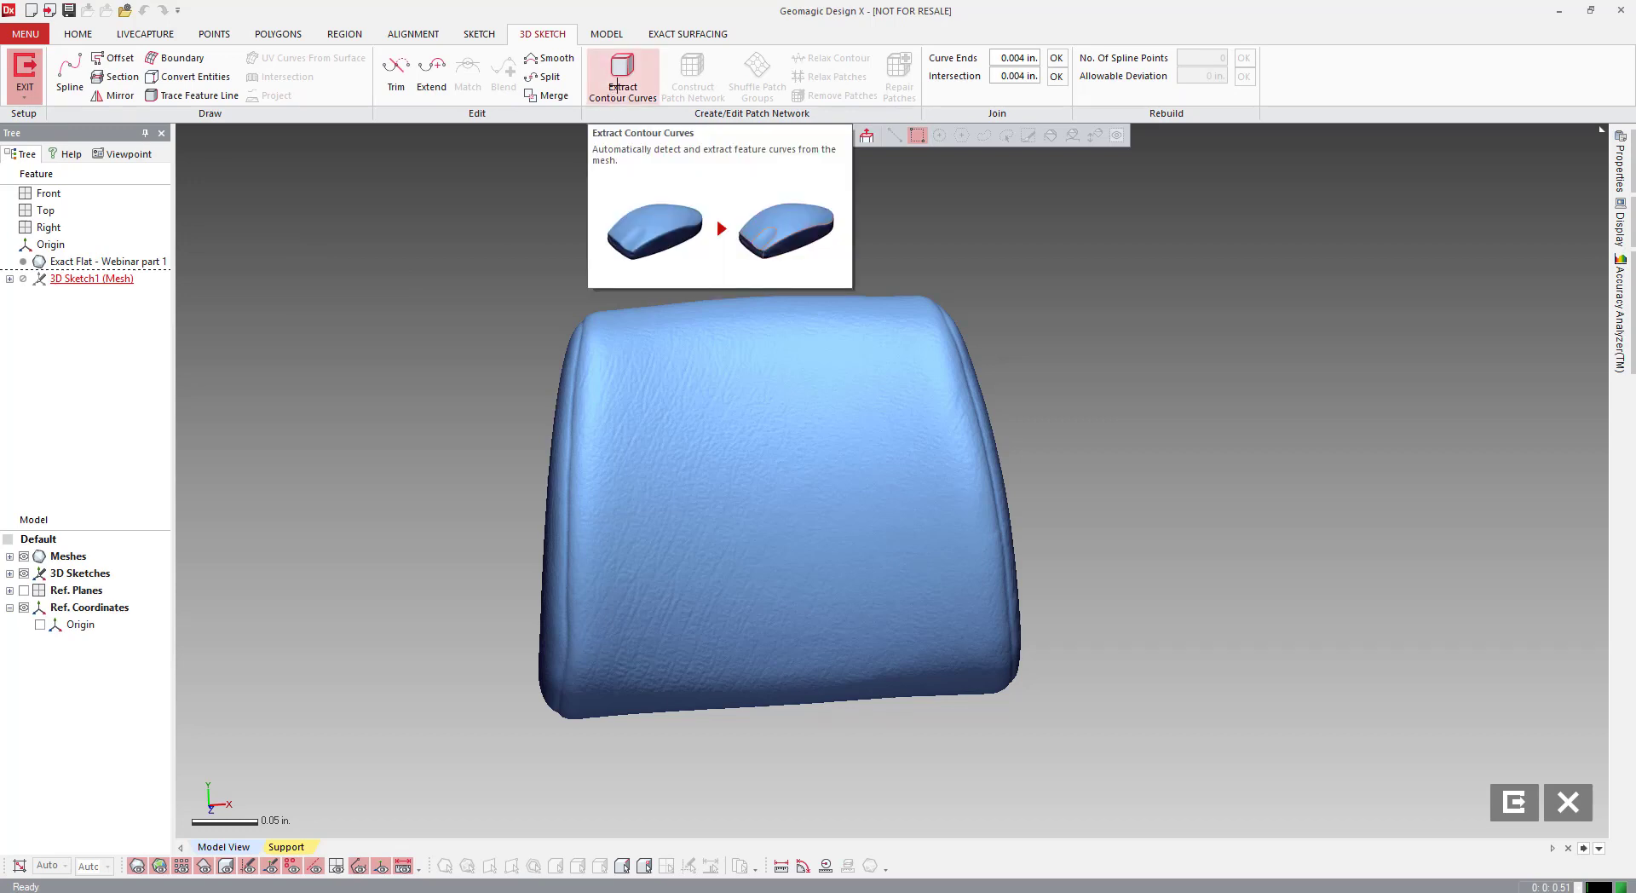
left_click(623, 76)
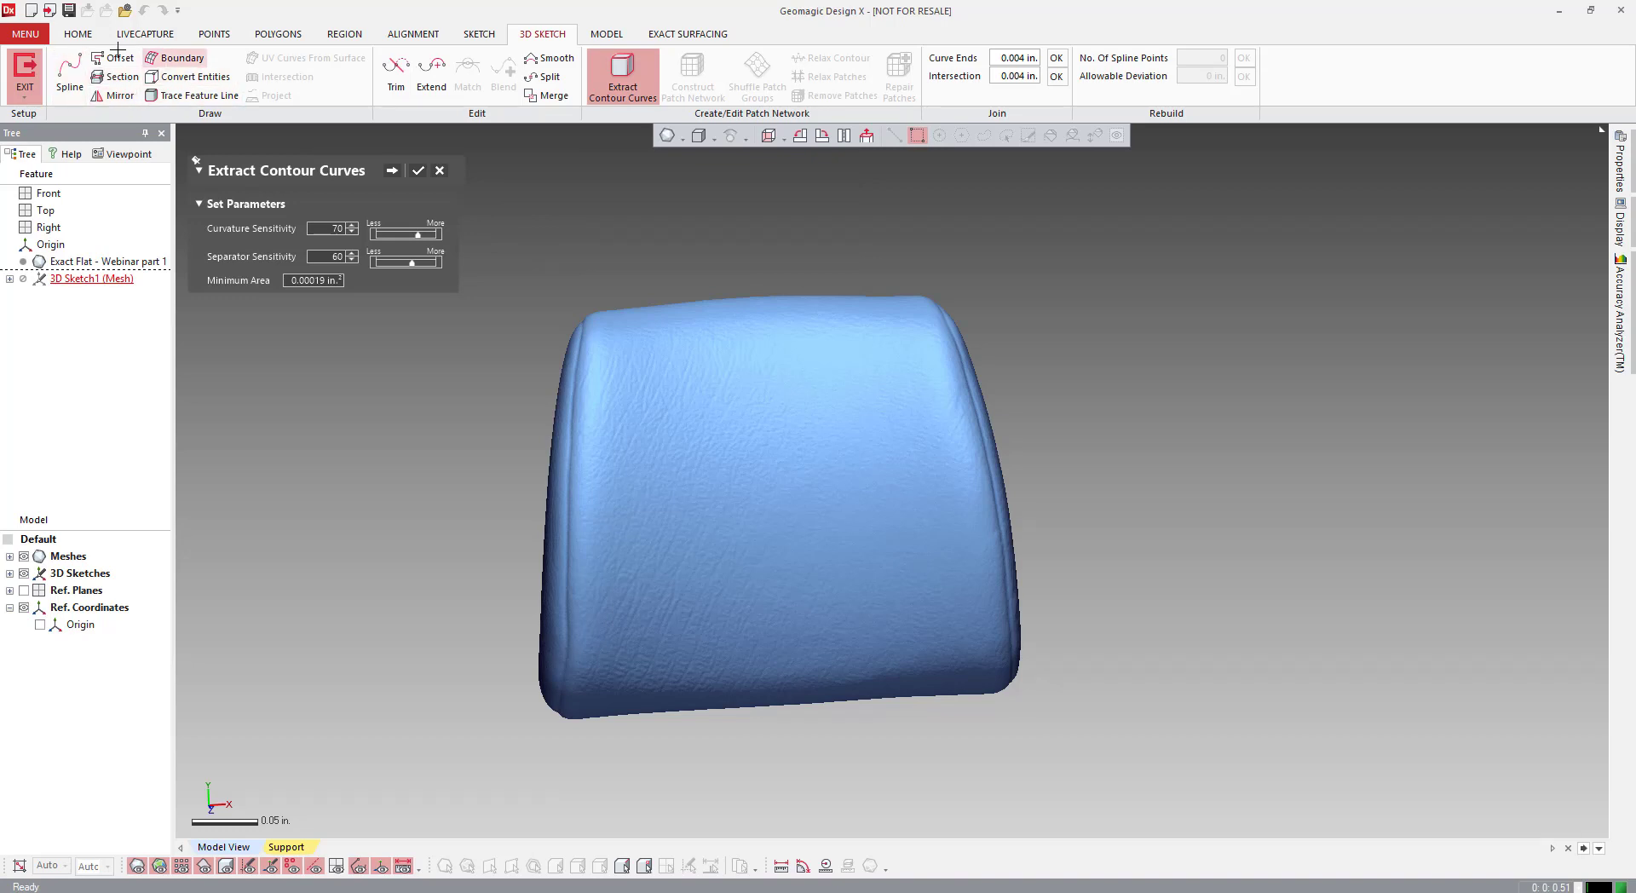
mouse_move(122, 76)
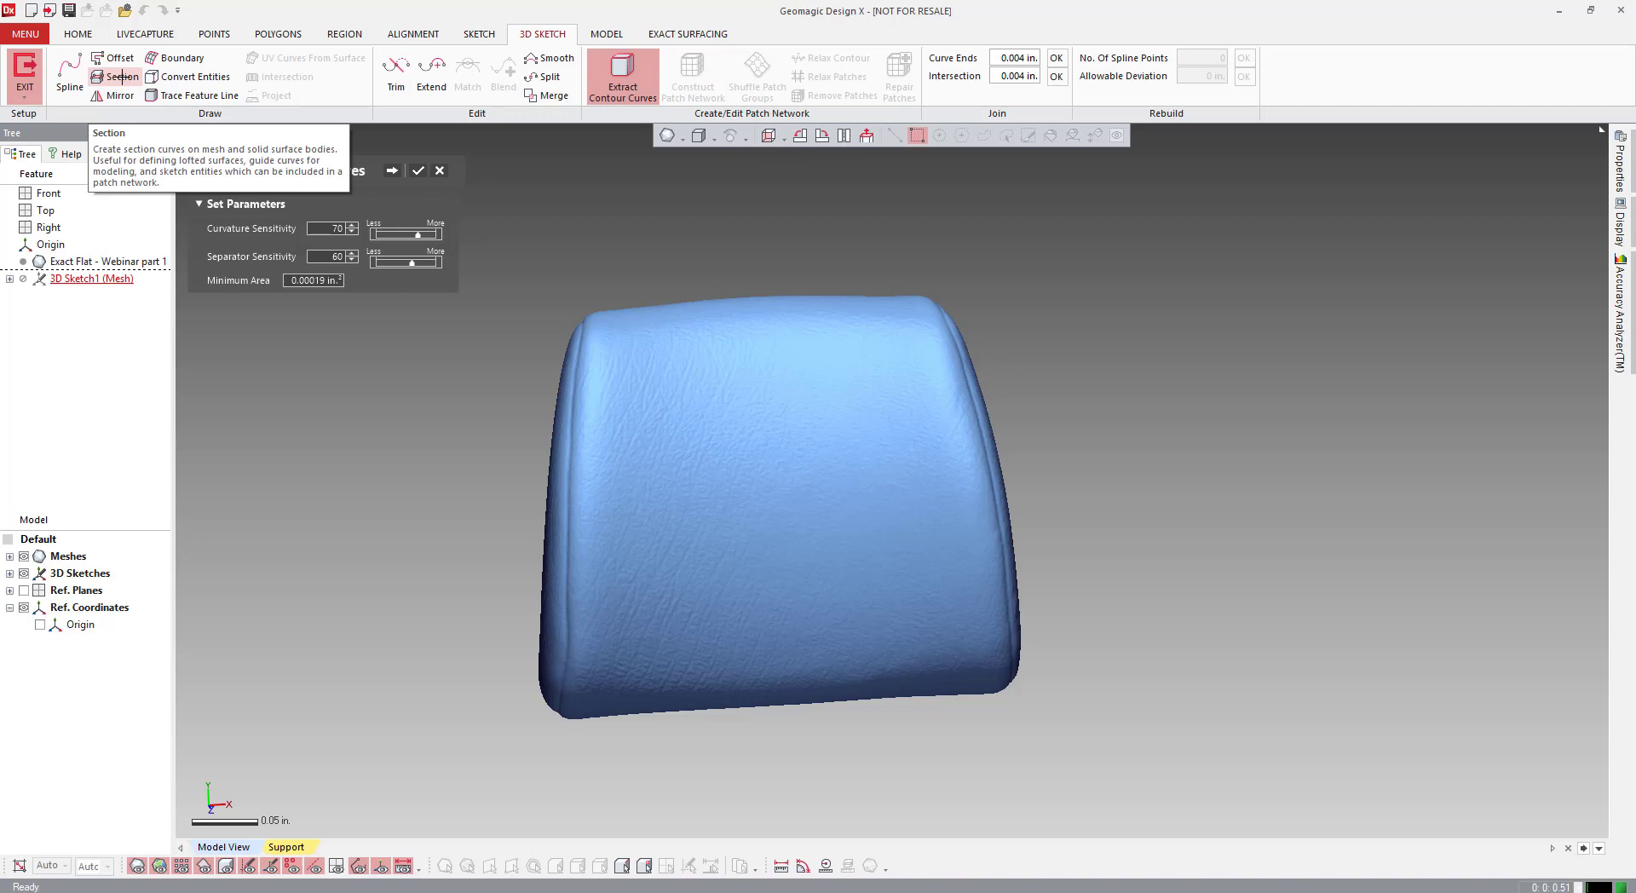
mouse_move(117, 76)
type("50")
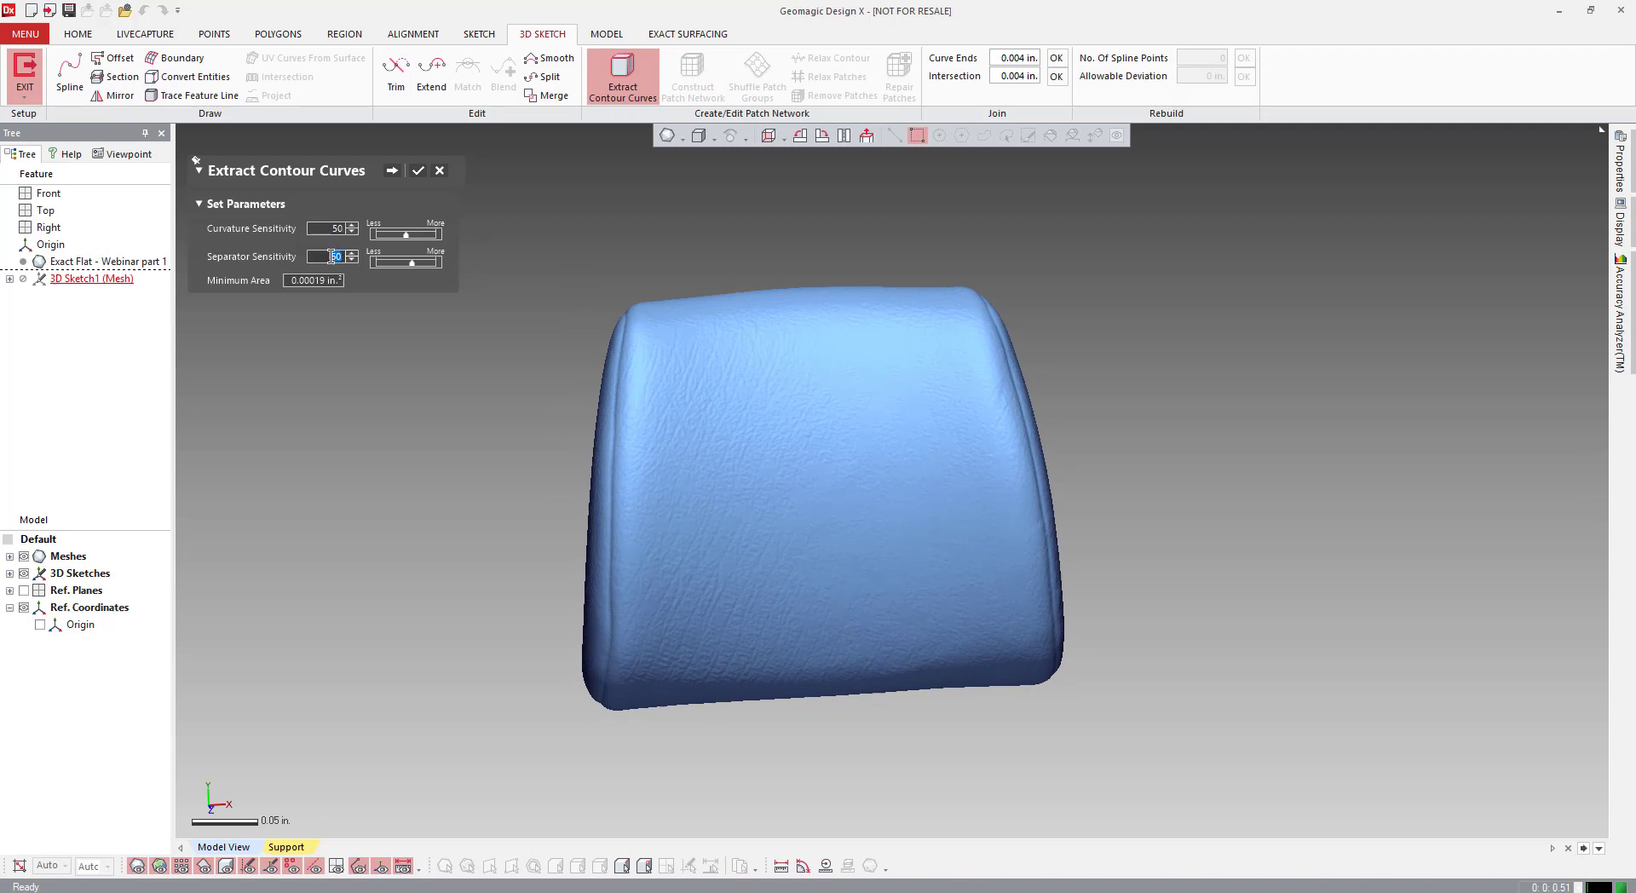
left_click(334, 255)
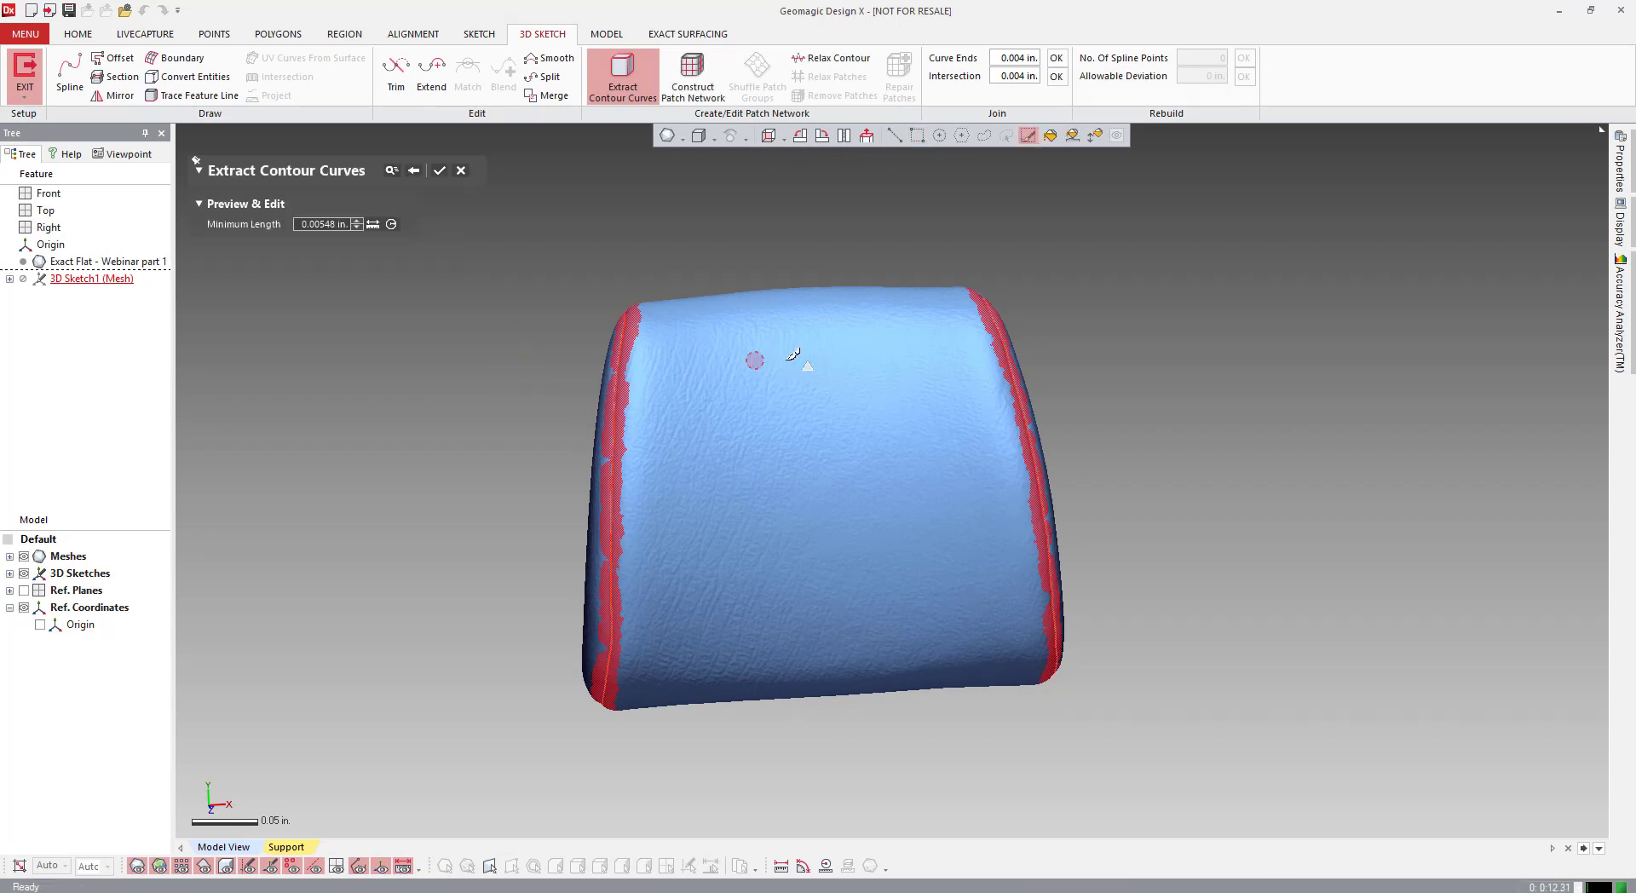
left_click_drag(794, 359, 1028, 553)
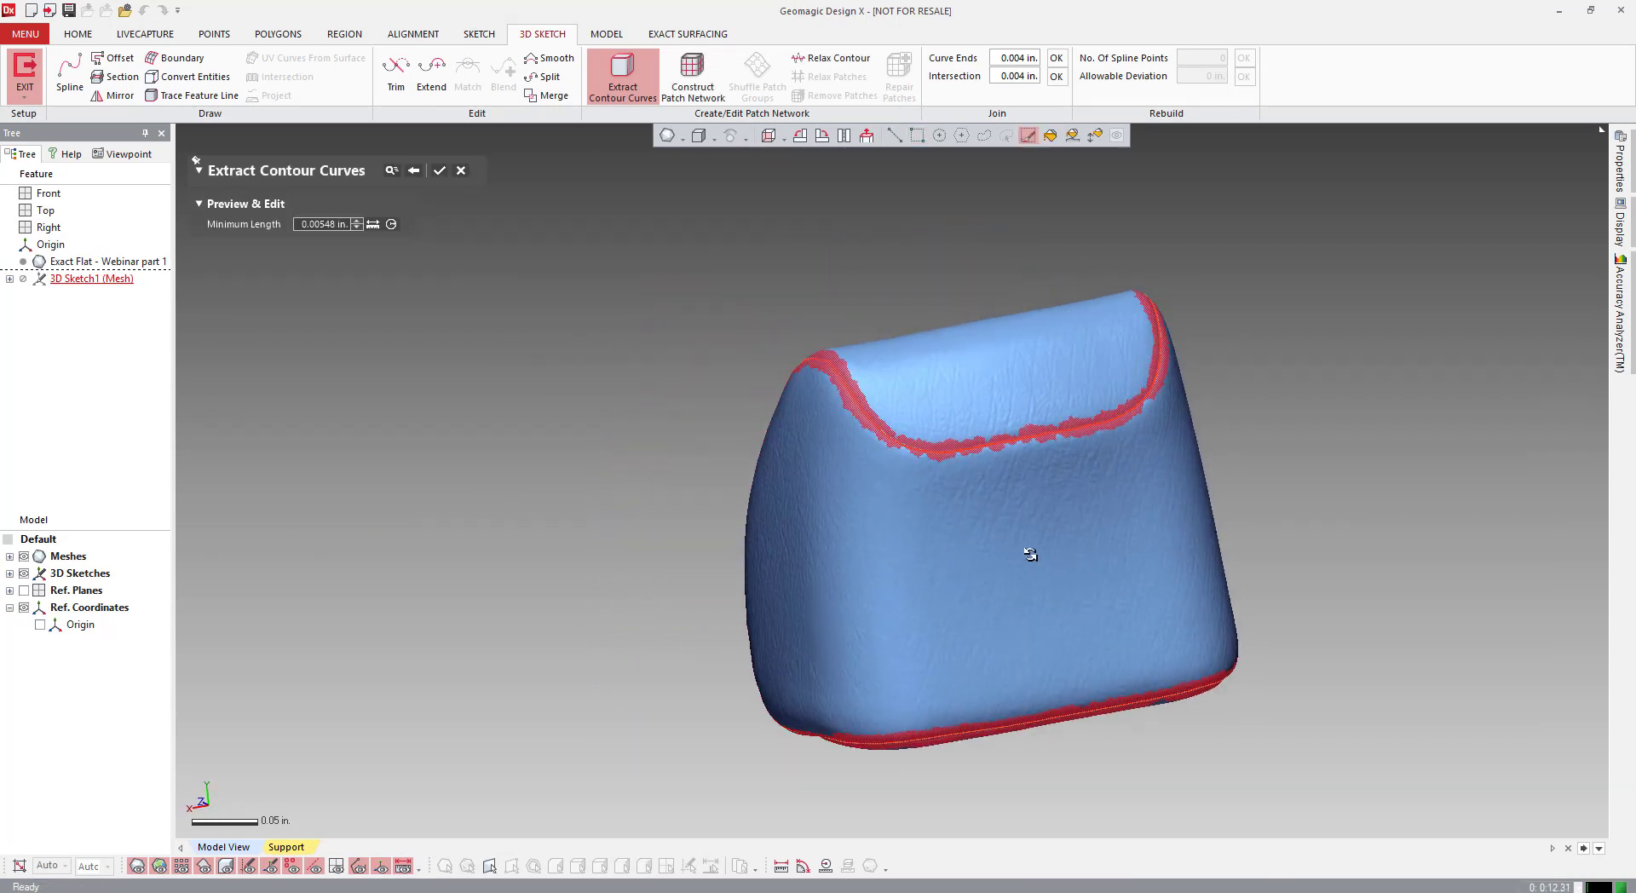
left_click_drag(1030, 554, 892, 532)
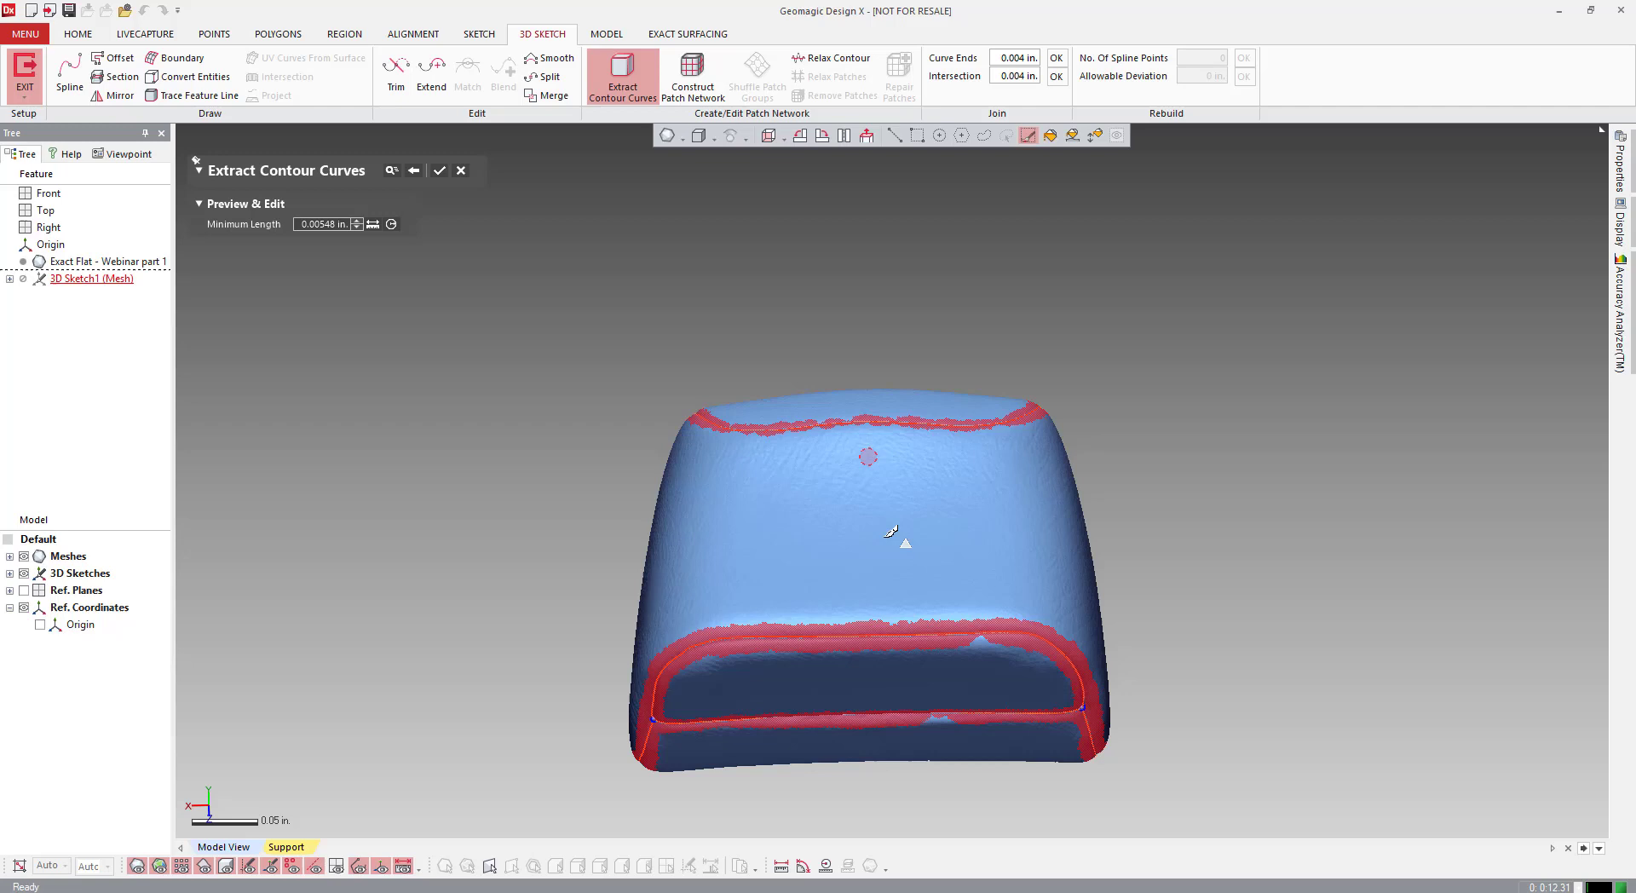
left_click_drag(893, 532, 851, 292)
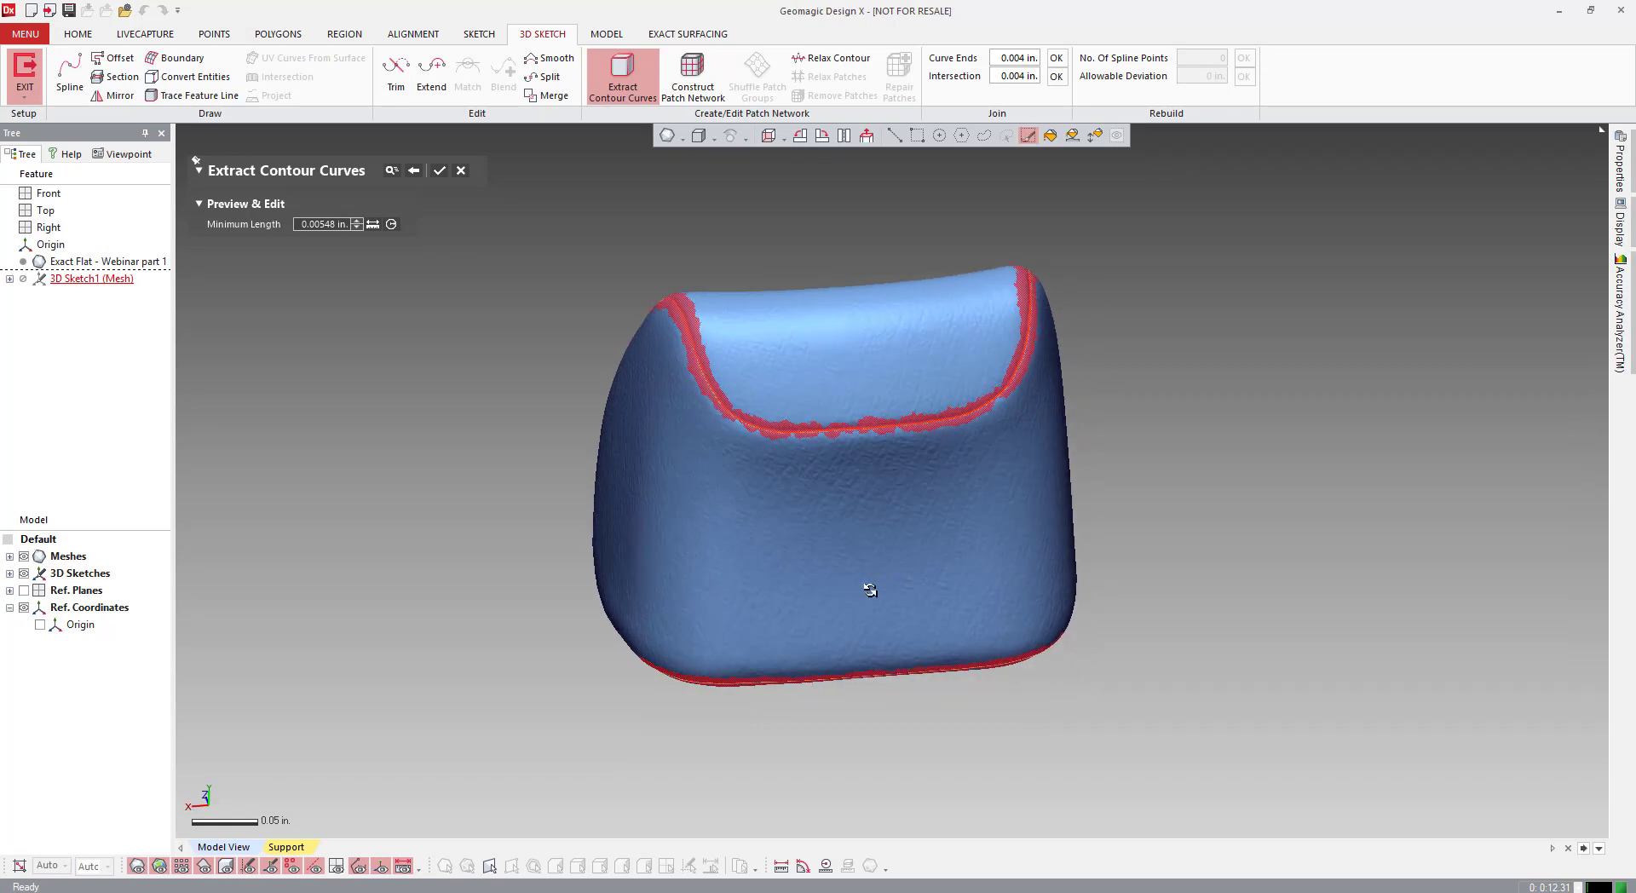
left_click_drag(869, 590, 931, 548)
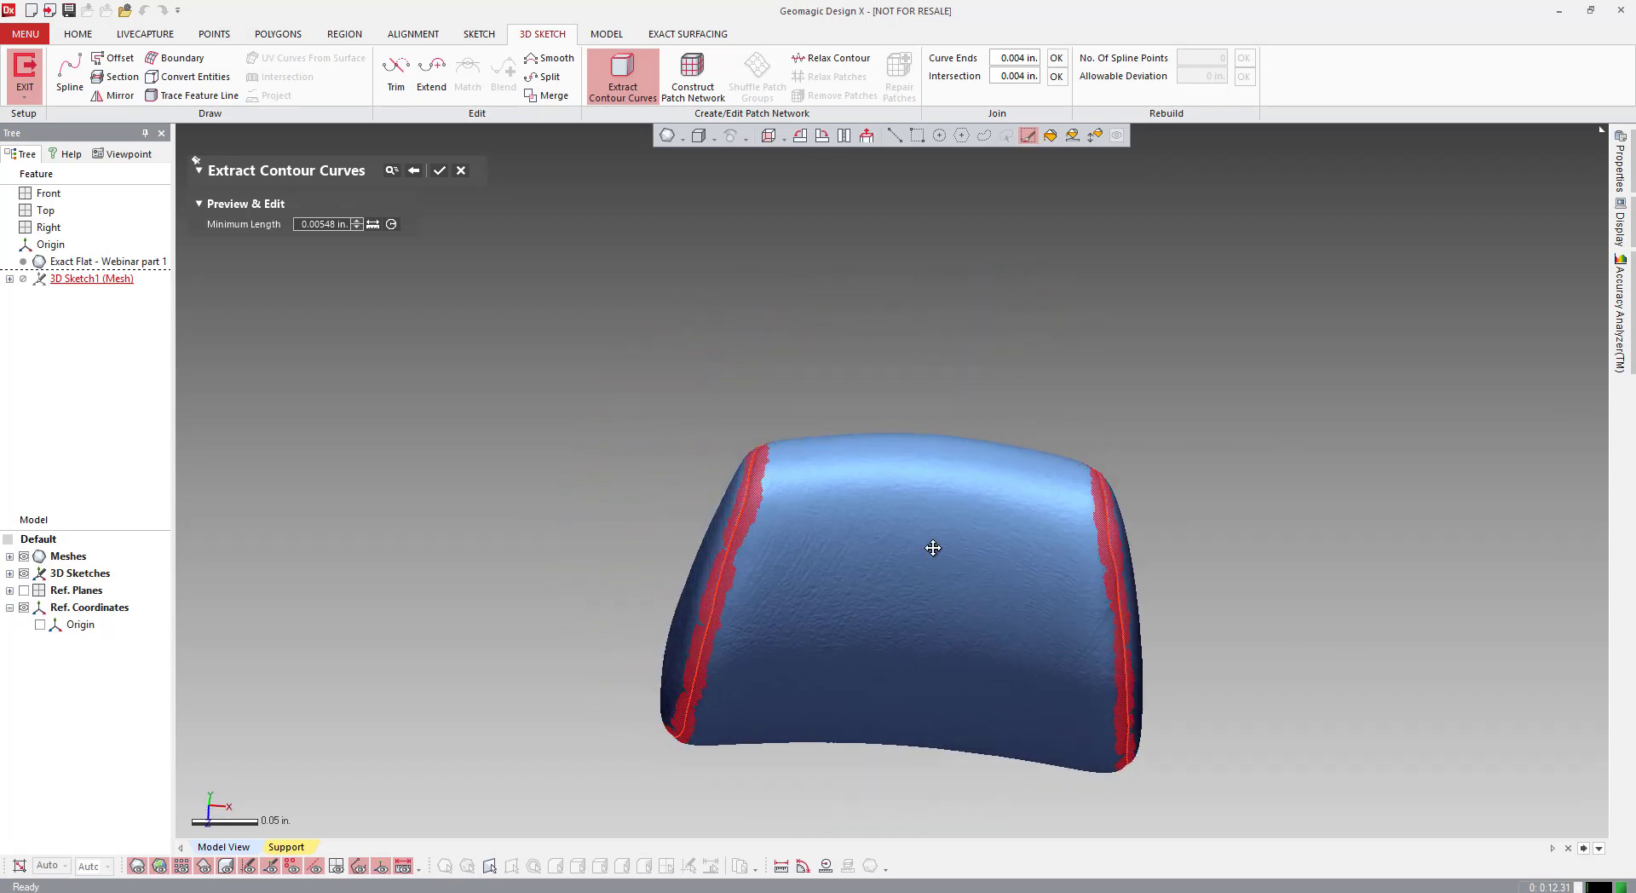
left_click_drag(933, 548, 647, 428)
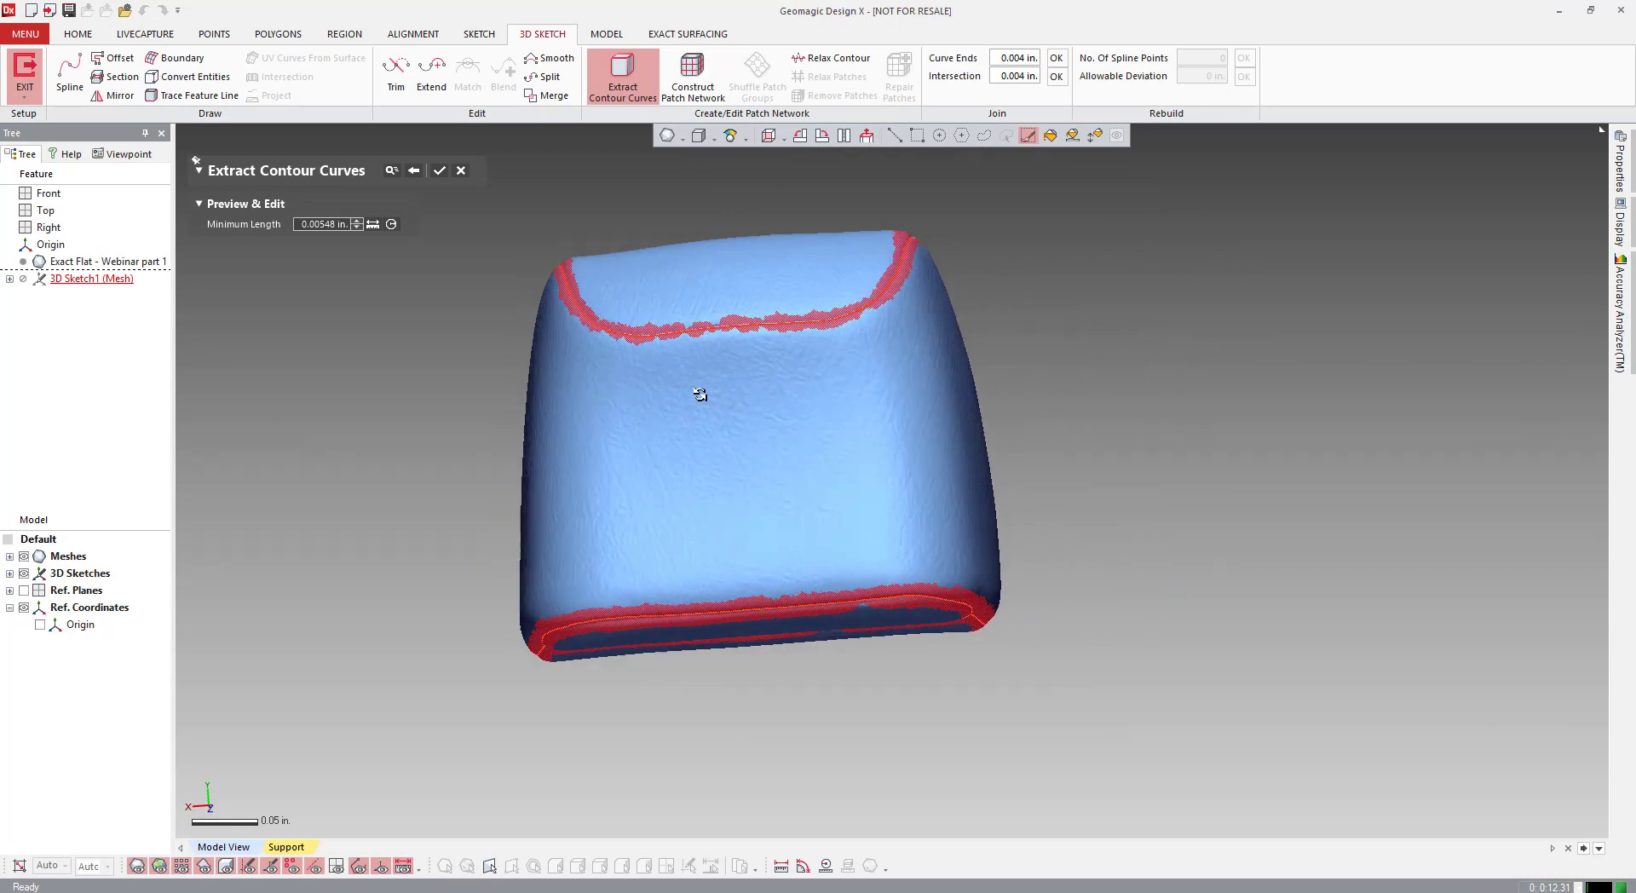
left_click_drag(699, 394, 913, 480)
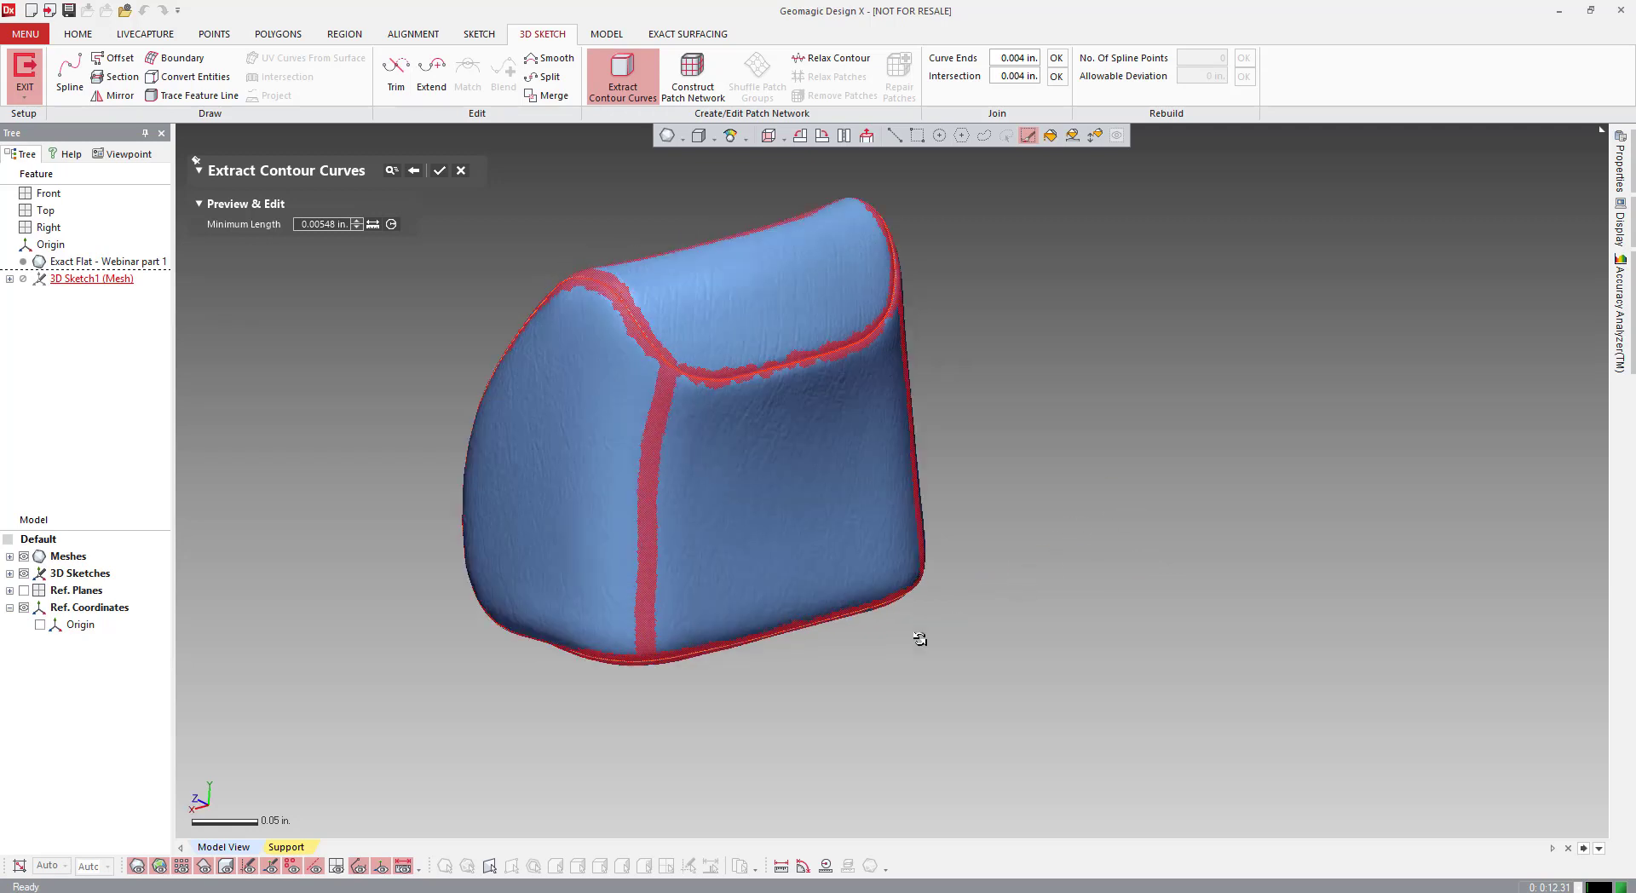
left_click_drag(918, 638, 1357, 501)
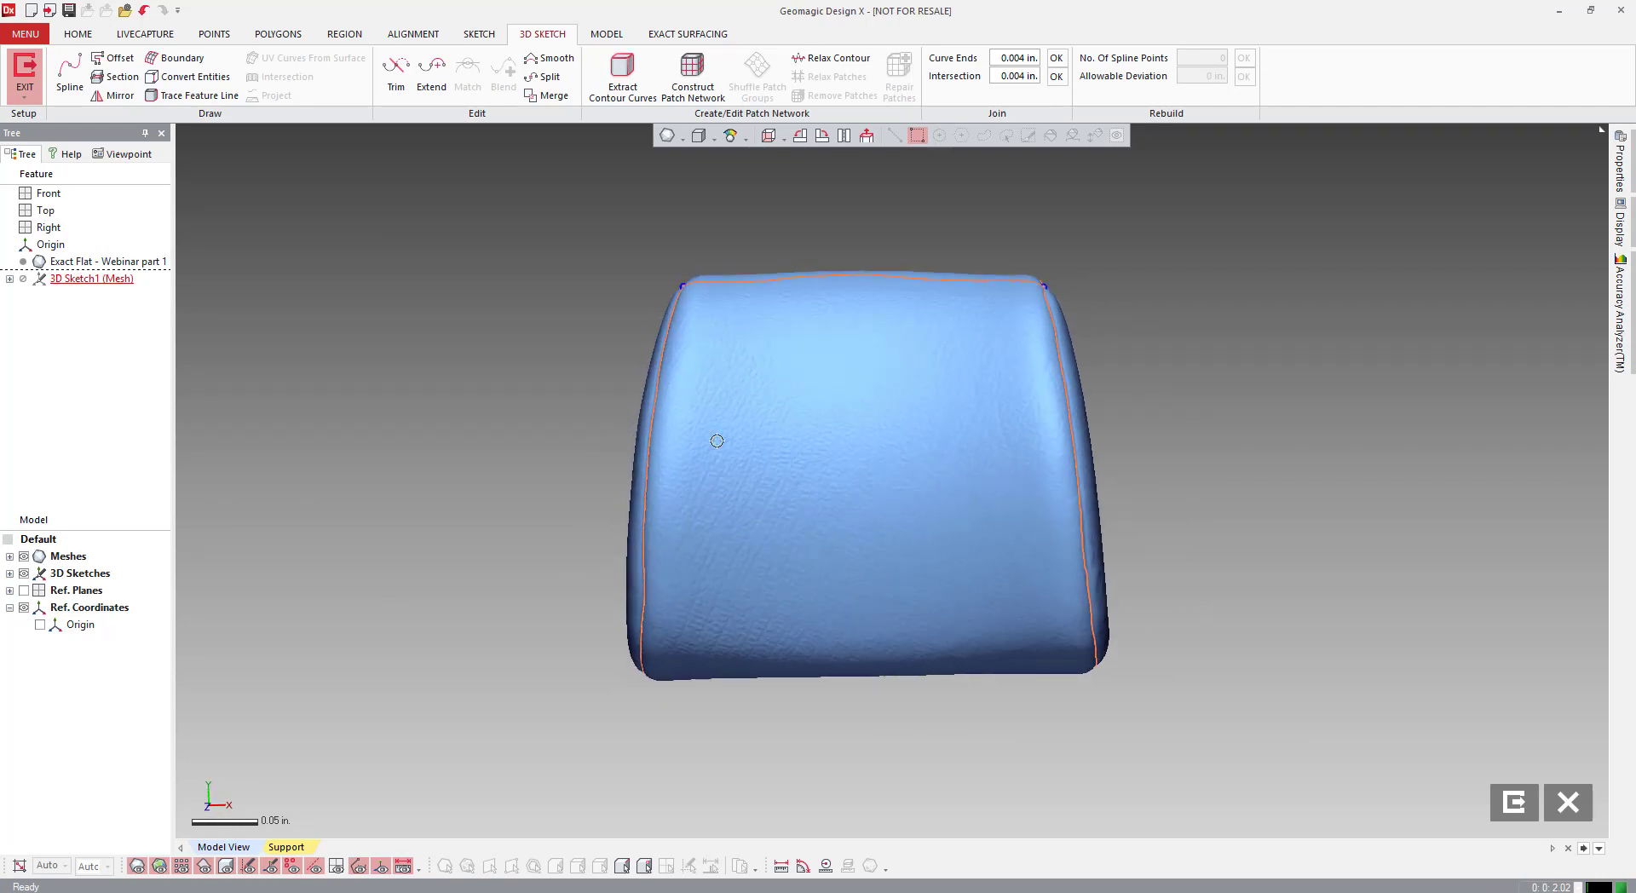
mouse_move(866, 504)
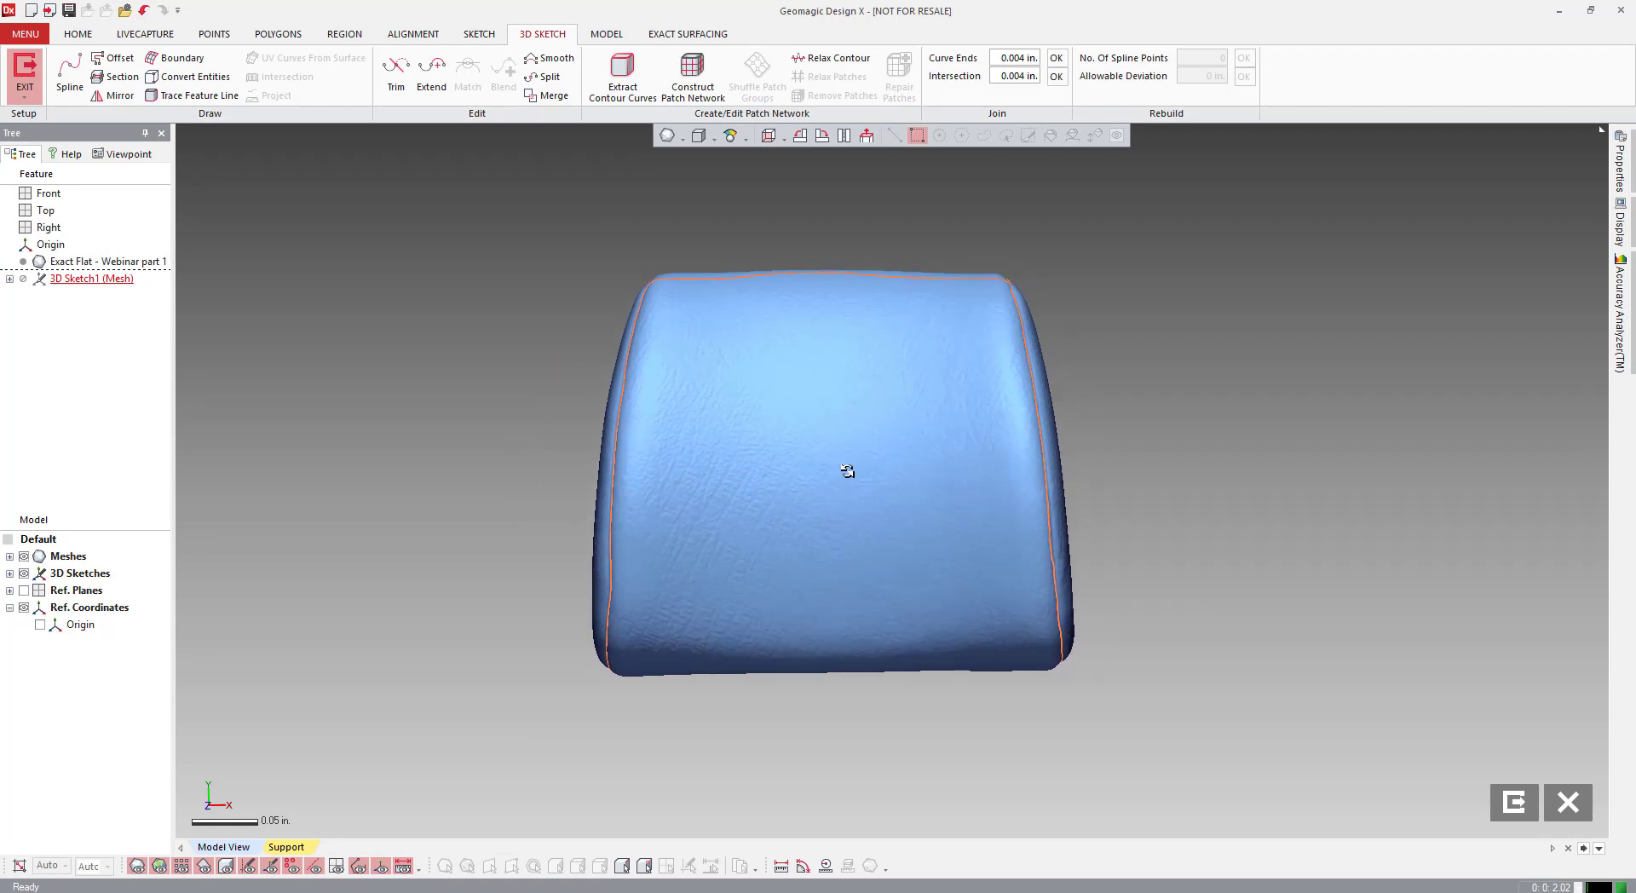
Step: Confirm the extracted contour curves and start a Section command
left_click(196, 76)
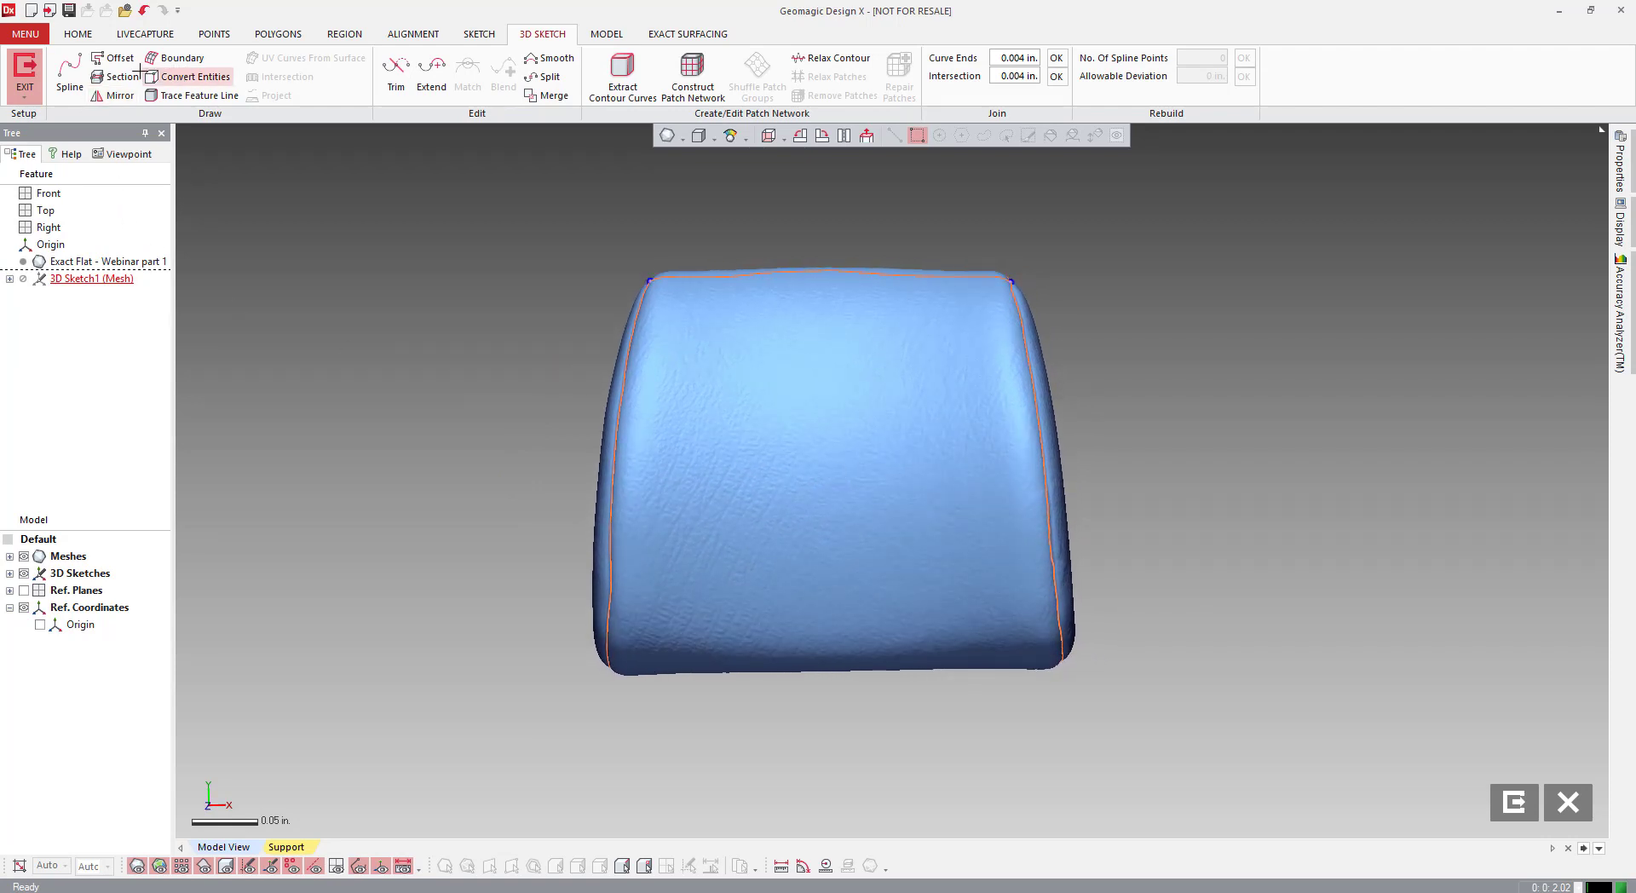
left_click(122, 76)
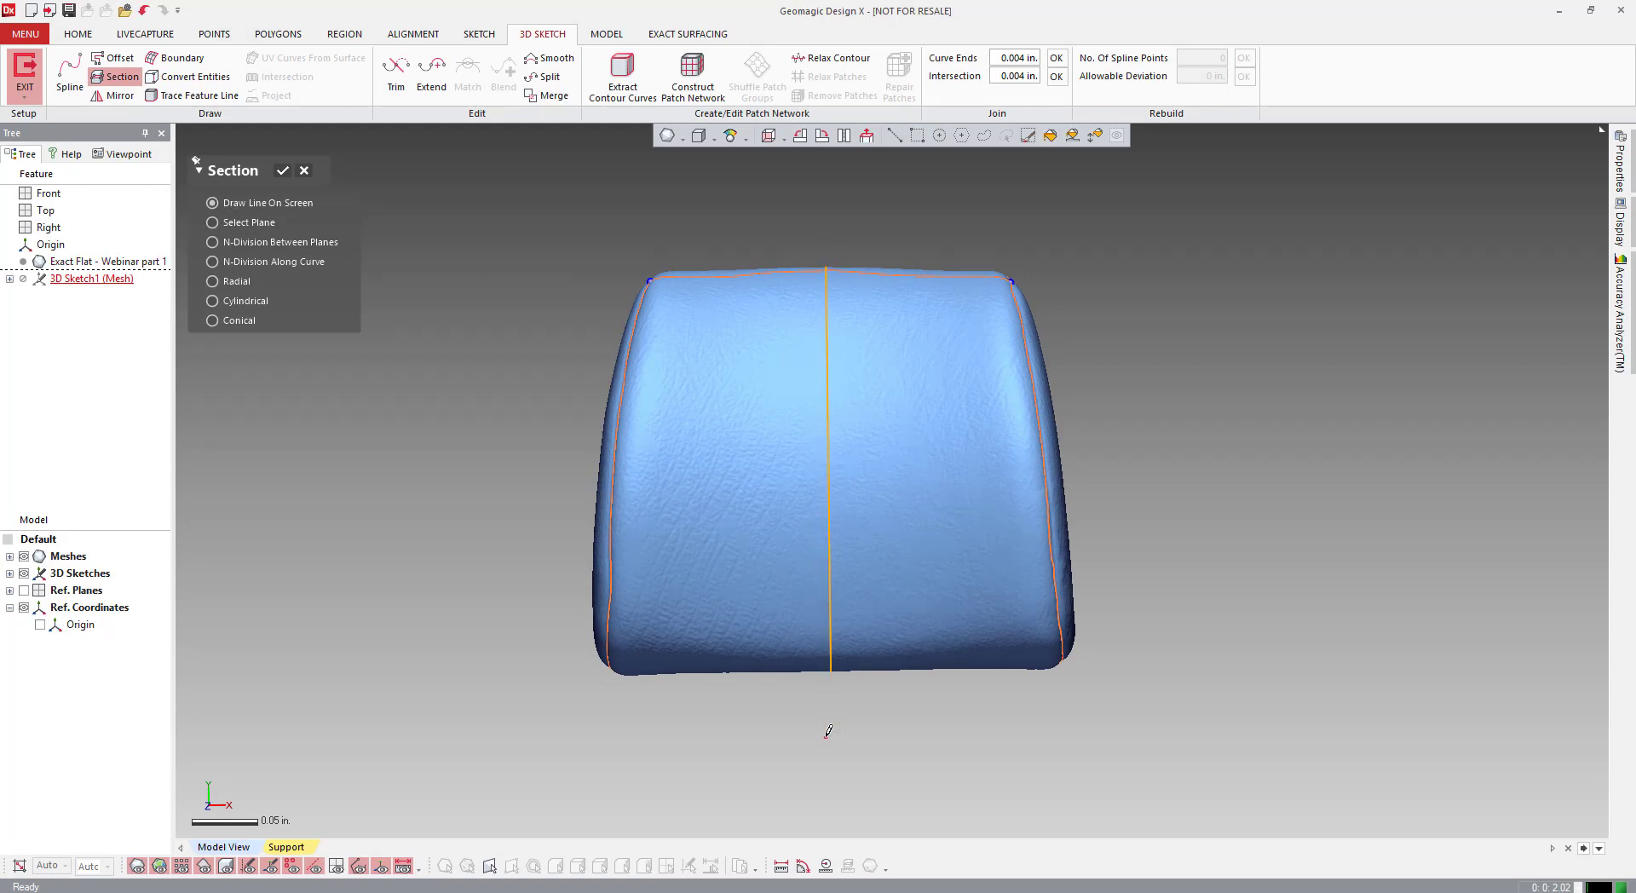
mouse_move(456, 469)
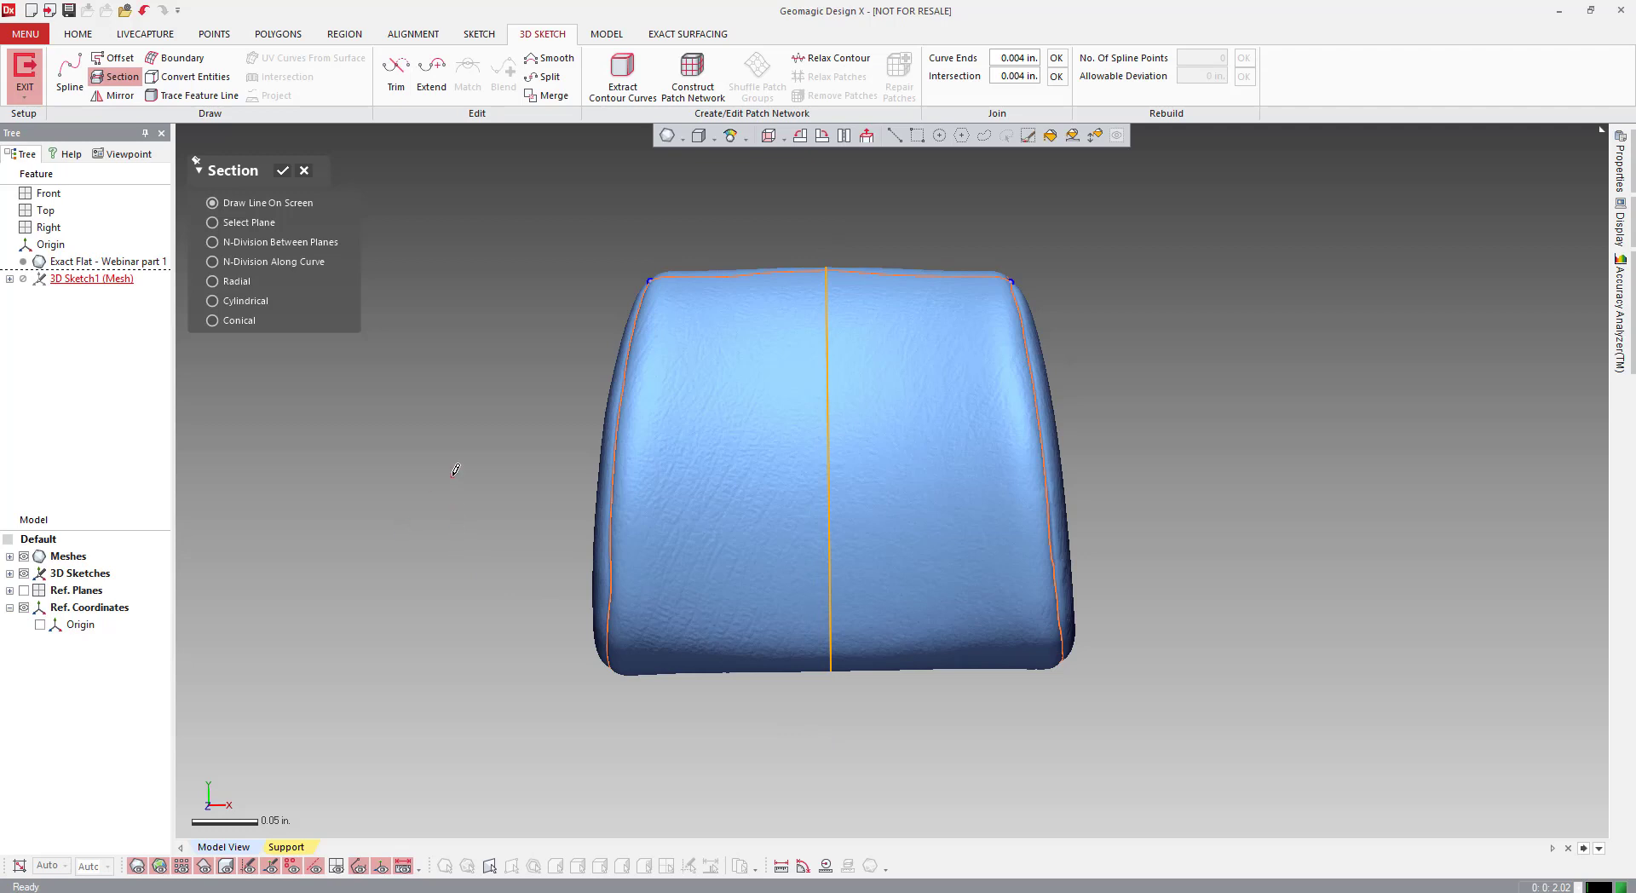
Step: Draw a section line across the headrest mesh to create a section curve
left_click_drag(454, 475, 1093, 478)
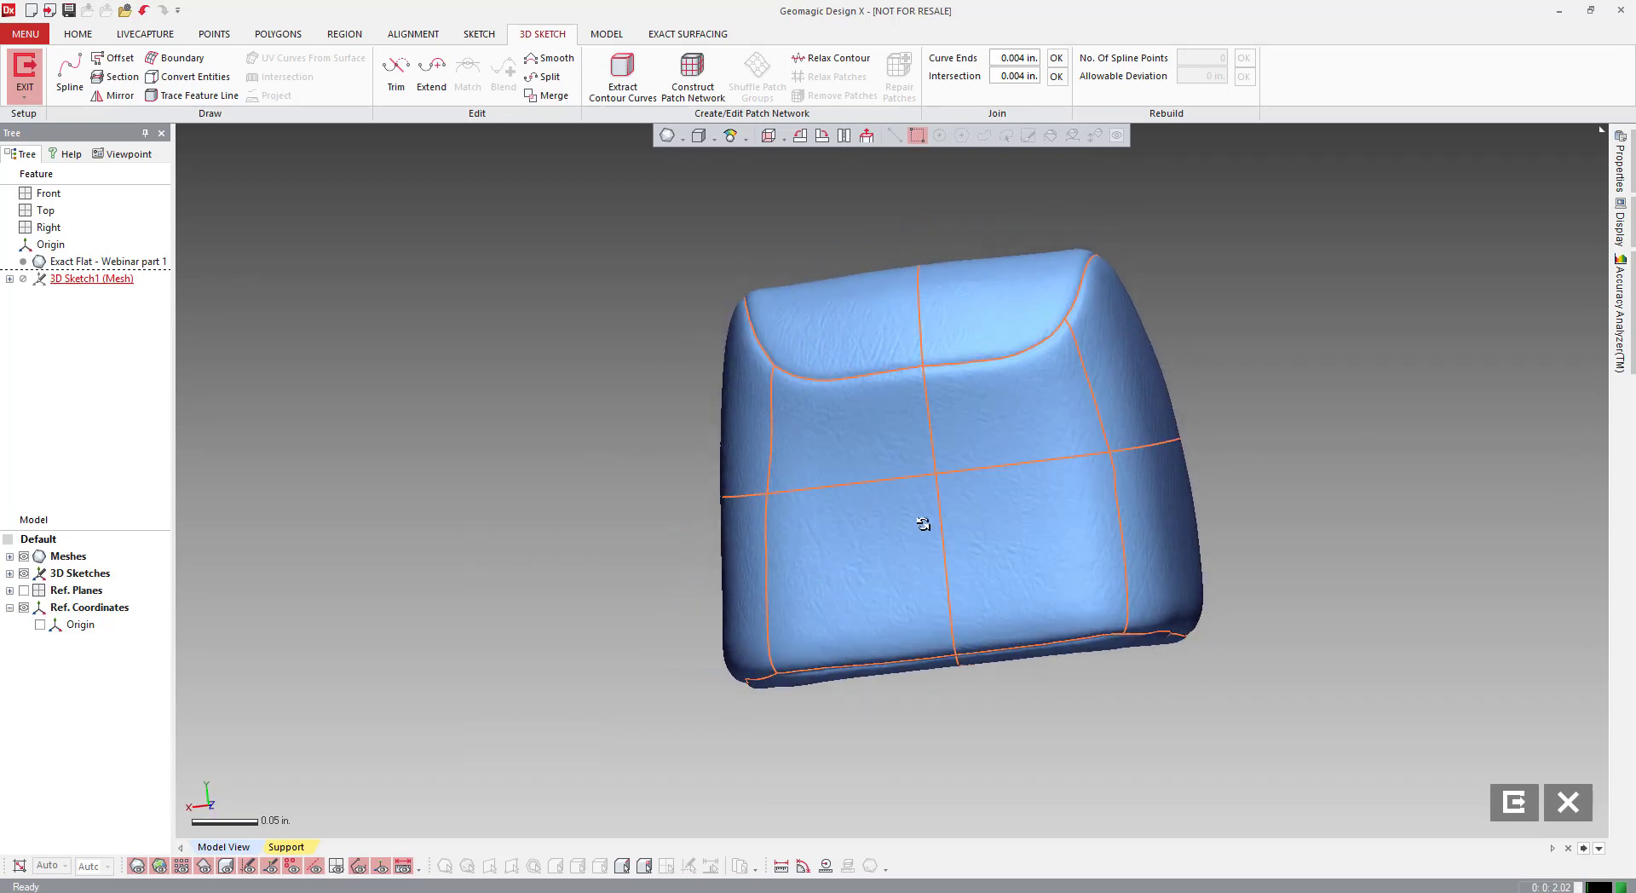
Step: Orbit the headrest to face front and start splitting curves at intersection points
left_click_drag(922, 522, 855, 590)
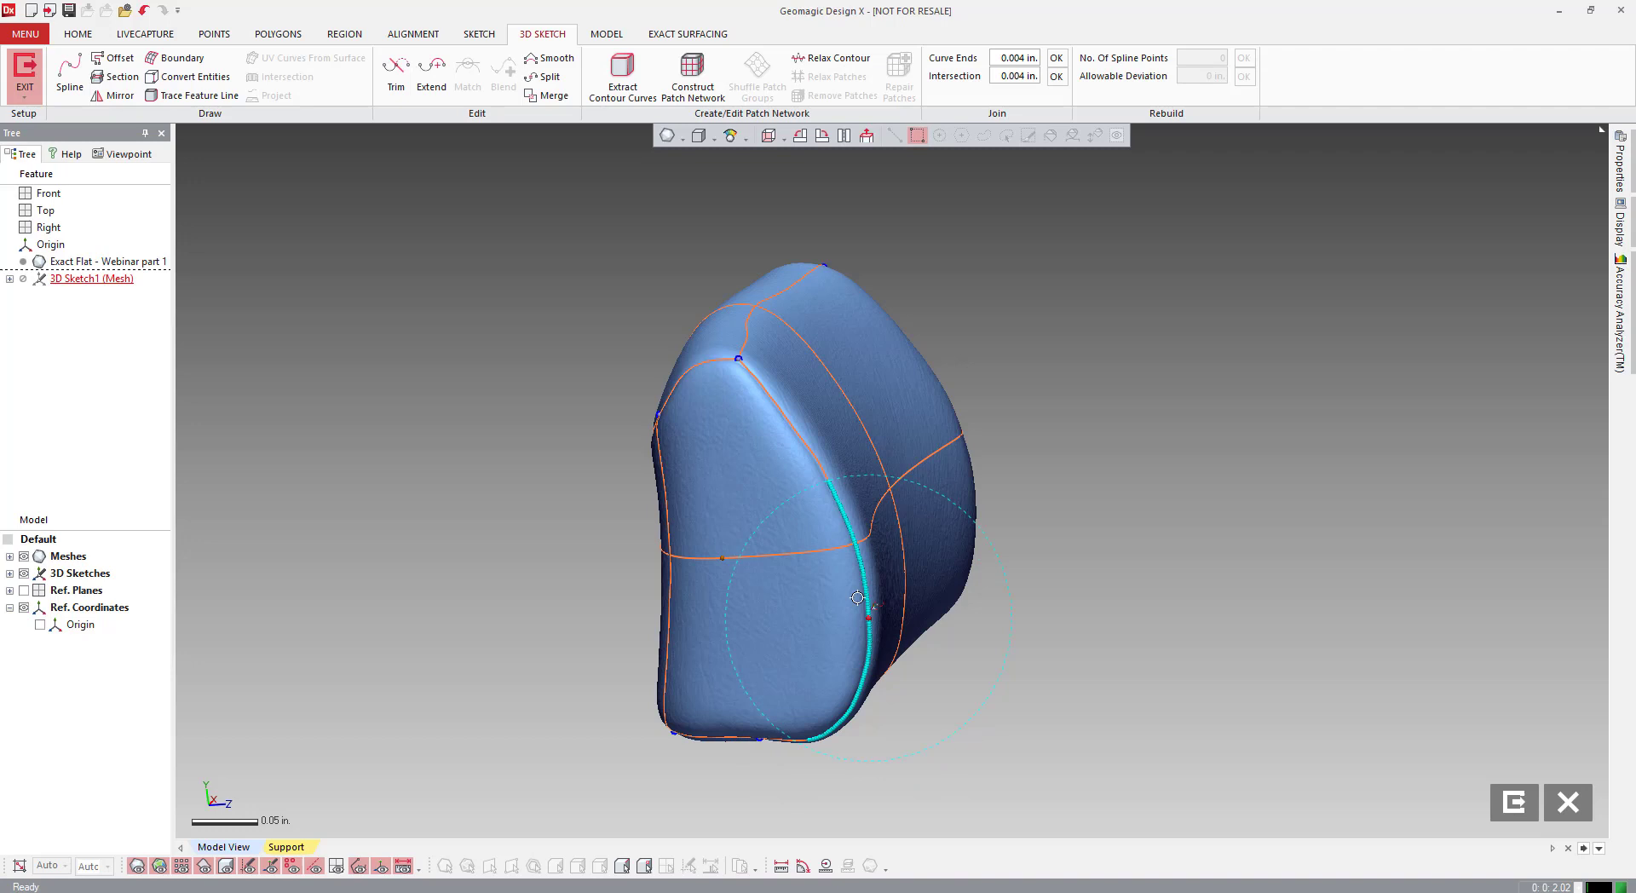
left_click_drag(856, 599, 1057, 539)
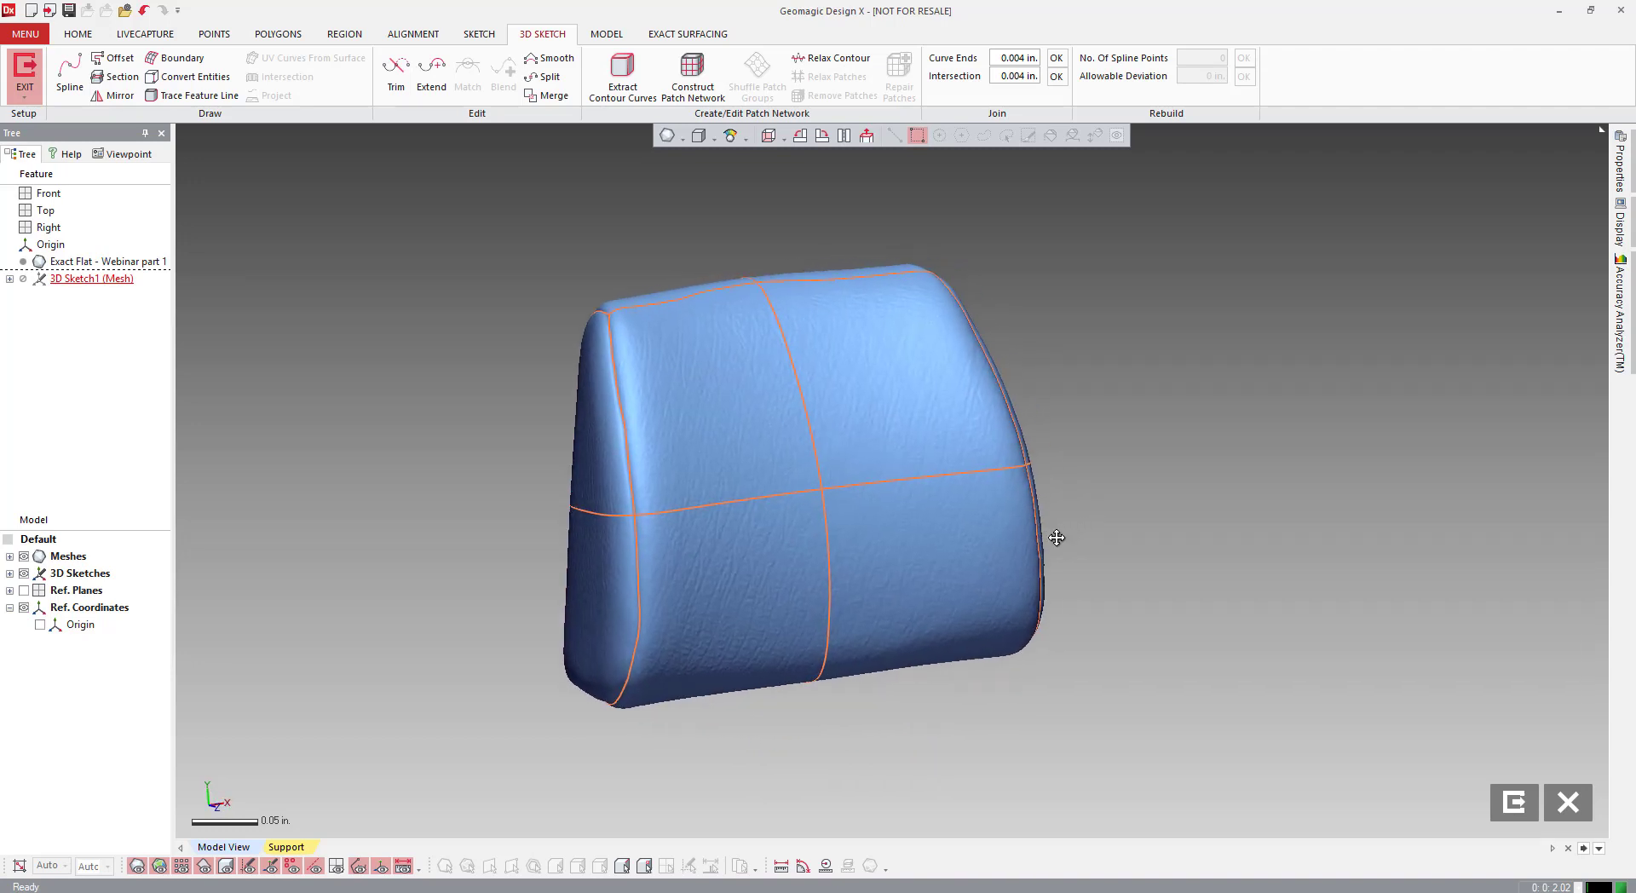
left_click_drag(1056, 538, 459, 340)
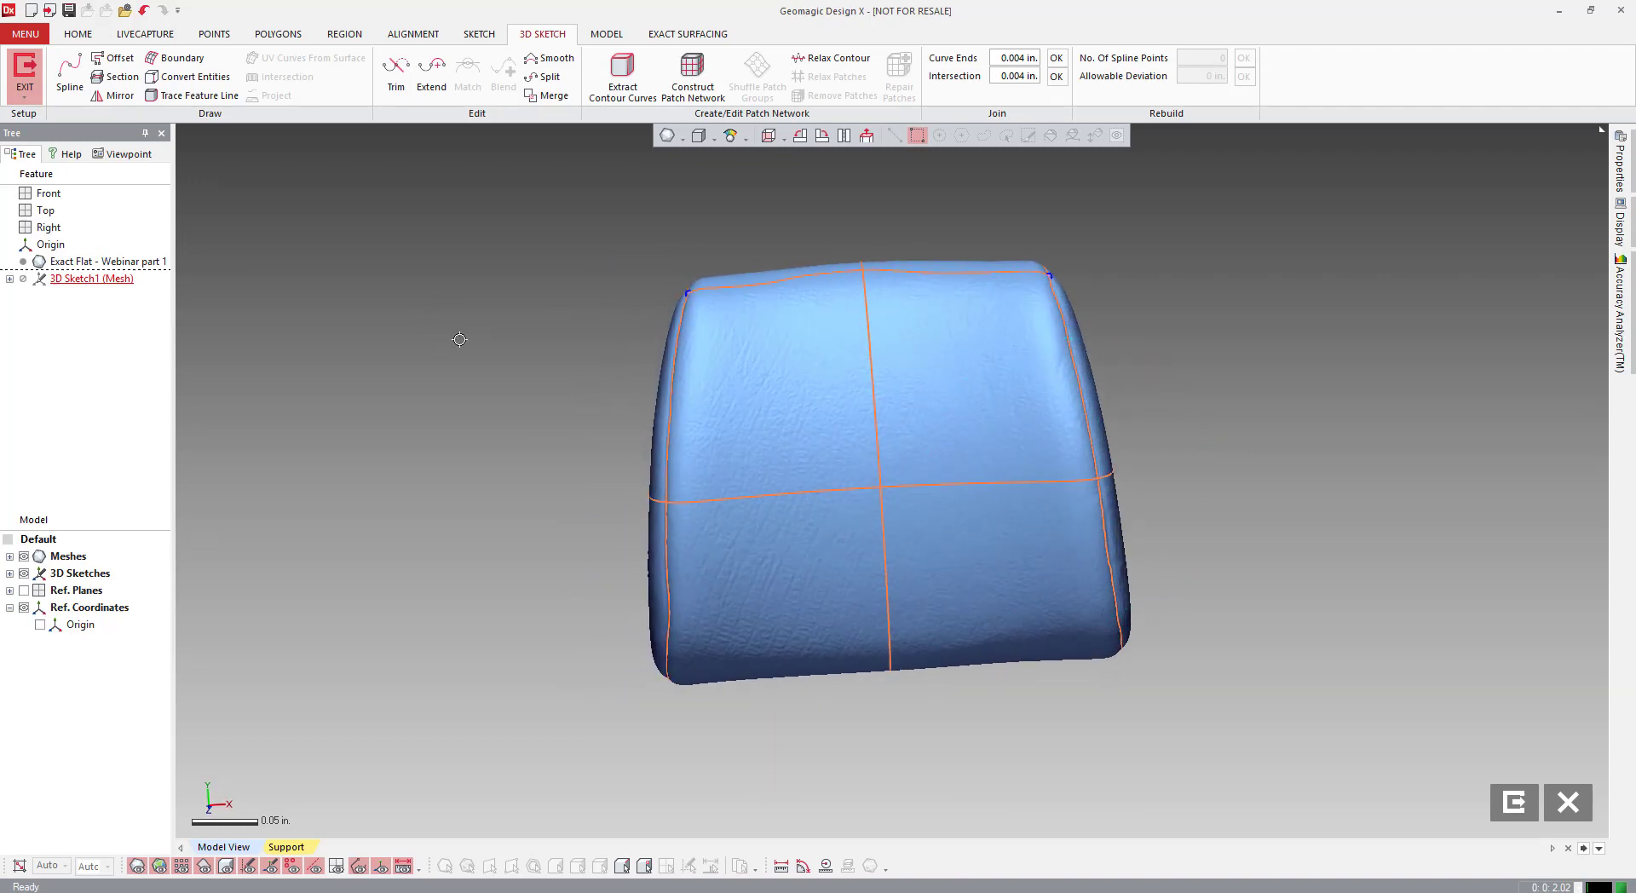
left_click(547, 75)
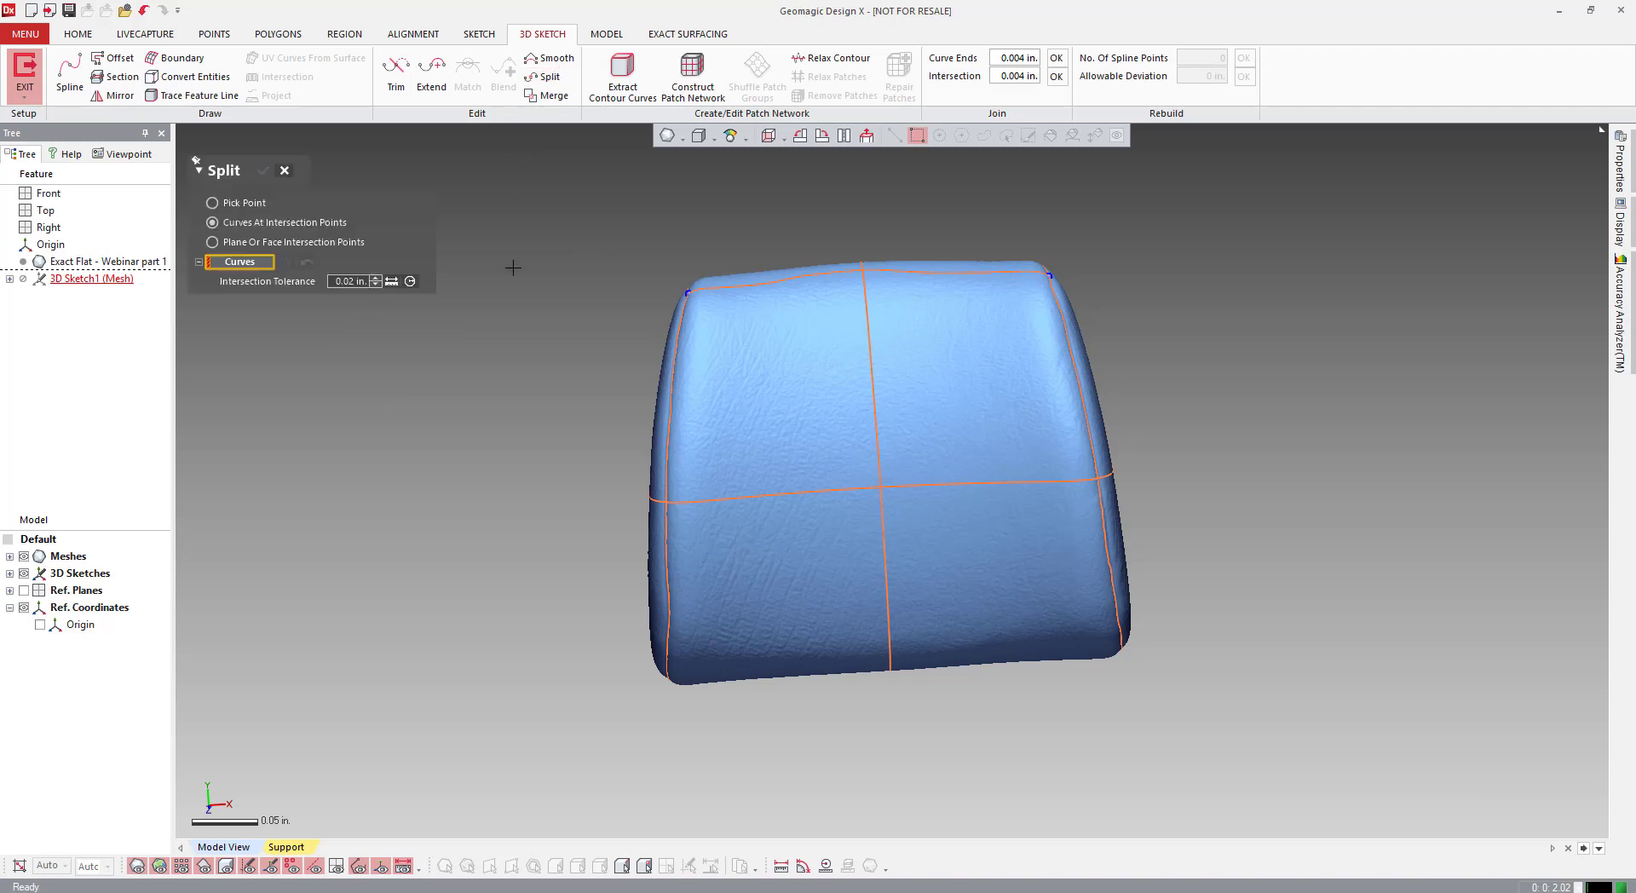
Step: Select all crossing front, side and remaining sketch curves and split them at intersections
left_click(823, 448)
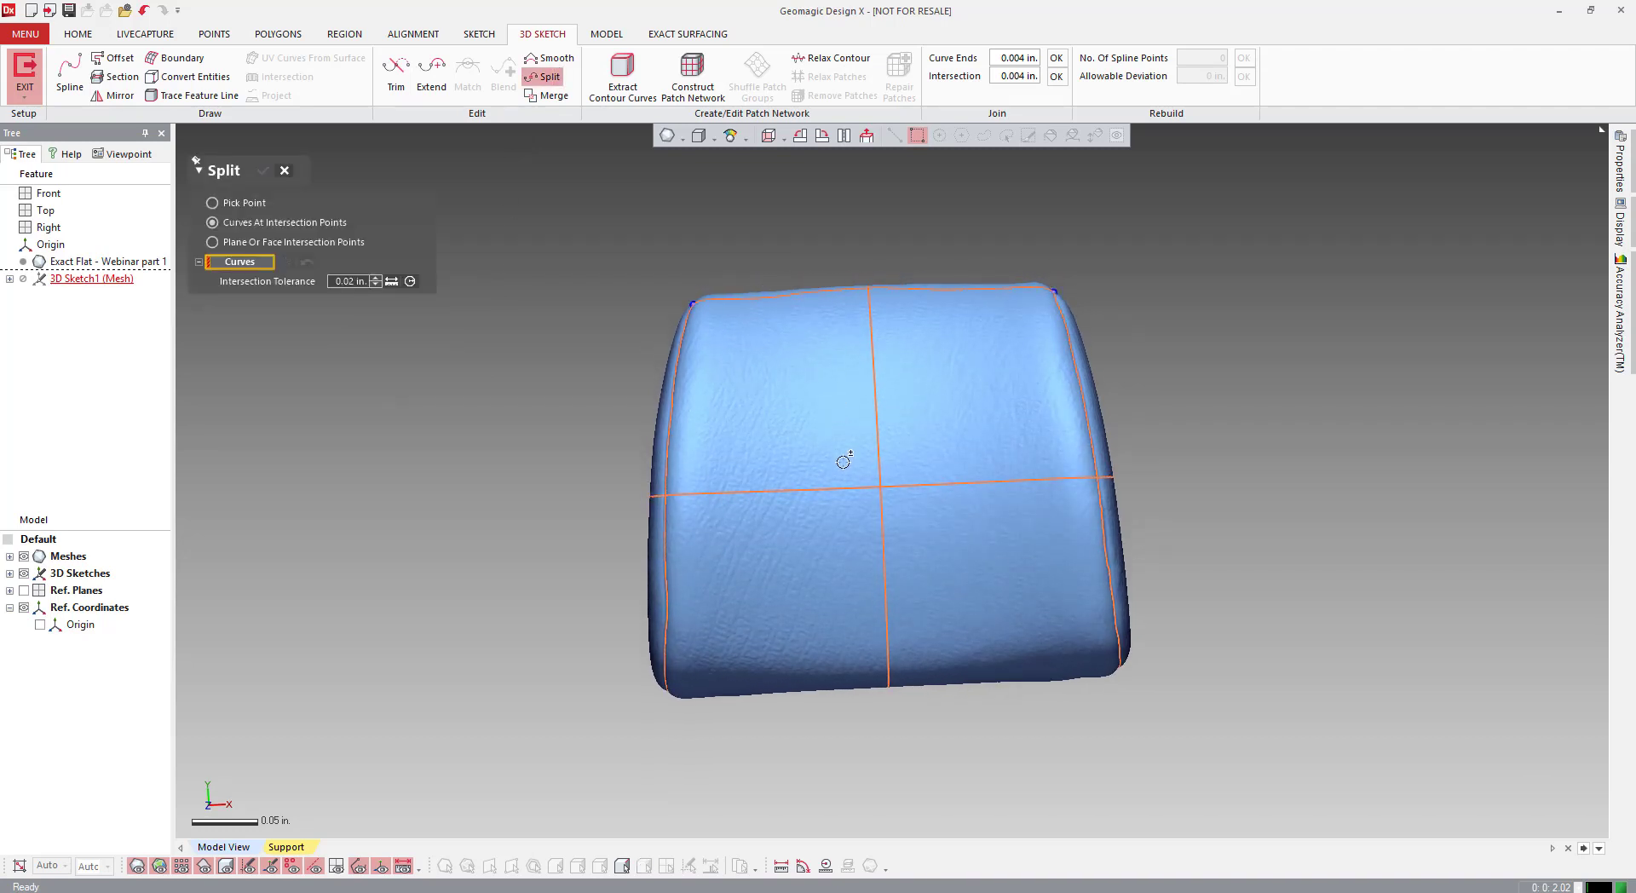
left_click(880, 483)
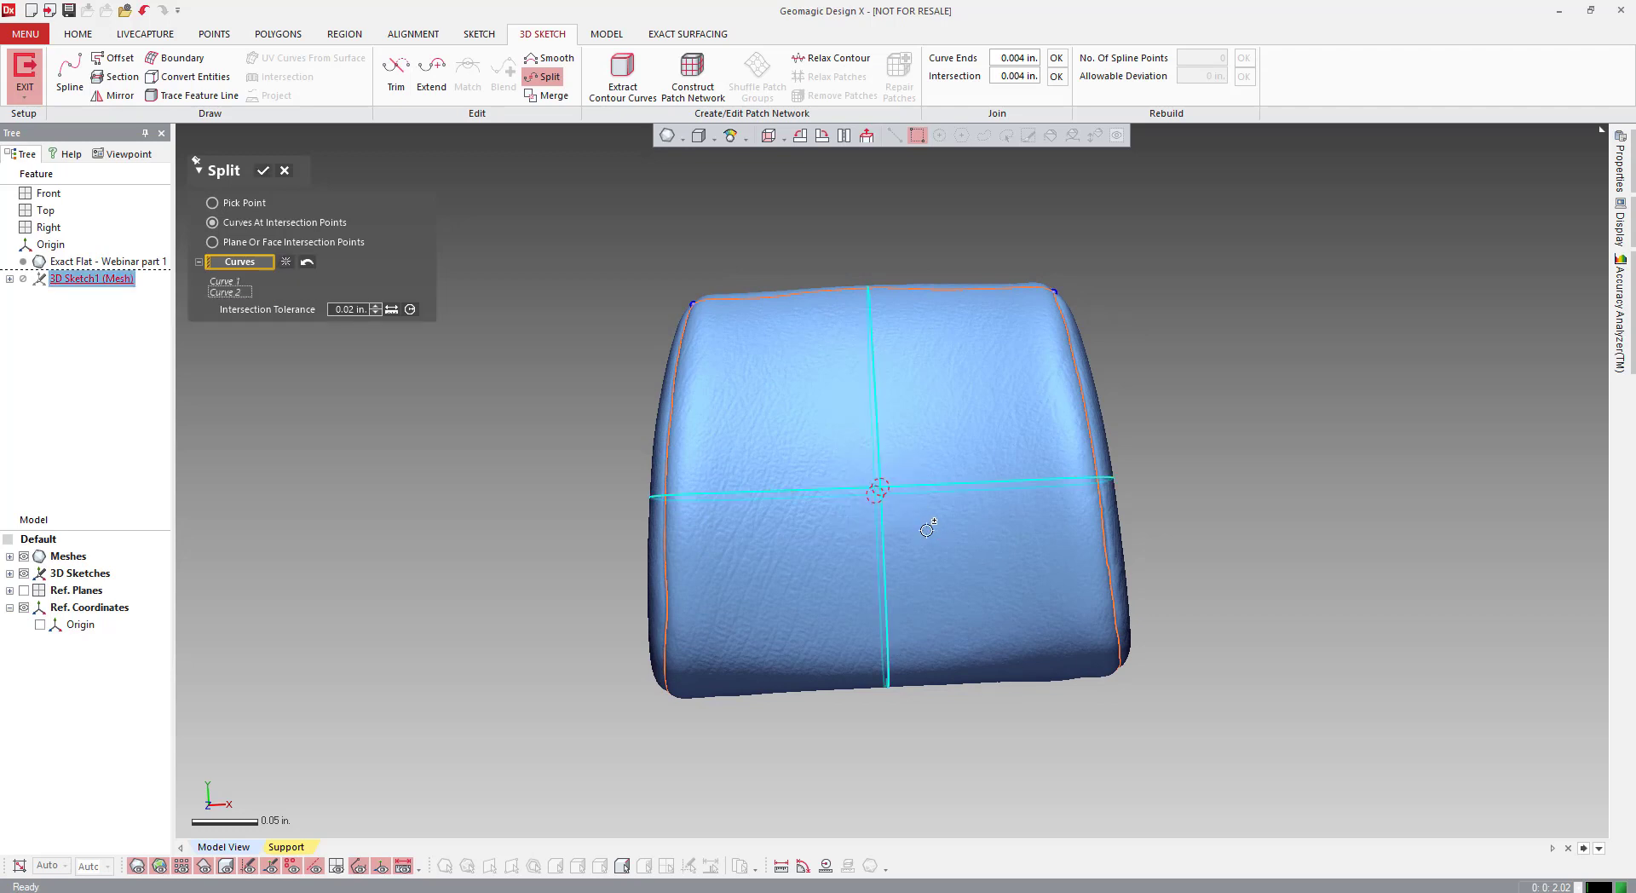
left_click_drag(929, 526, 1114, 543)
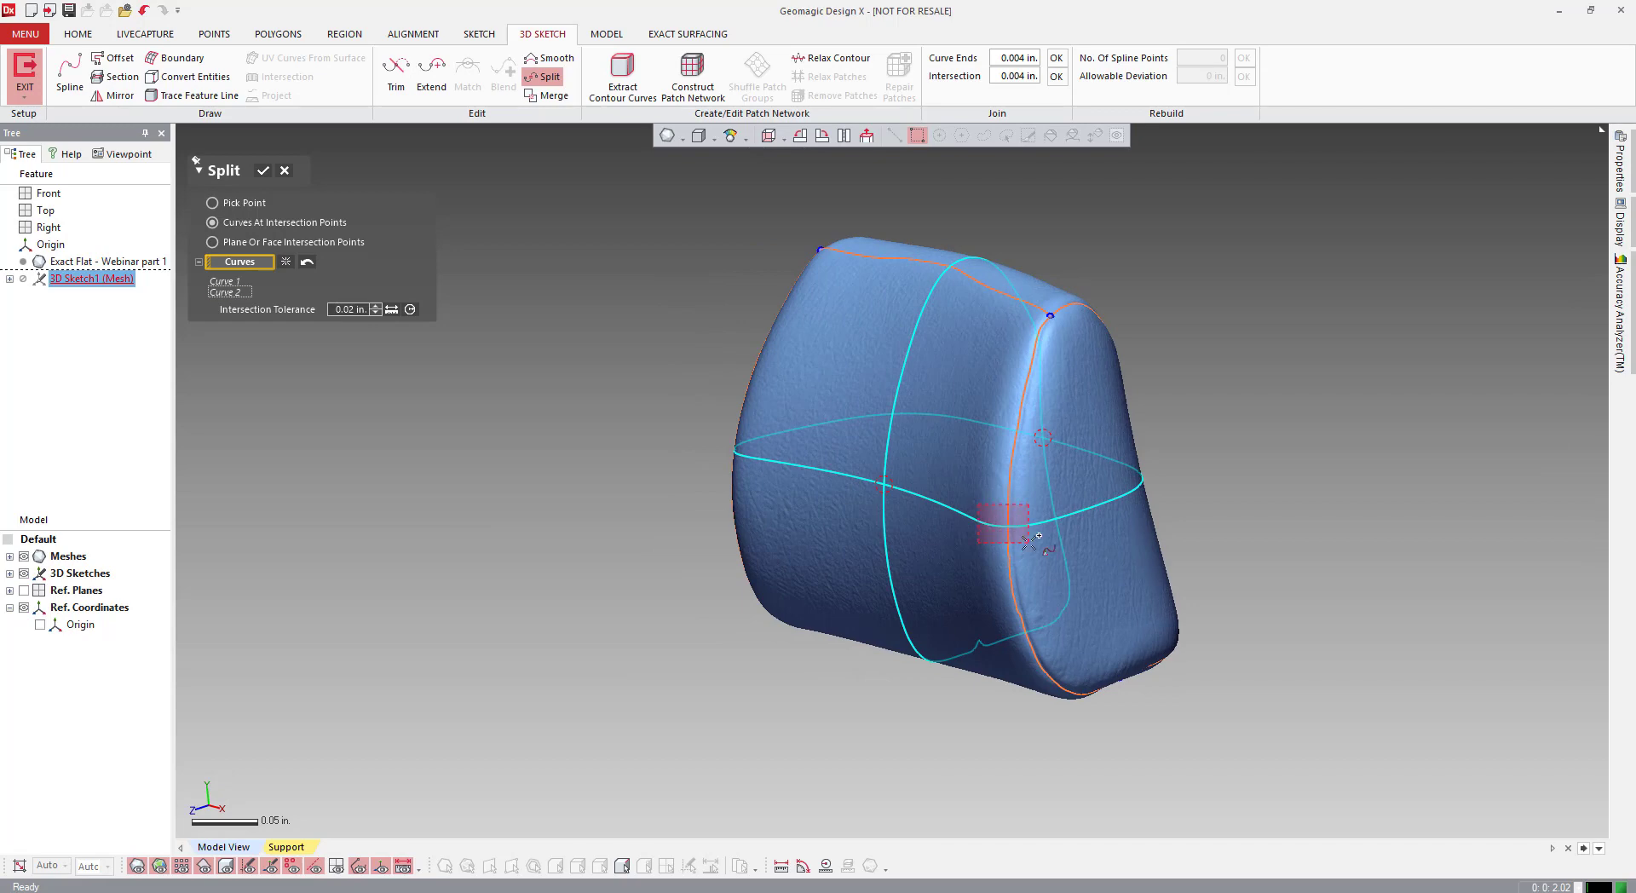
left_click_drag(1033, 542, 966, 558)
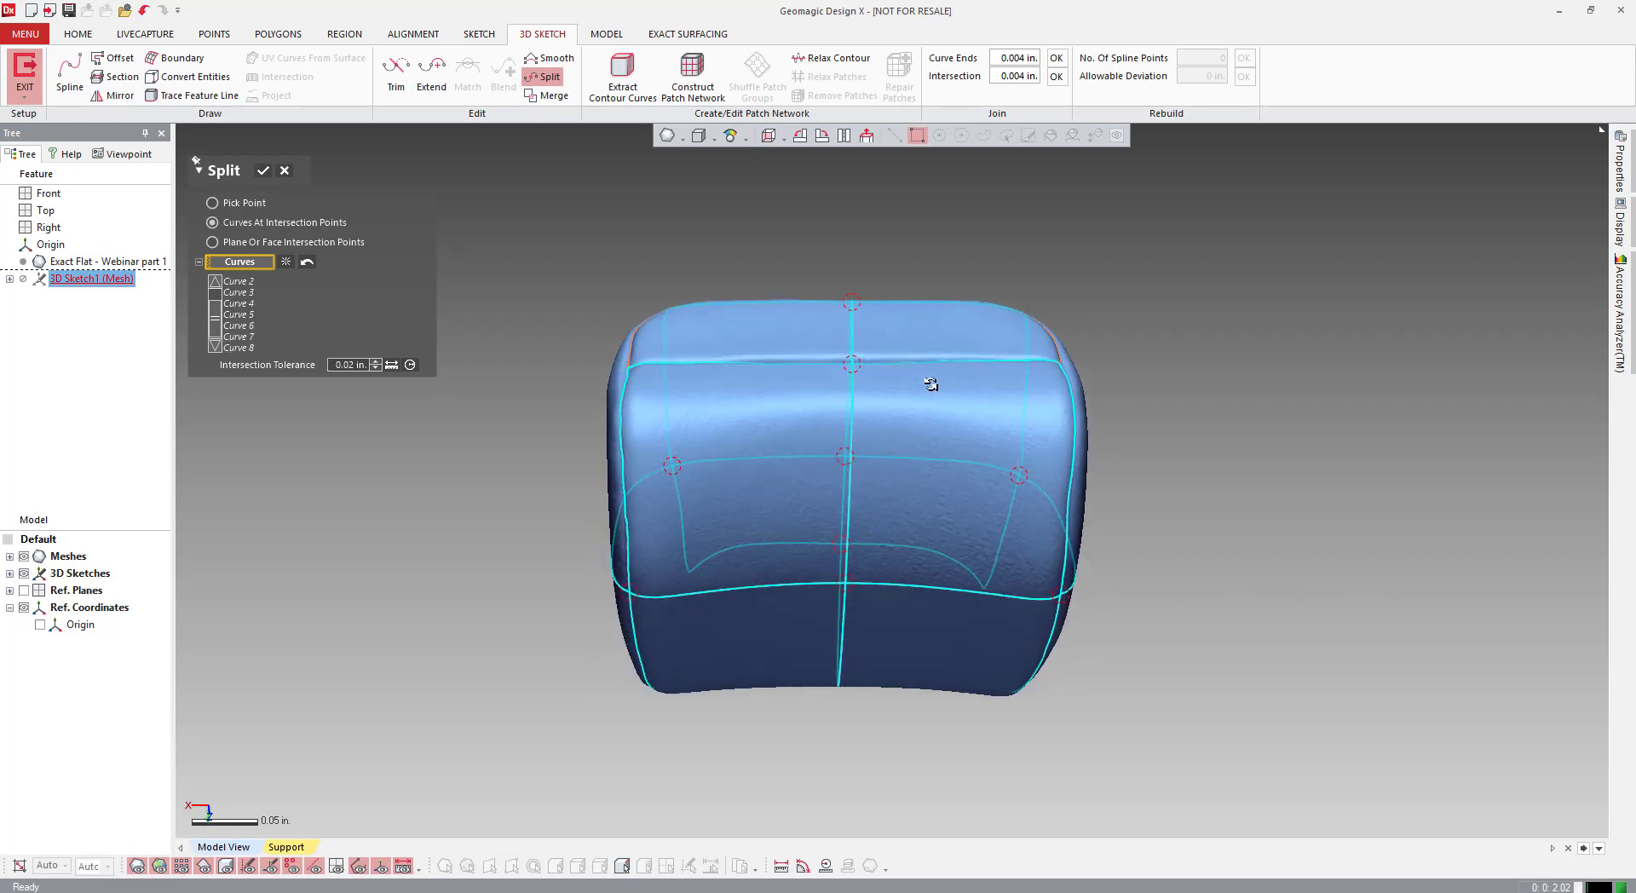
left_click_drag(929, 384, 1227, 263)
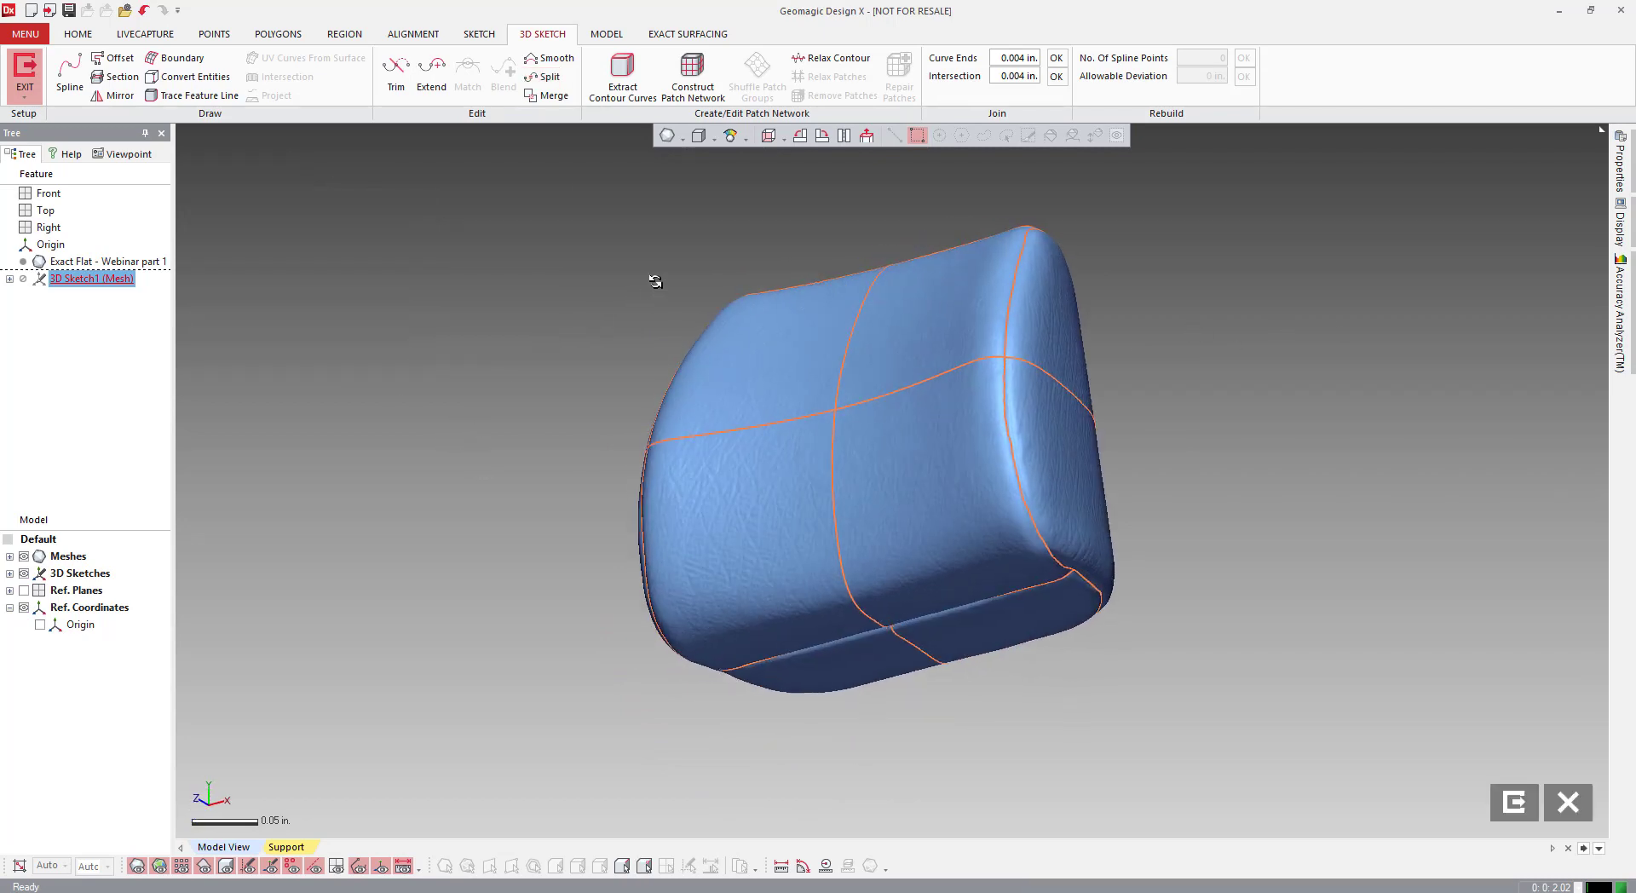
Step: Check the split curves, exit the mesh sketch, and start Fit Surface Patches
left_click_drag(654, 282, 468, 391)
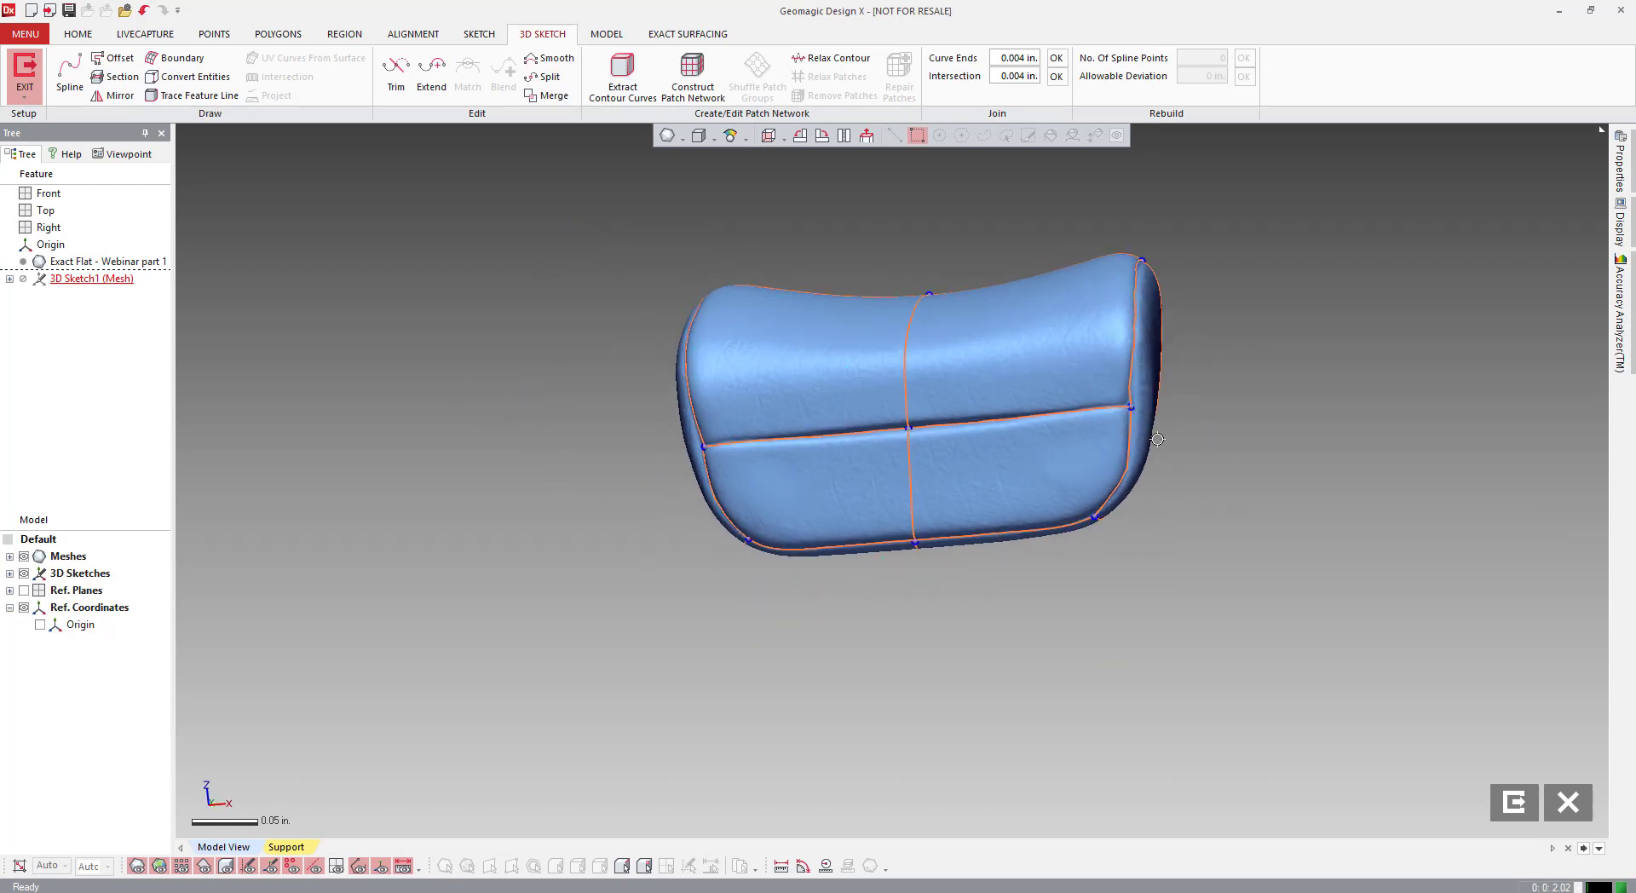
left_click_drag(1157, 438, 994, 600)
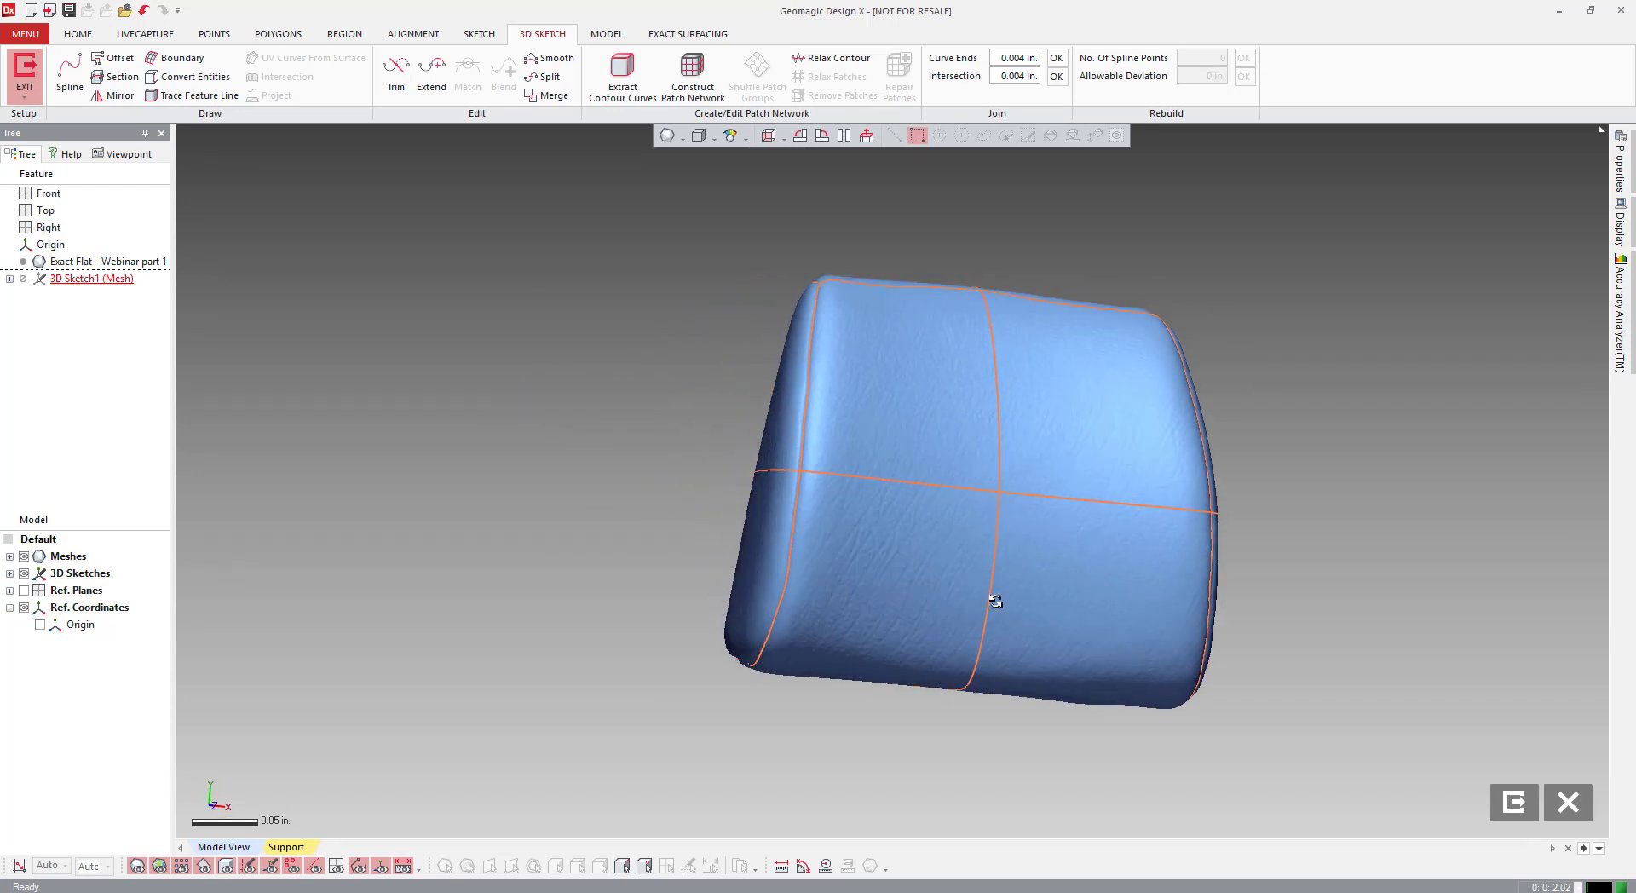
left_click_drag(994, 600, 519, 595)
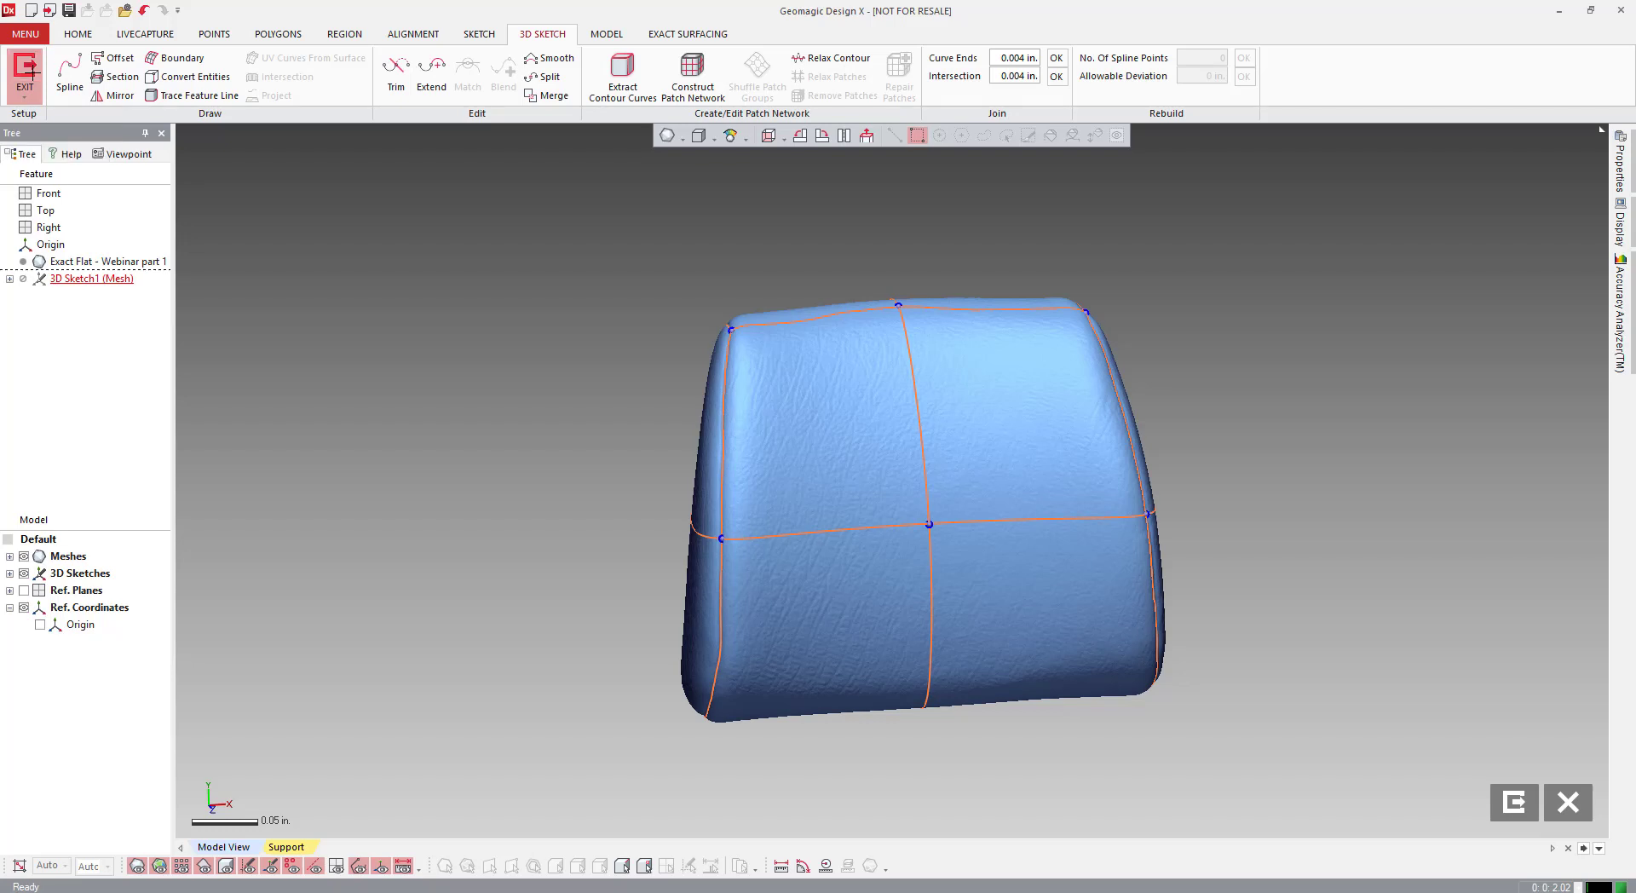
left_click(92, 278)
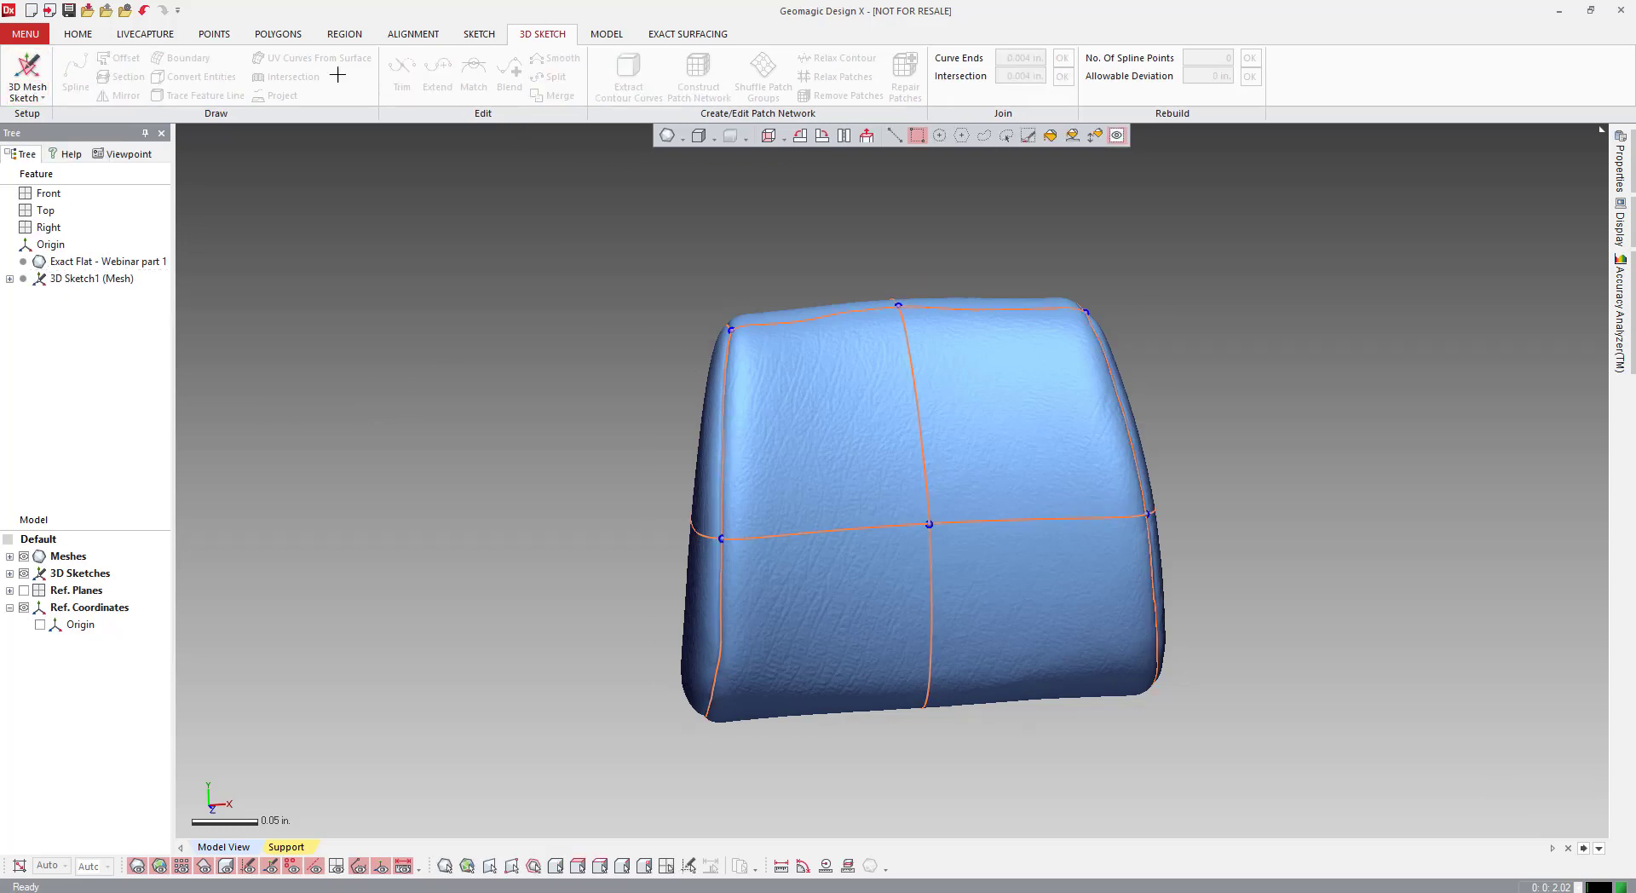
left_click(688, 33)
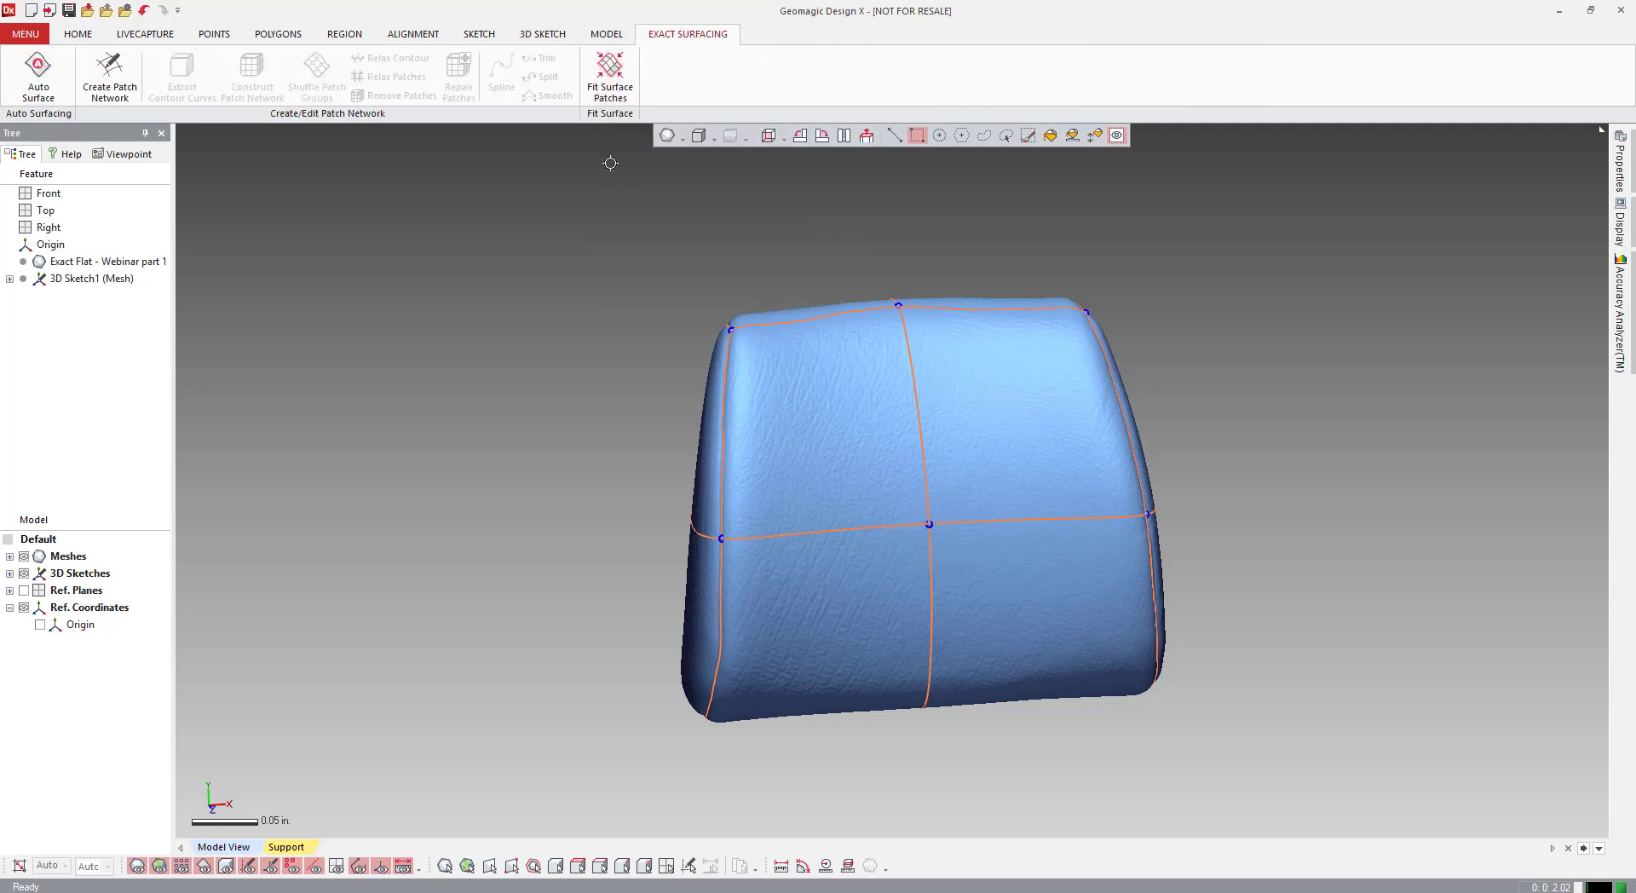
left_click(610, 75)
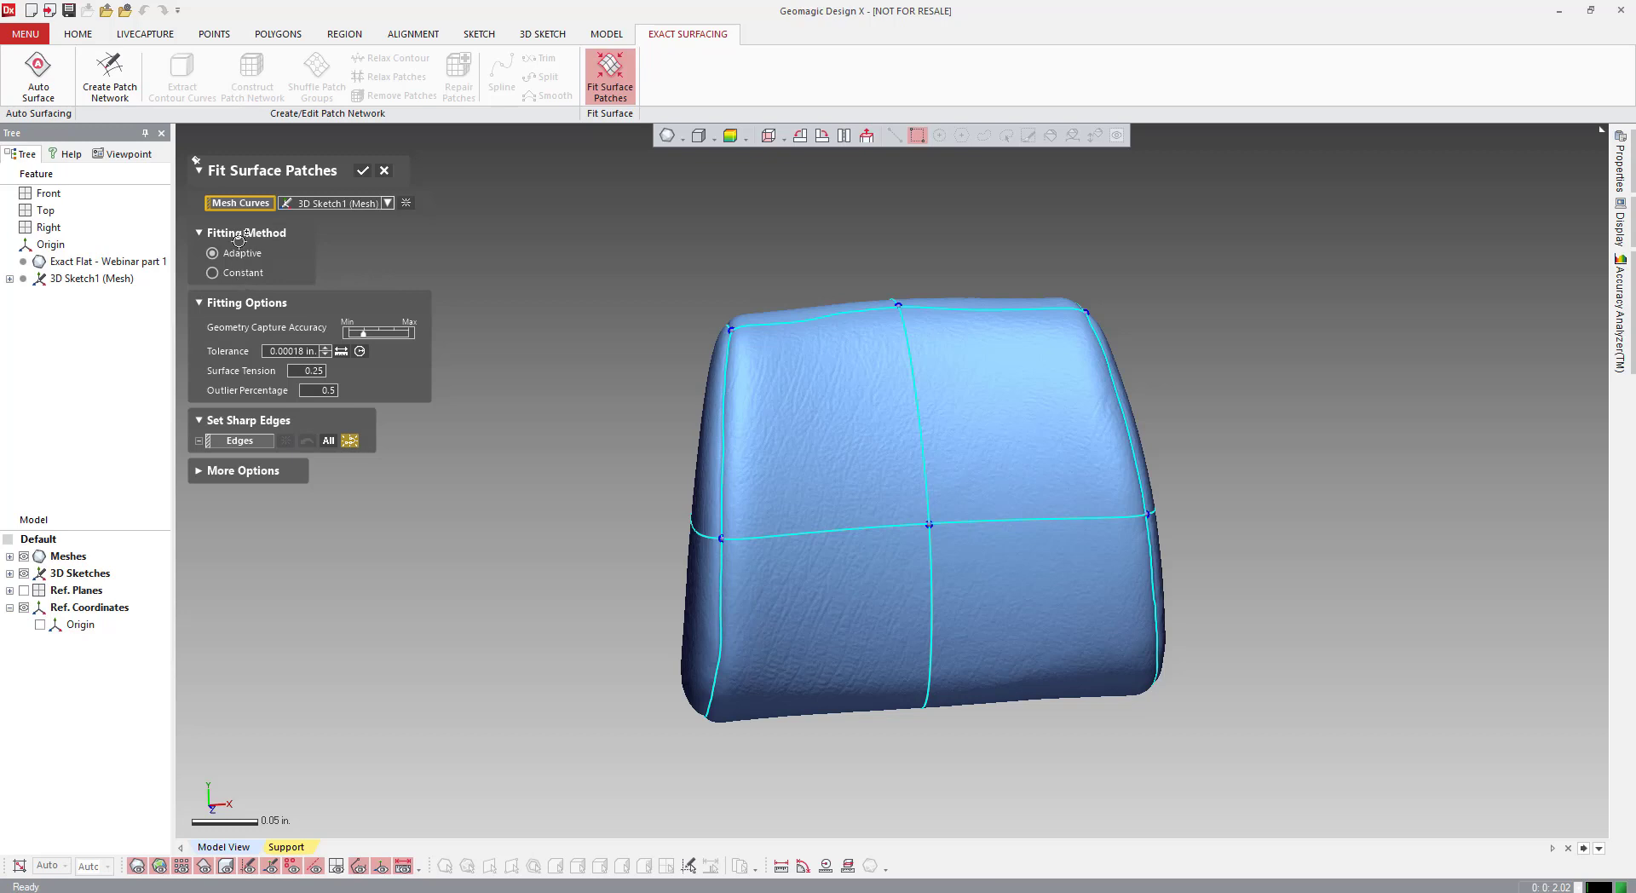
mouse_move(358, 339)
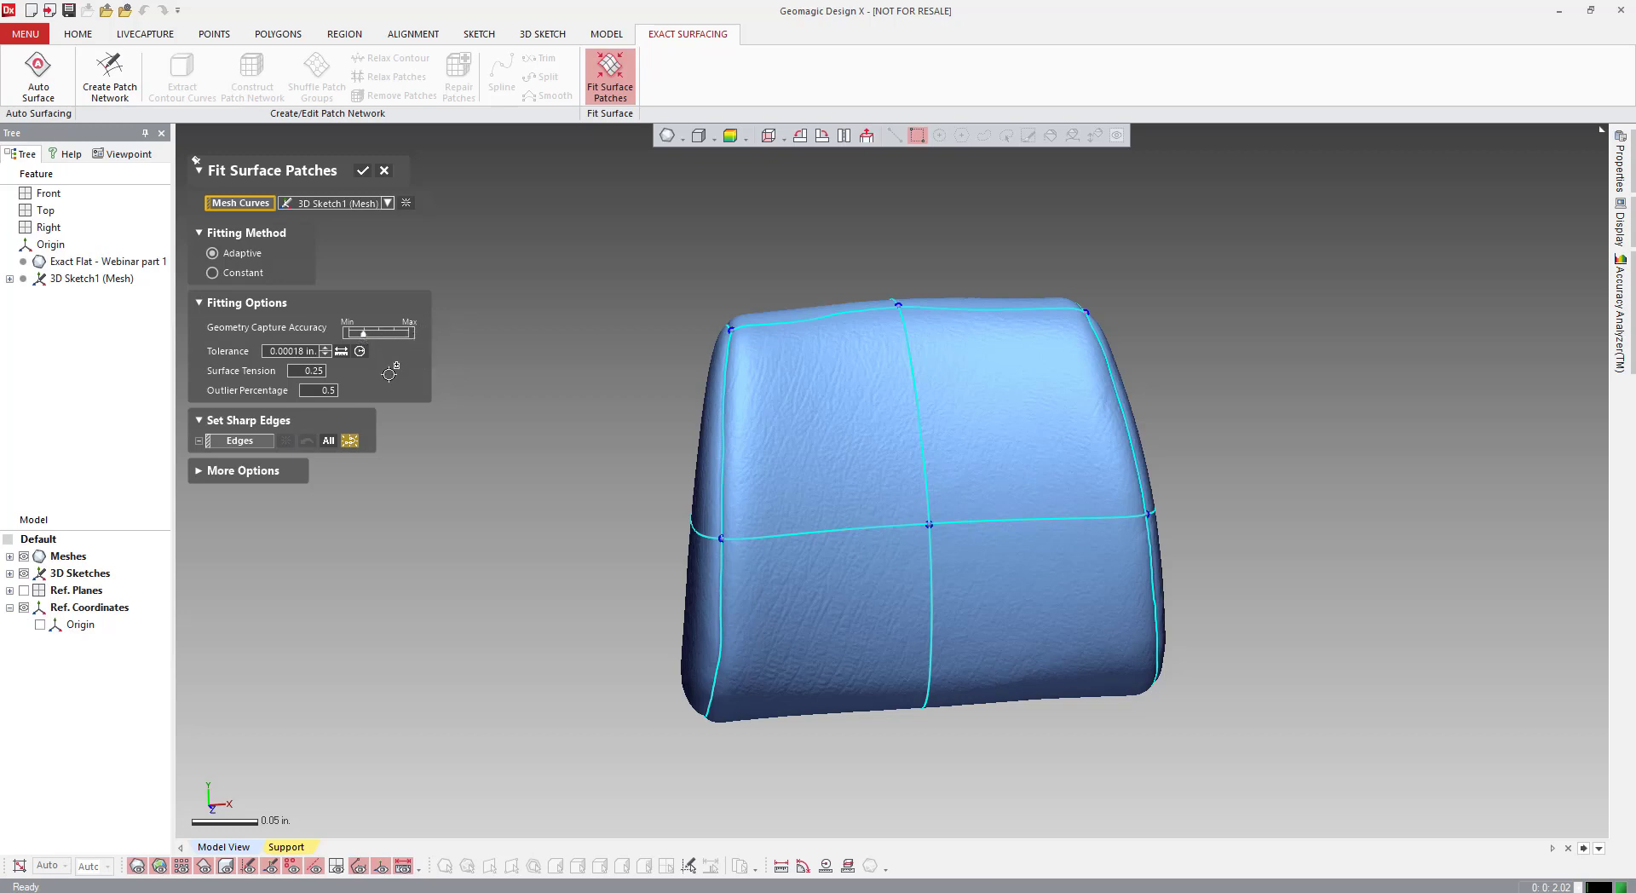
mouse_move(385, 397)
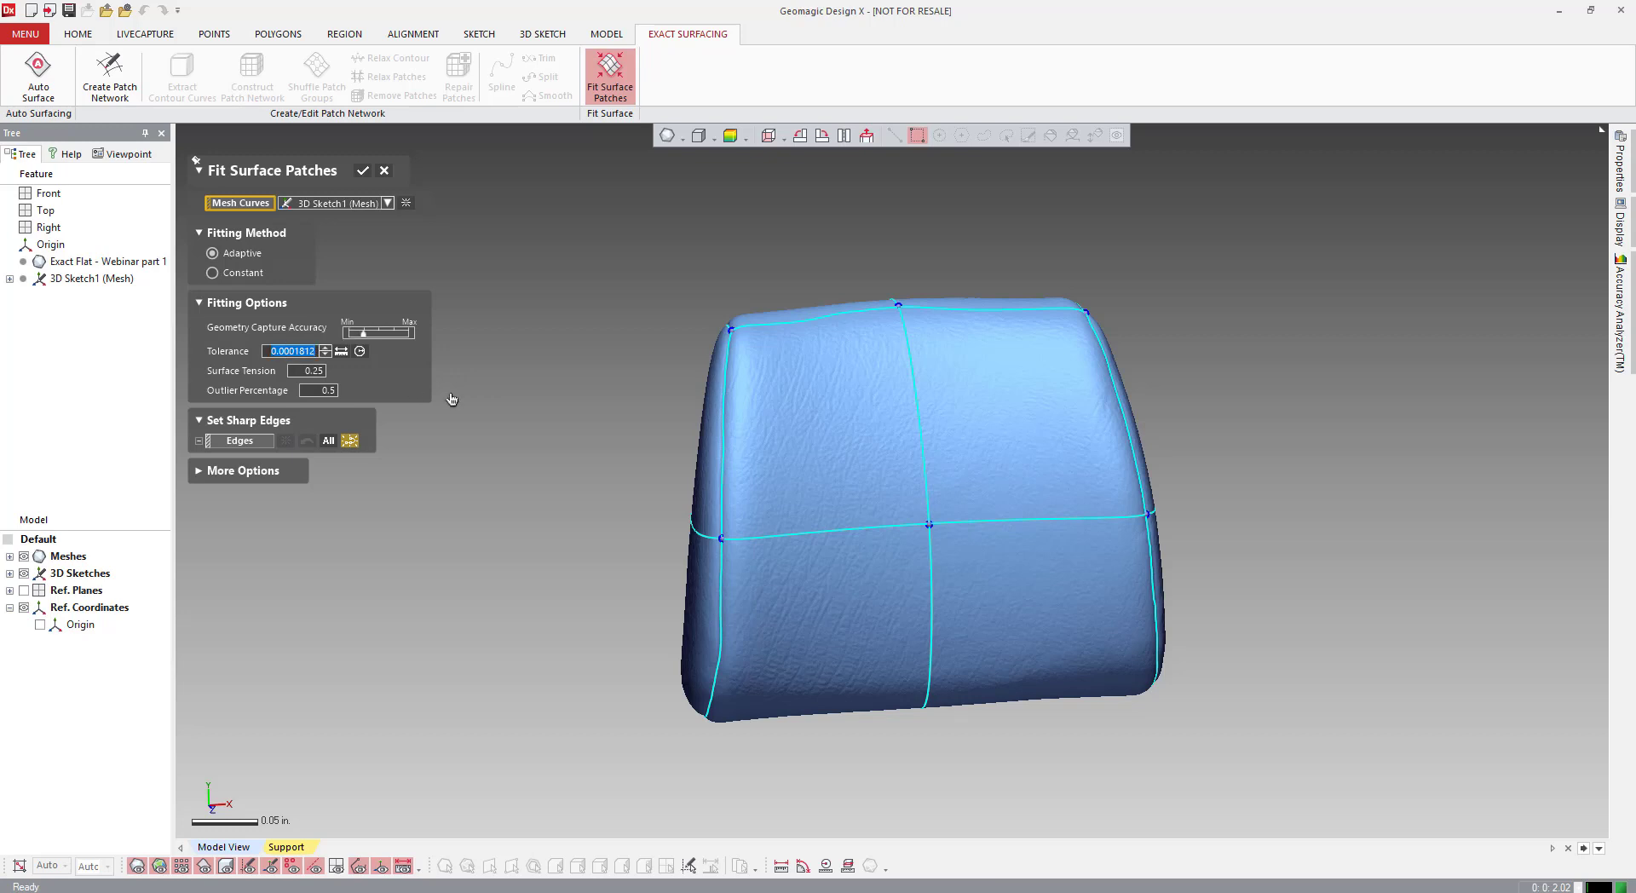
Step: Enter a fitting tolerance of .1 and compute the surface patches
type(".1")
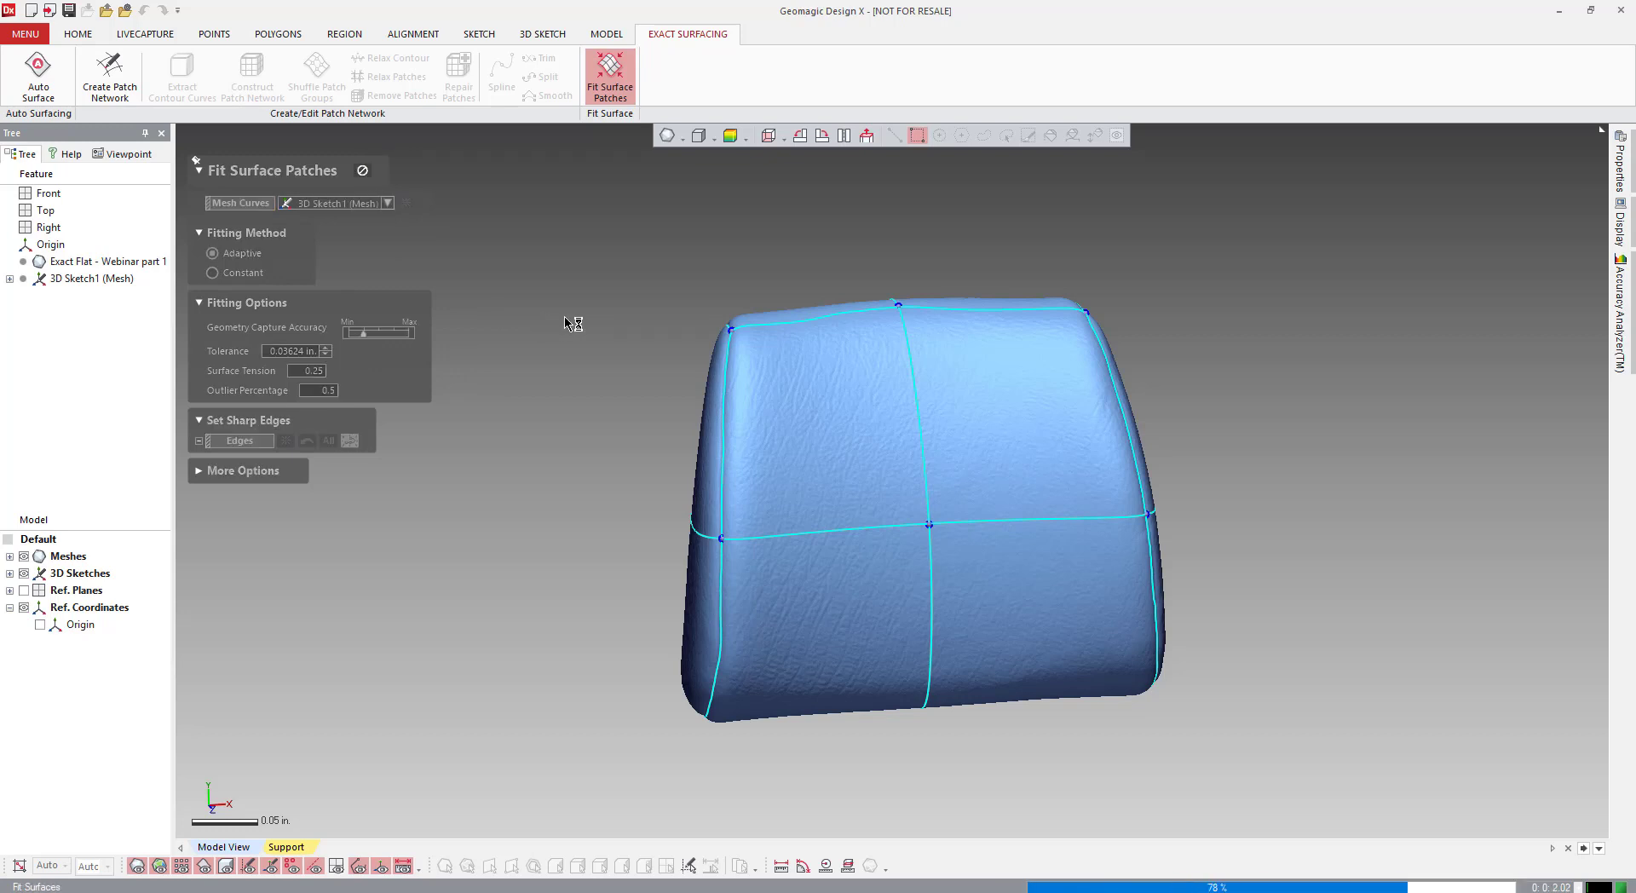
Step: Hide the scan mesh, select Fit Surface Patches1, and orbit around the four-patch solid
left_click(363, 171)
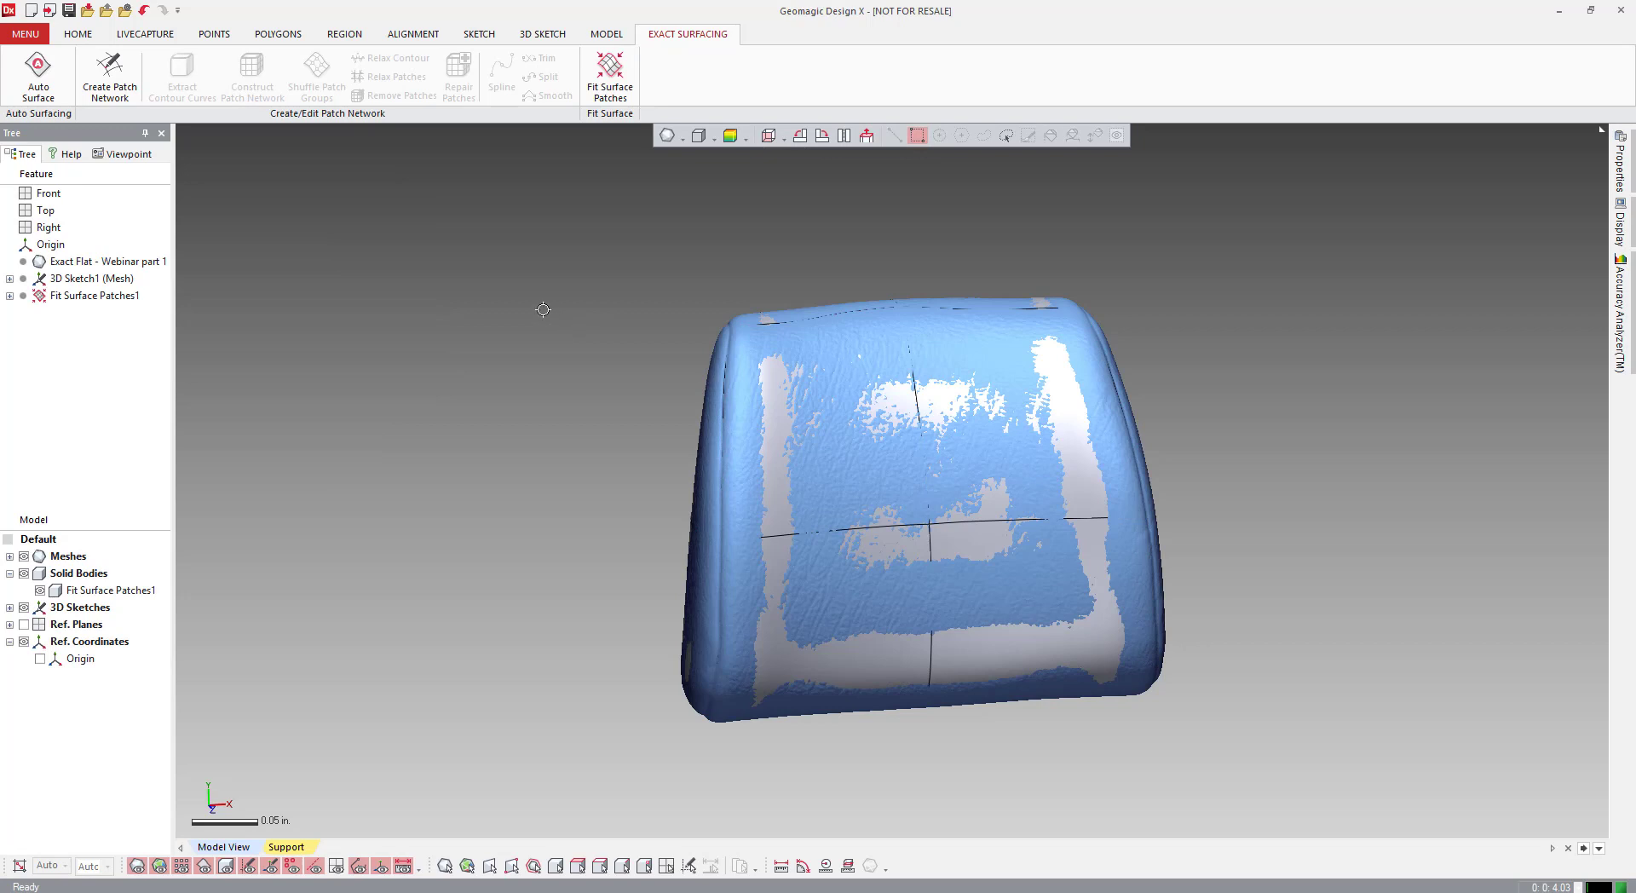
mouse_move(906, 627)
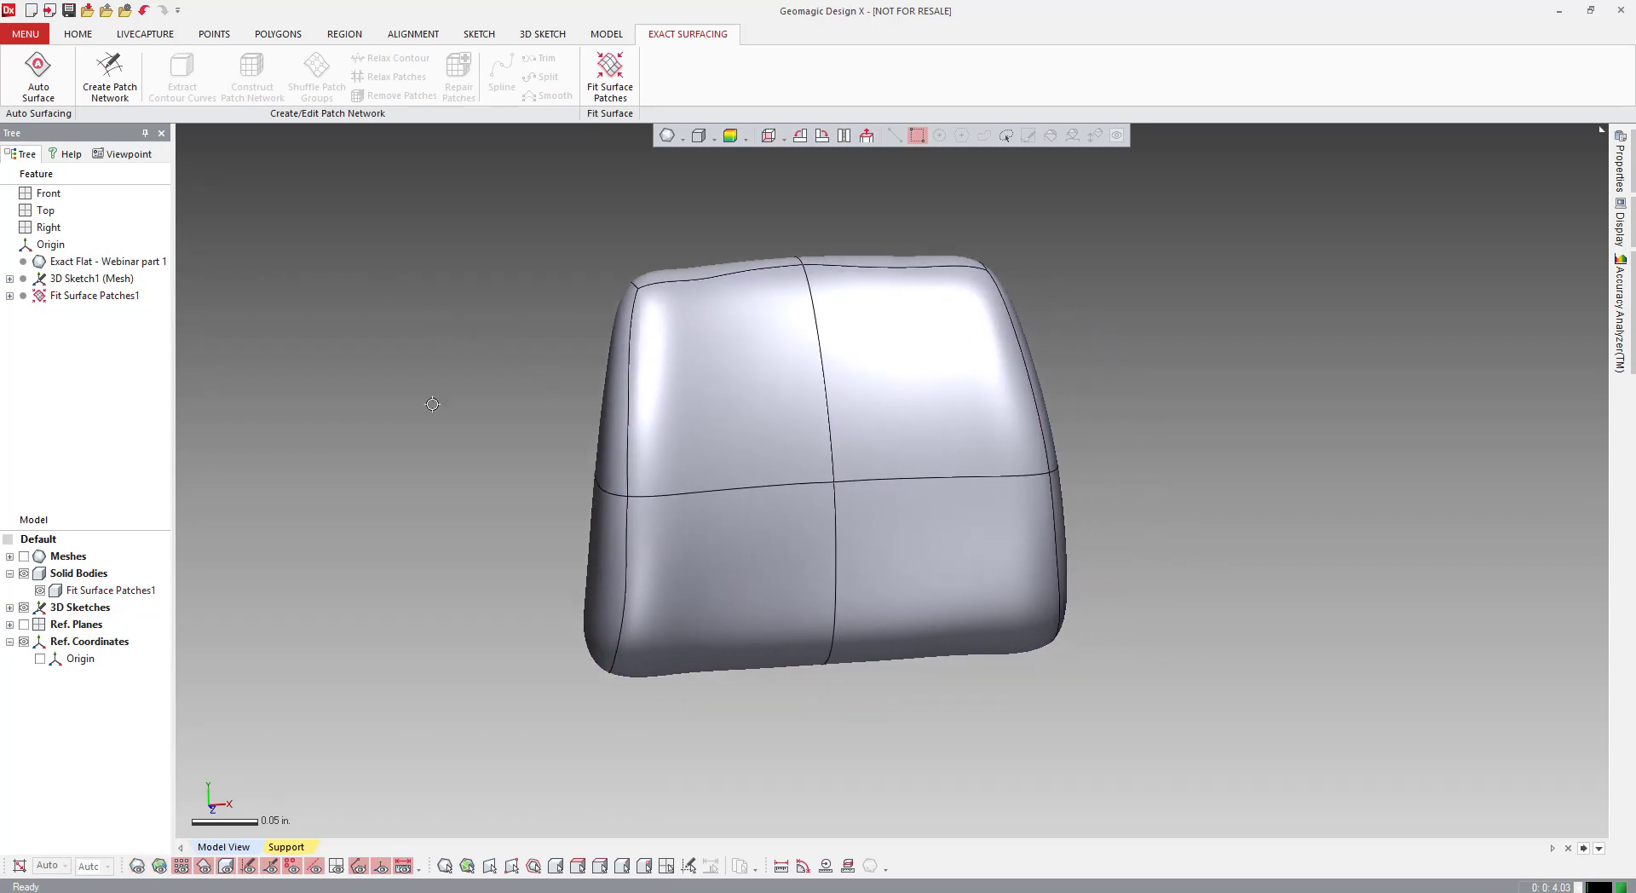
left_click(110, 589)
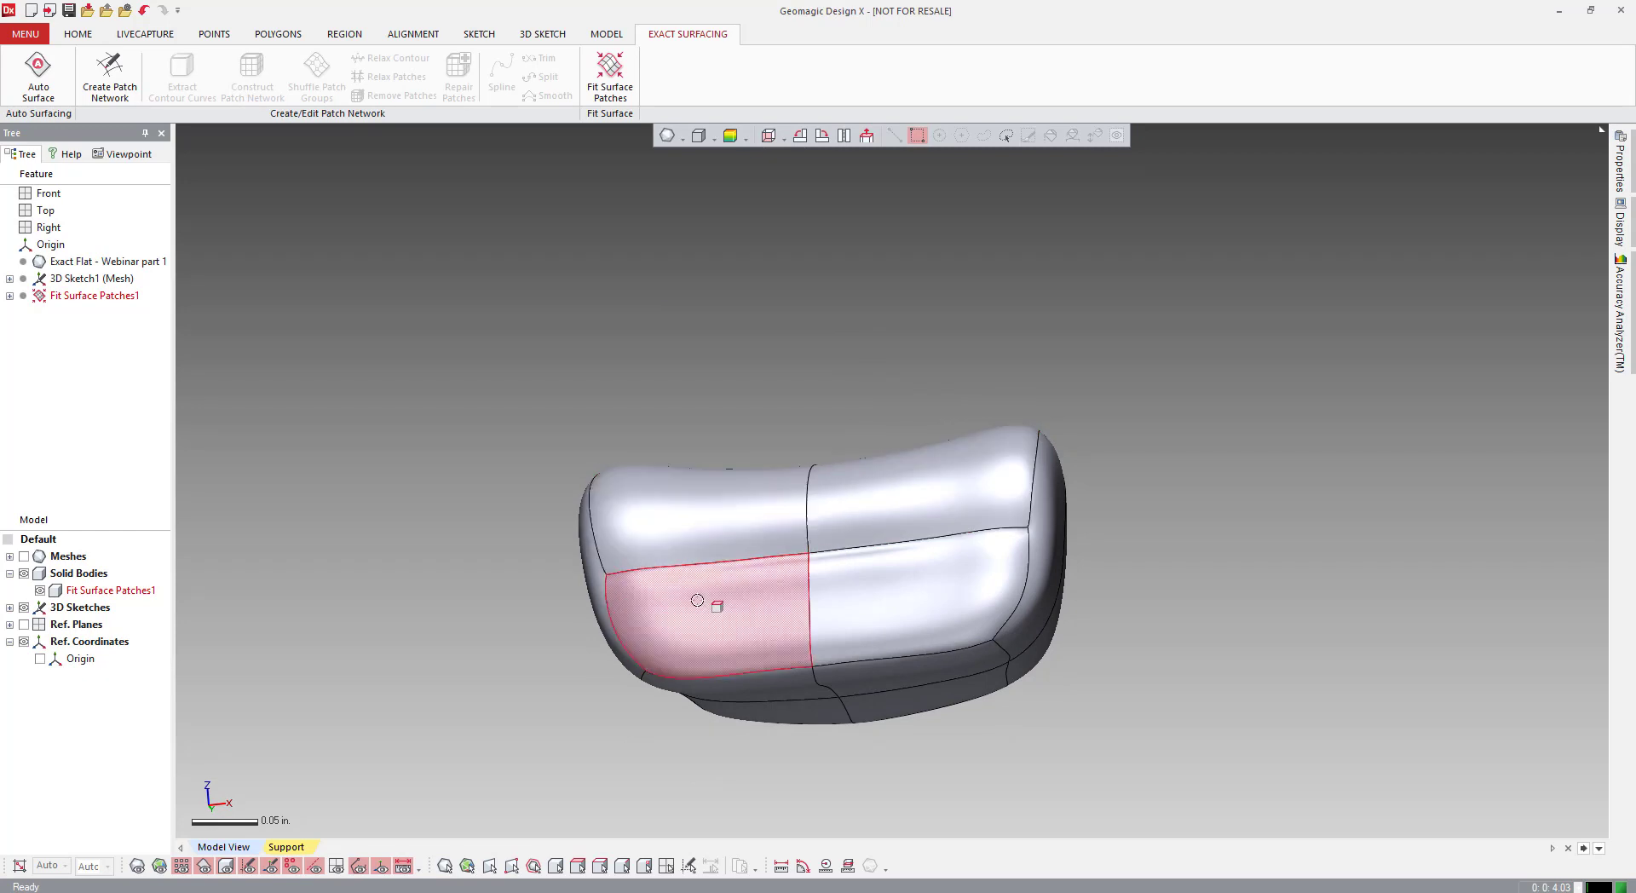
left_click_drag(730, 600, 752, 470)
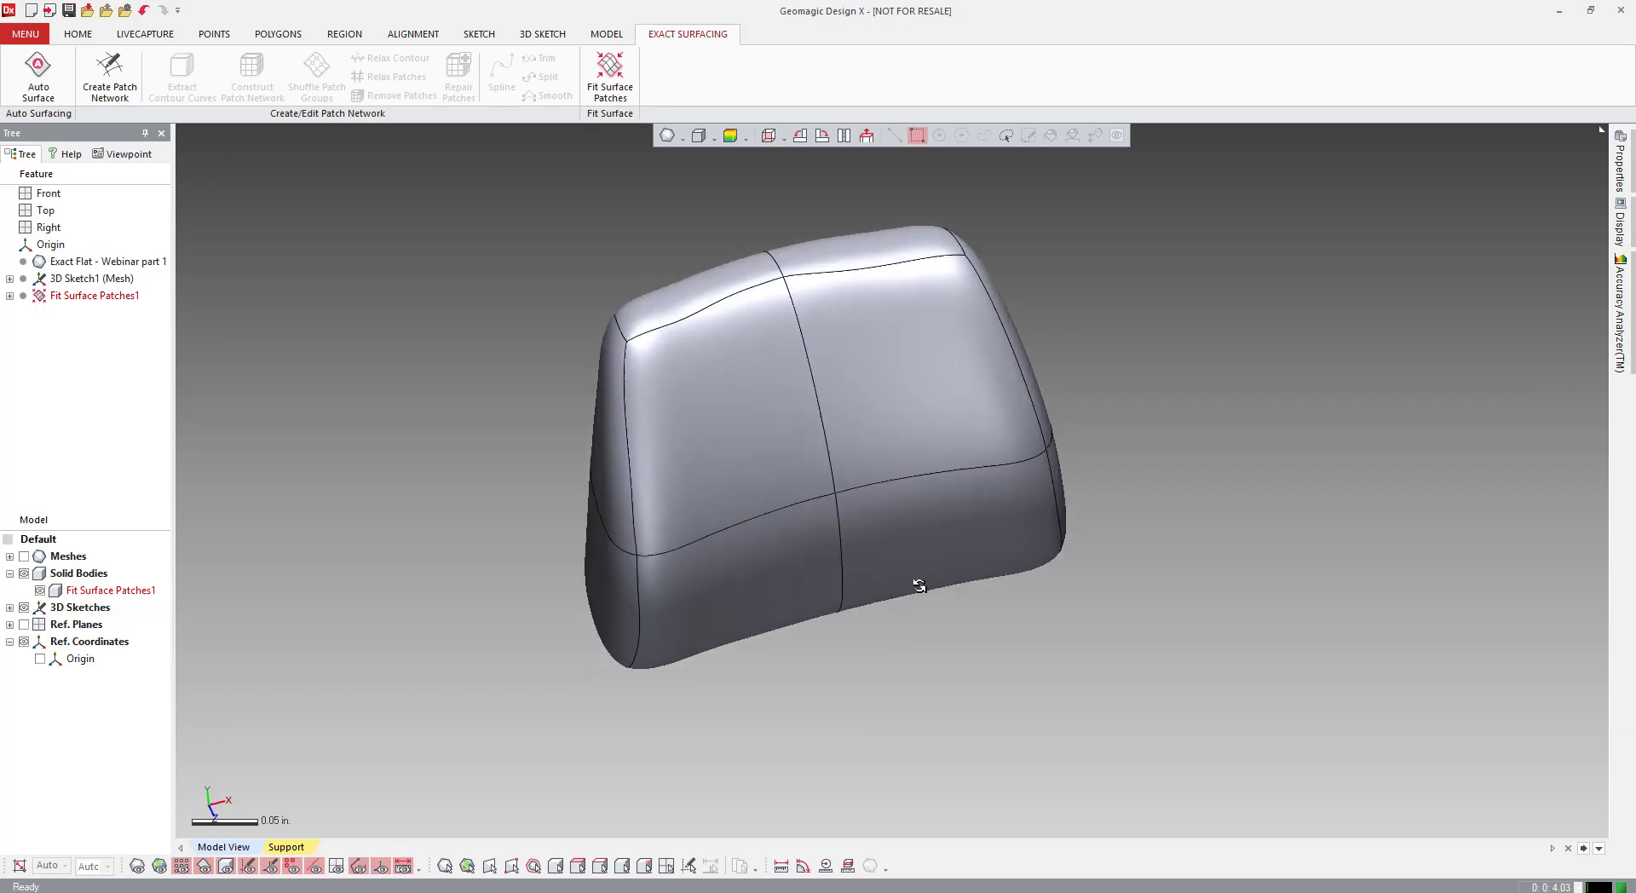
left_click_drag(919, 585, 718, 426)
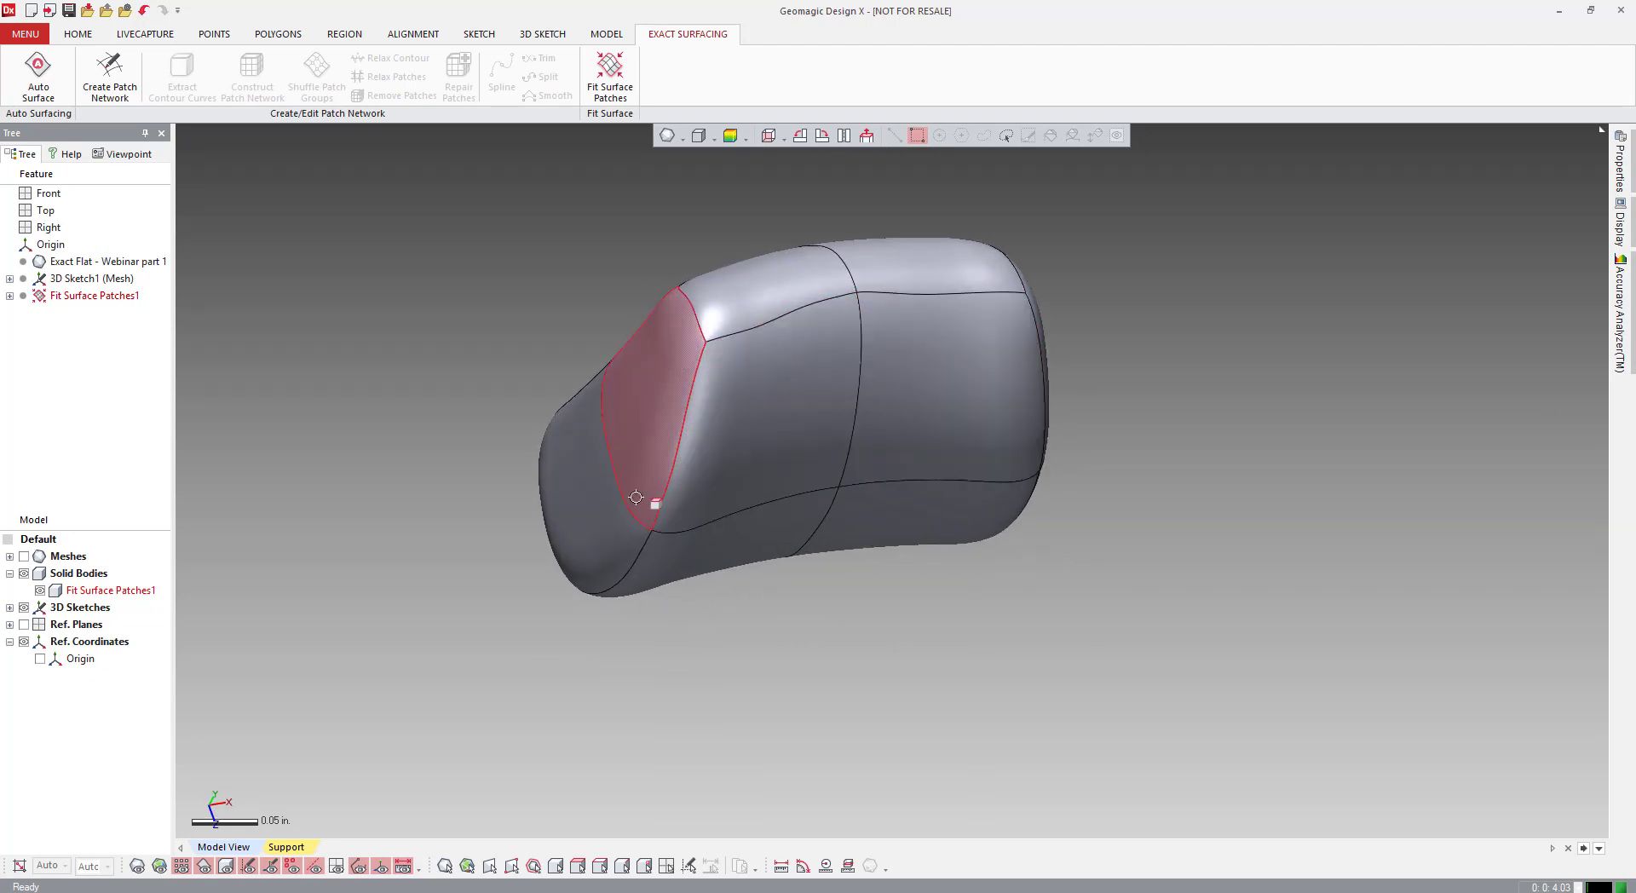
left_click_drag(636, 498, 964, 476)
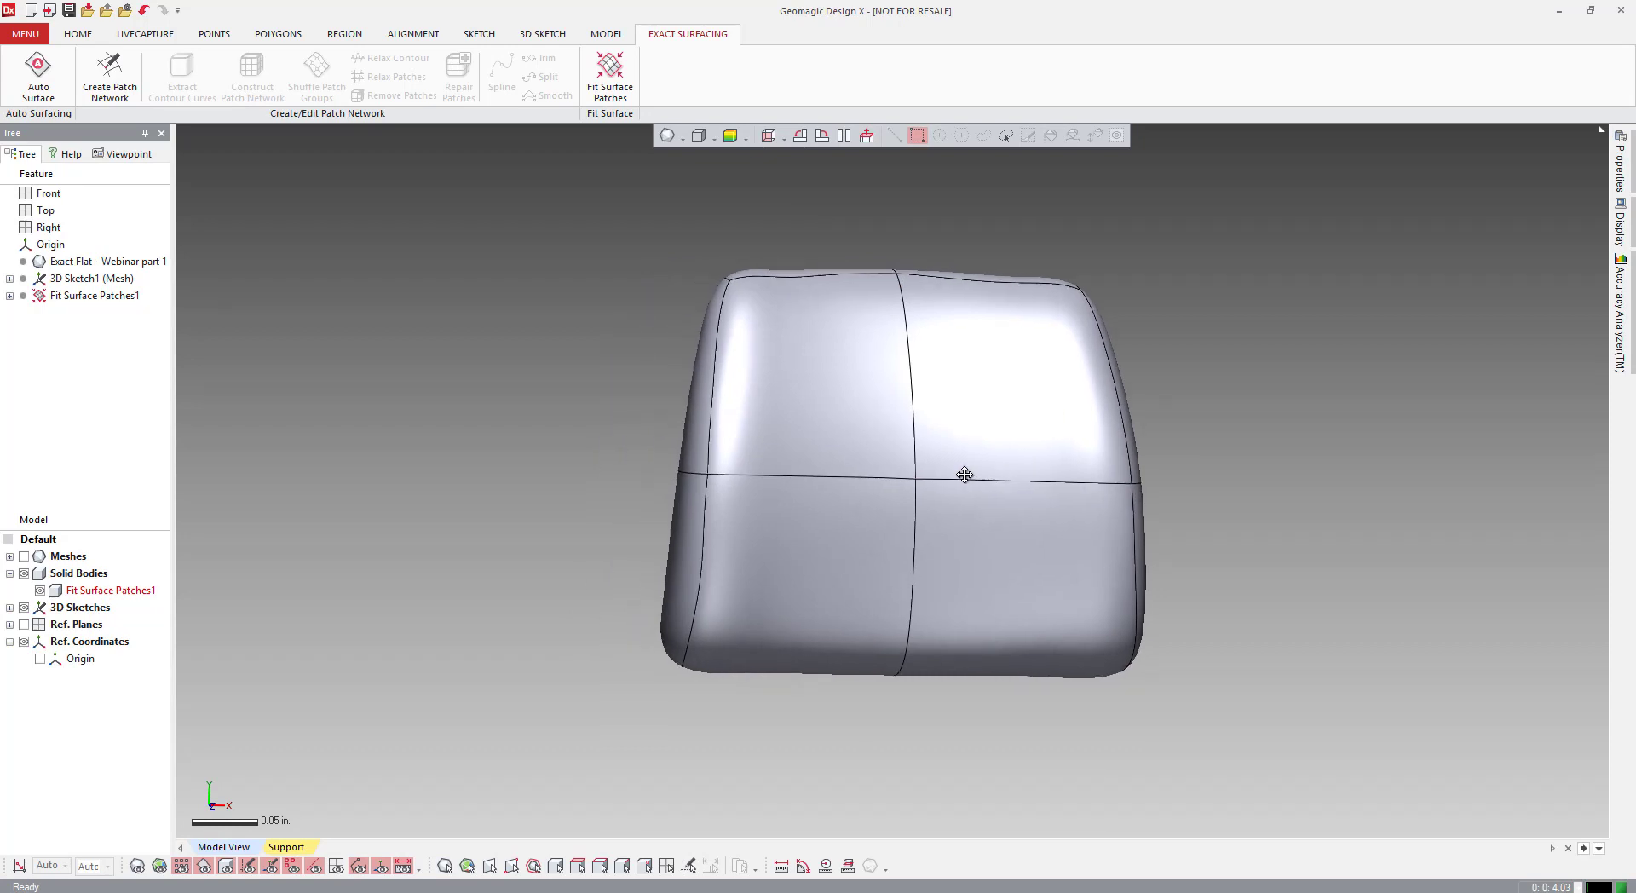
left_click_drag(964, 475, 570, 529)
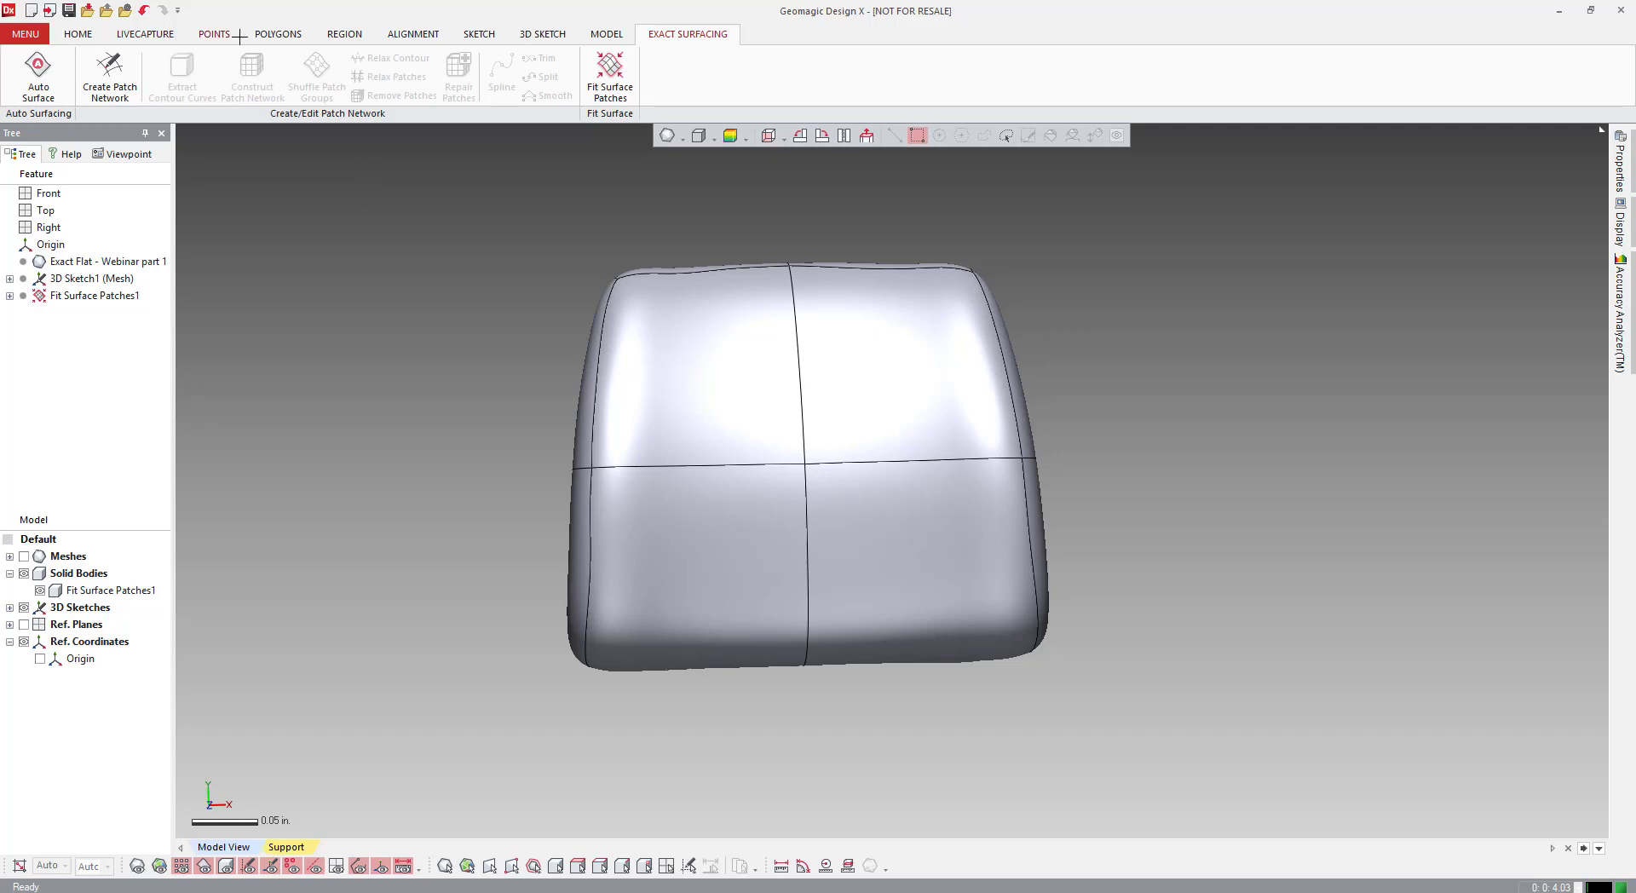
left_click(78, 33)
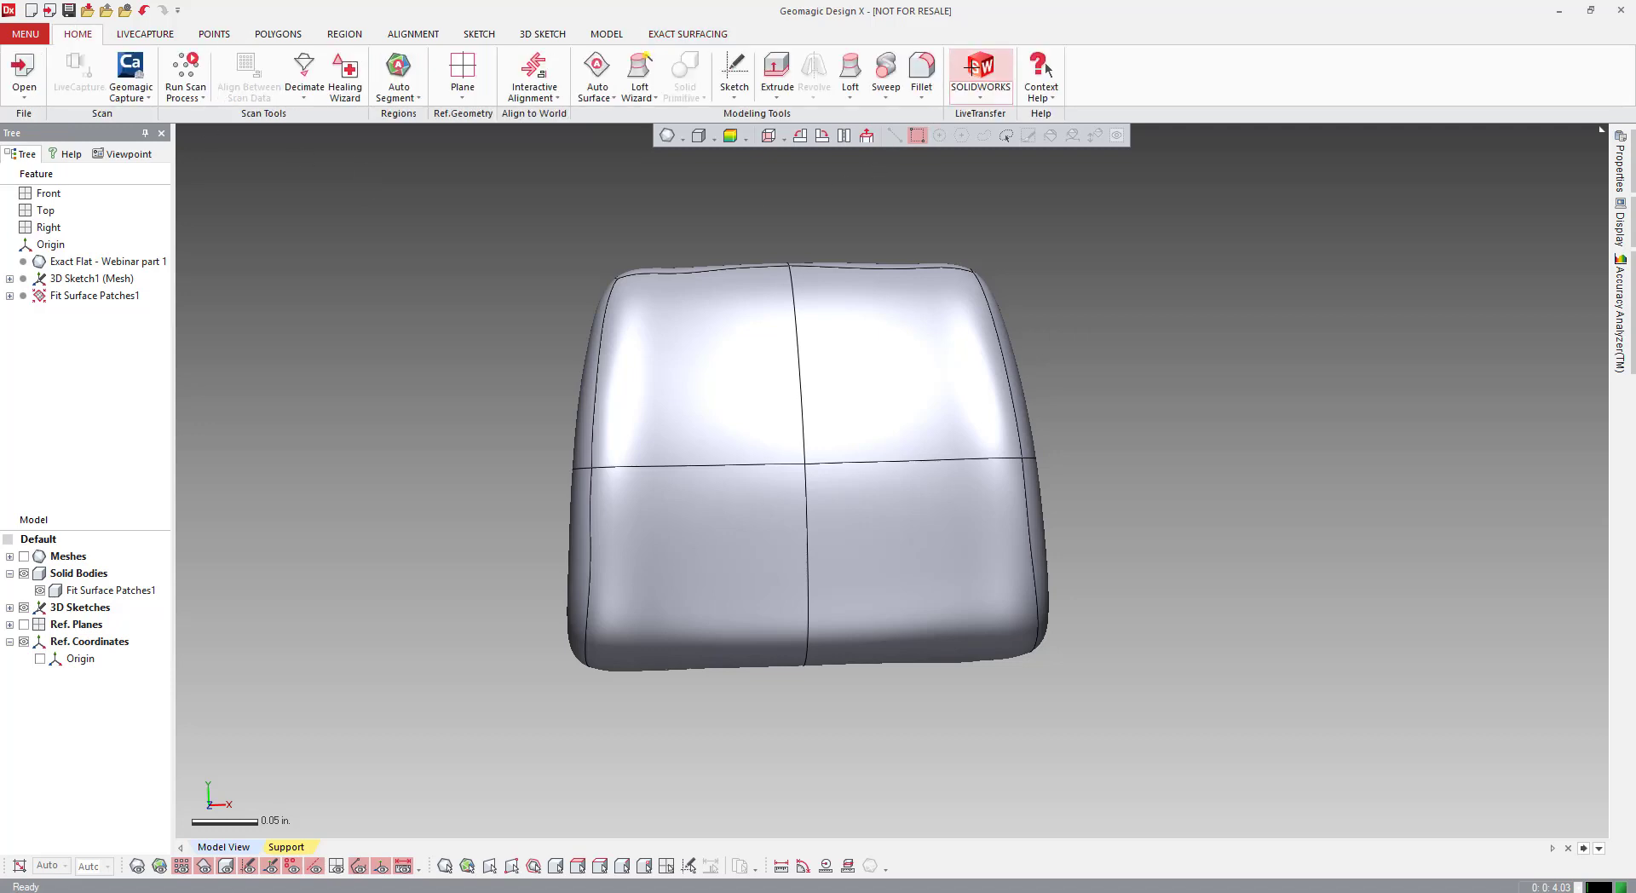
Step: Send the headrest model to SOLIDWORKS via LiveTransfer, starting from the first feature
left_click(979, 73)
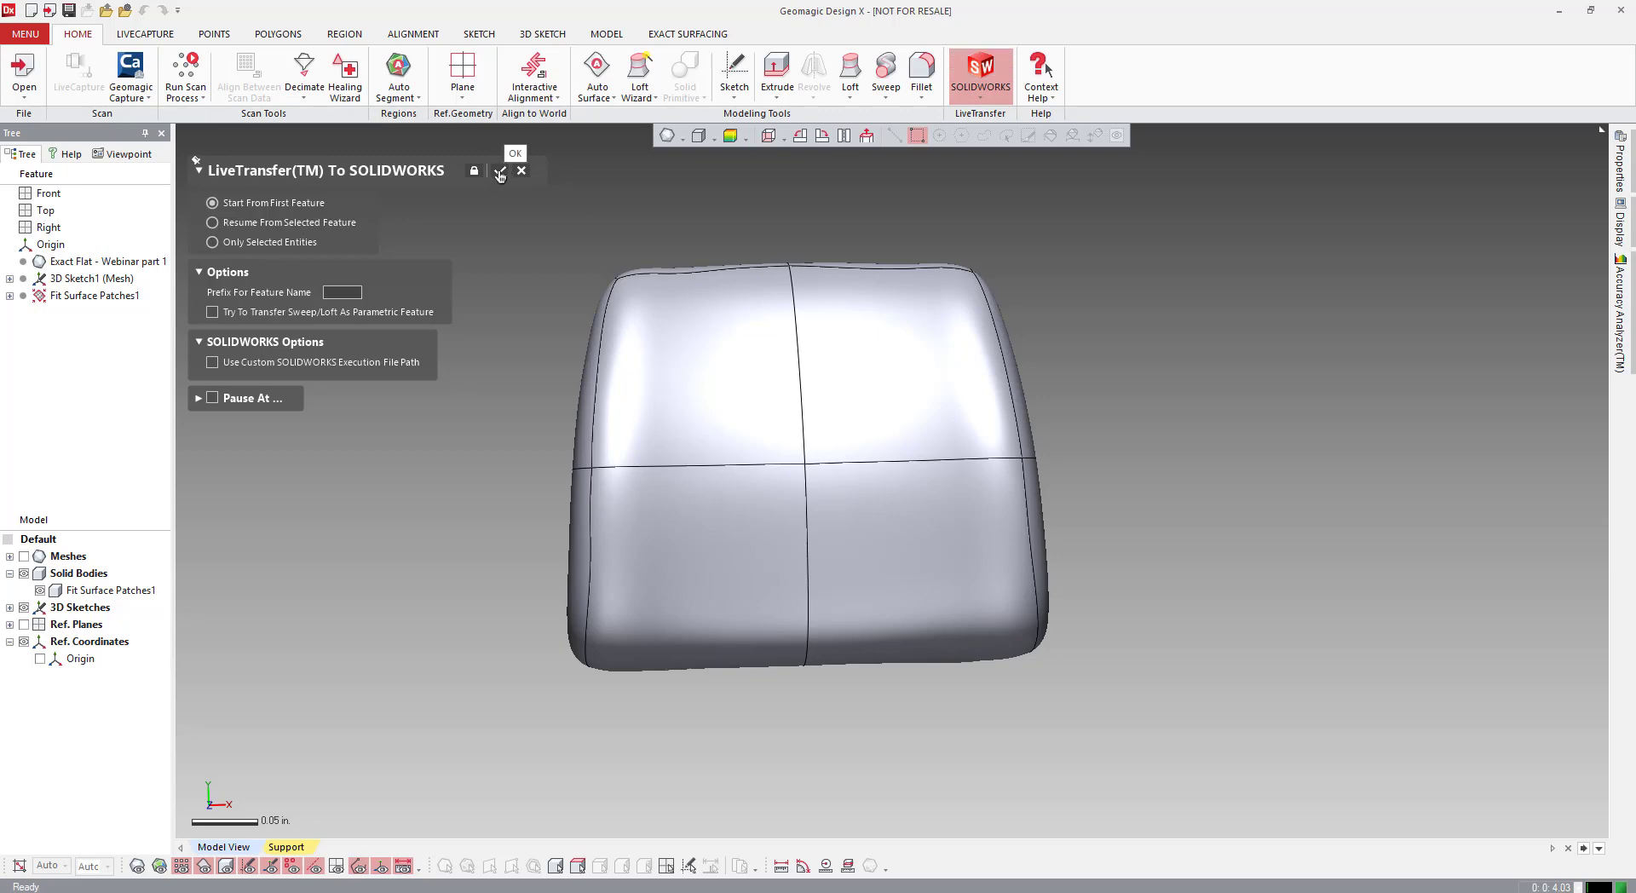
left_click(514, 153)
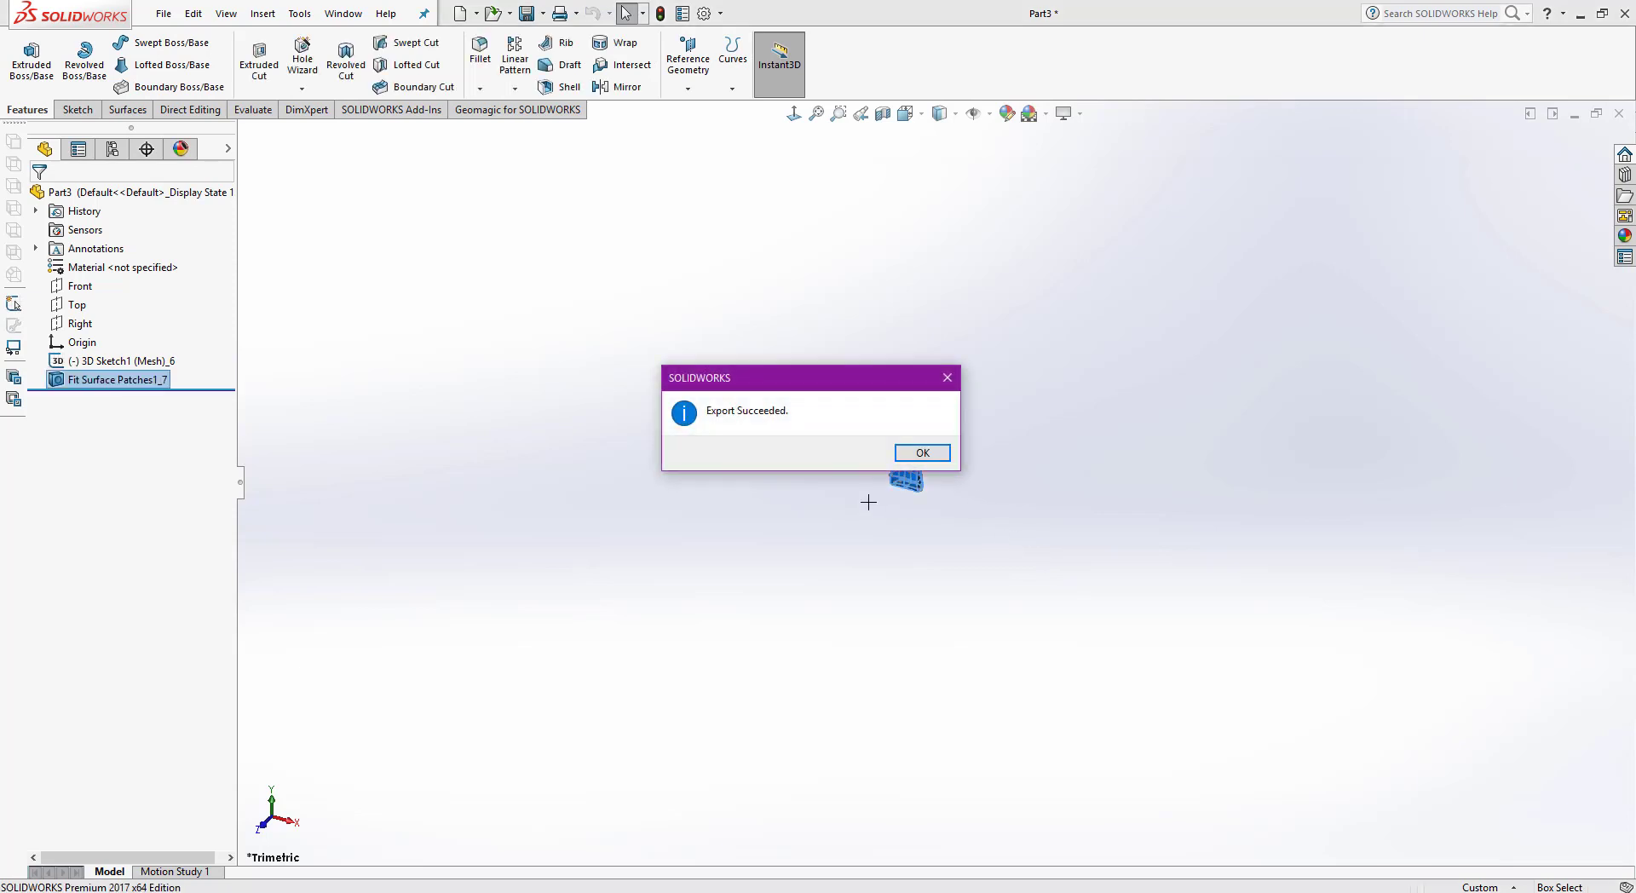
Step: Dismiss the Export Succeeded message and bring up options for 3D Sketch1 (Mesh)_6
left_click(921, 452)
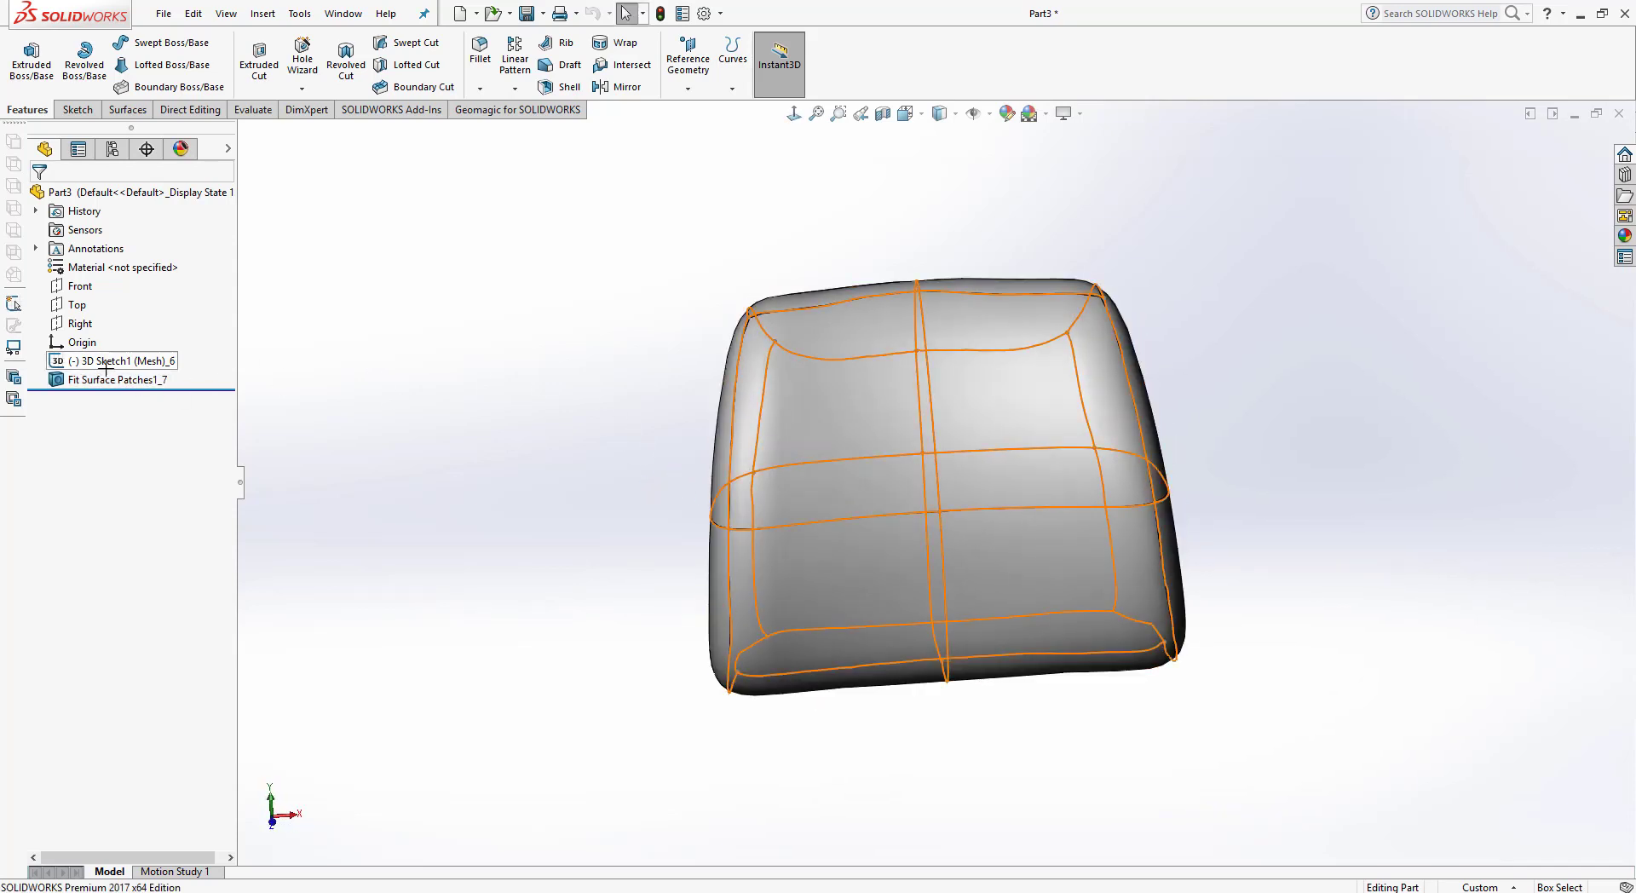
right_click(113, 360)
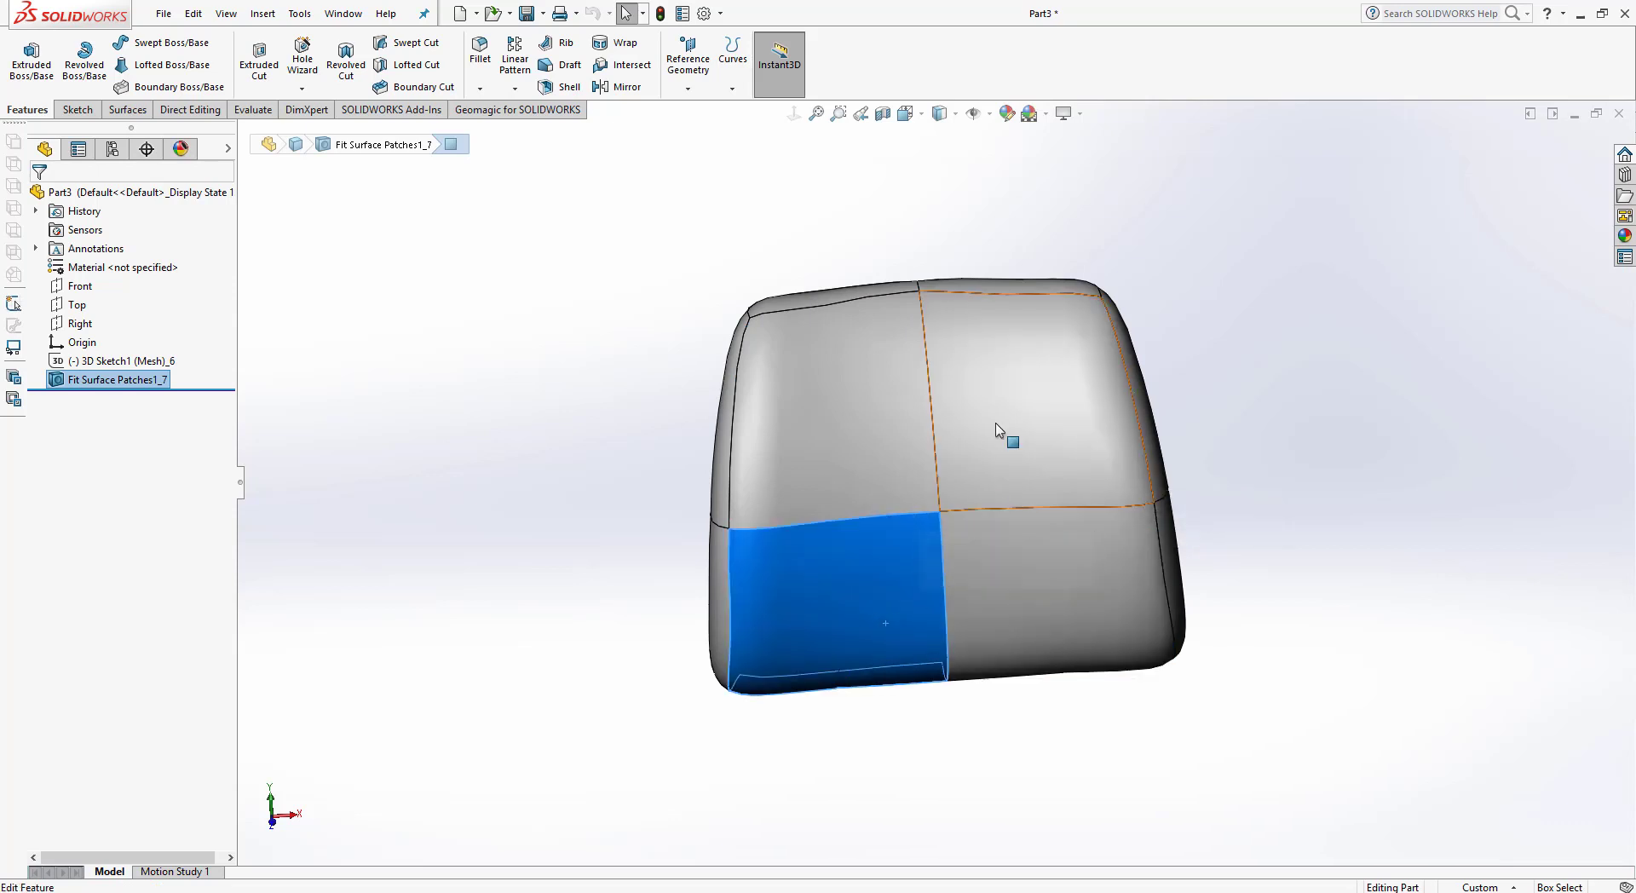
Step: Orbit the four-patch headrest body to inspect its patches from above
left_click_drag(996, 431, 932, 506)
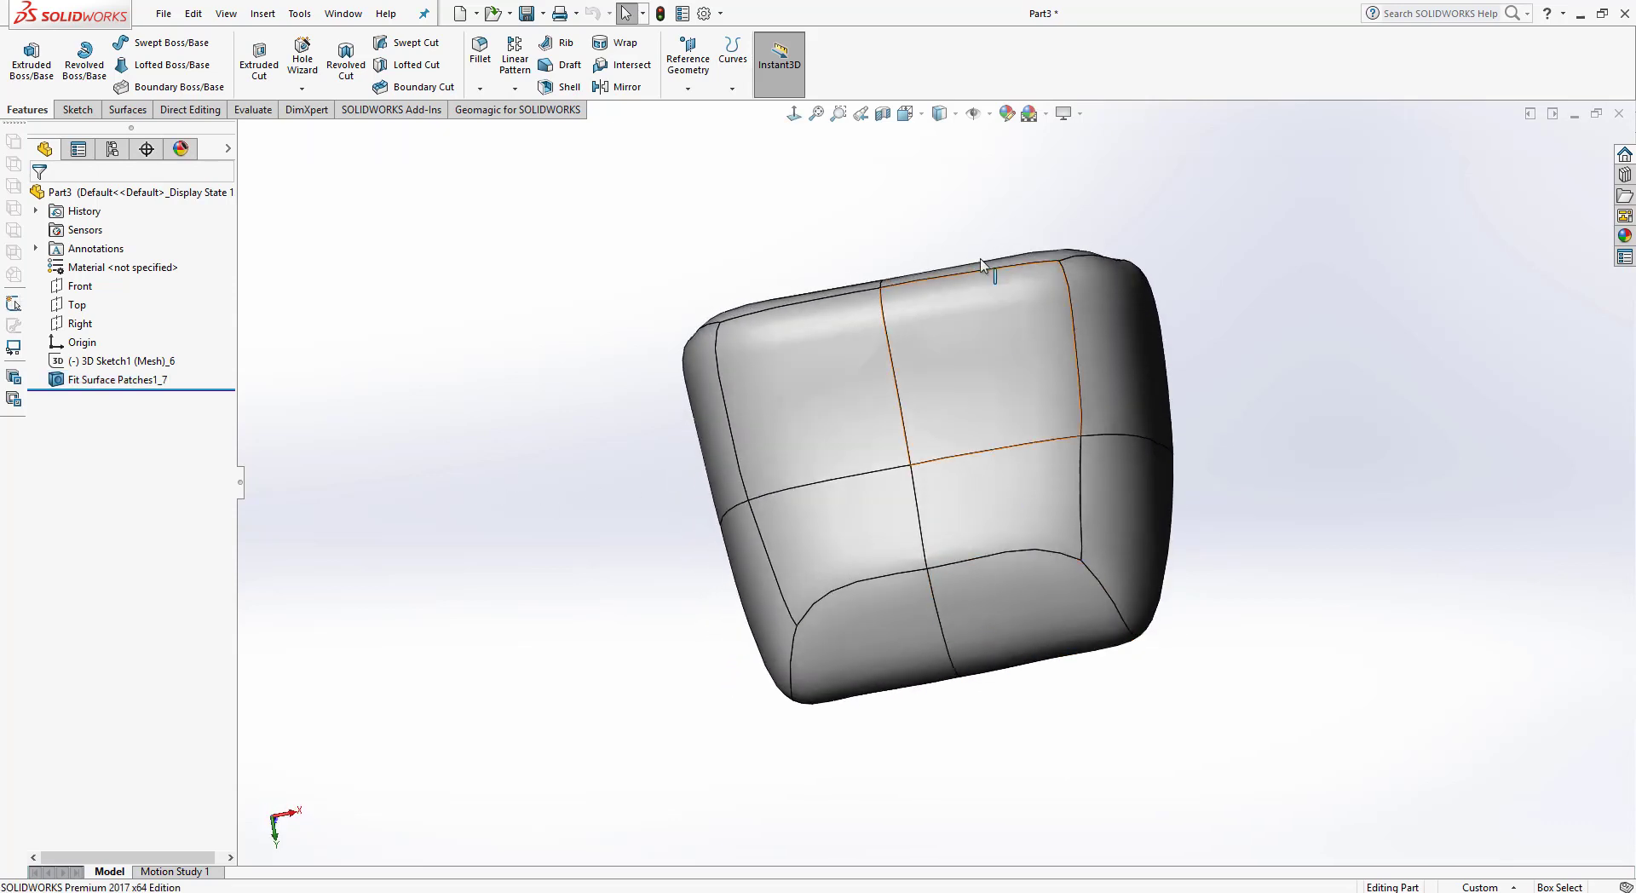
left_click_drag(981, 265, 804, 406)
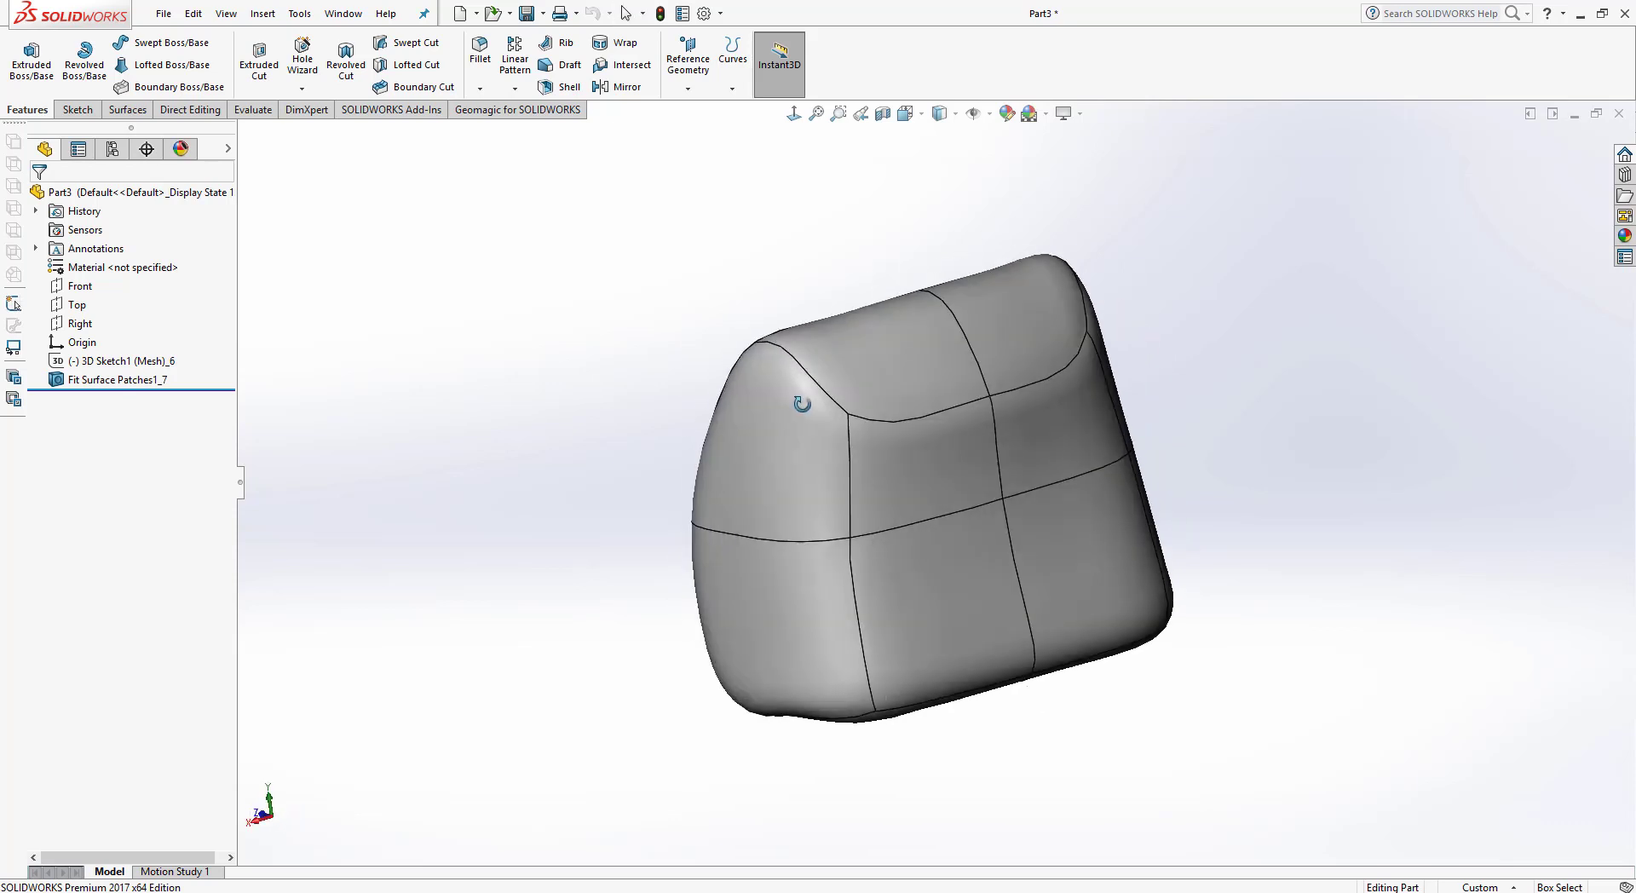